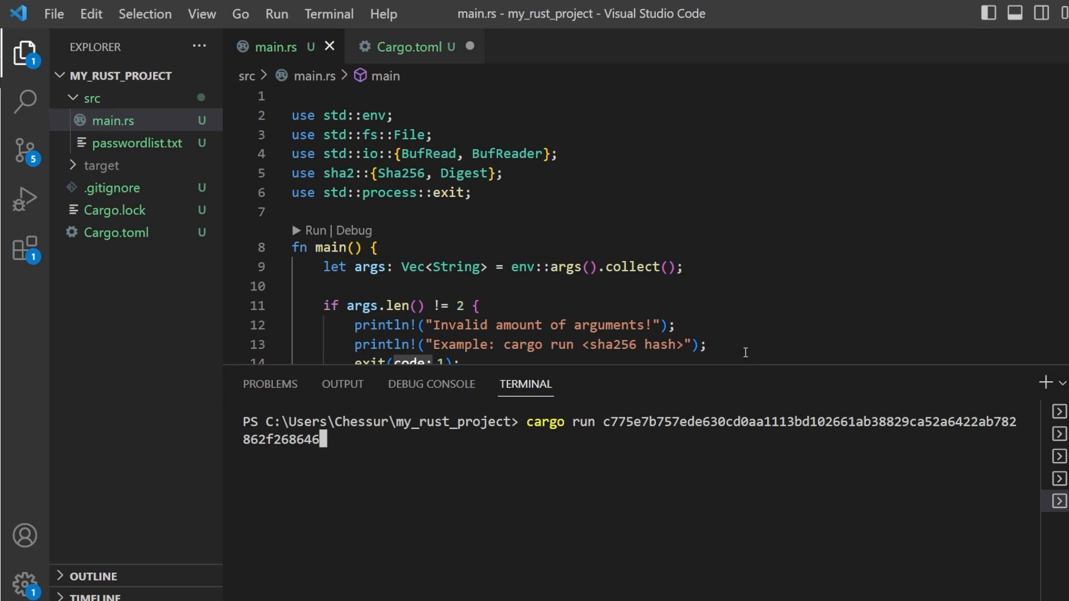
mouse_move(560, 449)
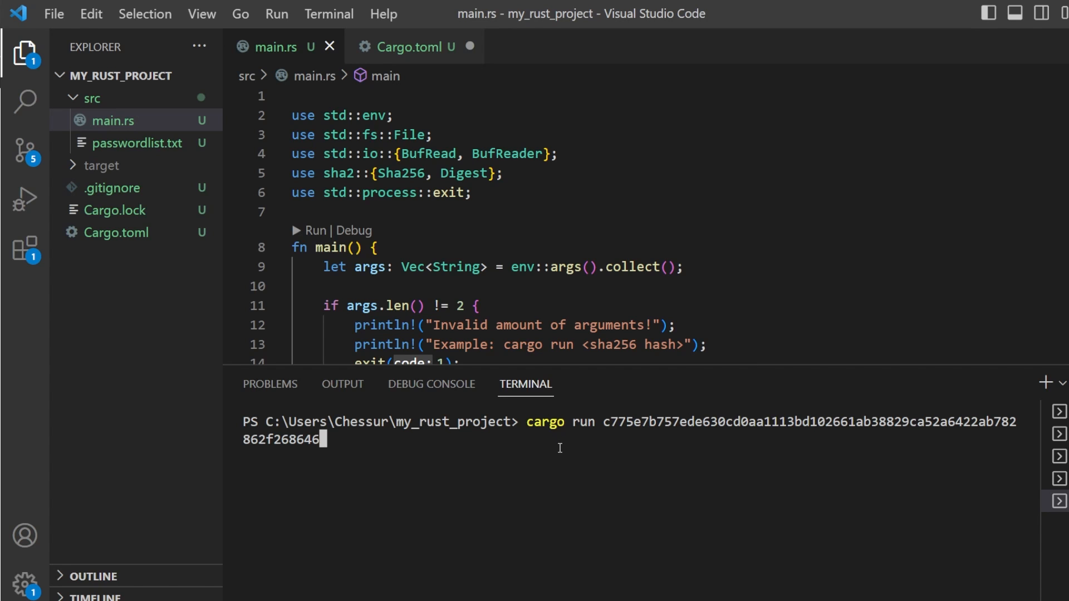
mouse_move(666, 459)
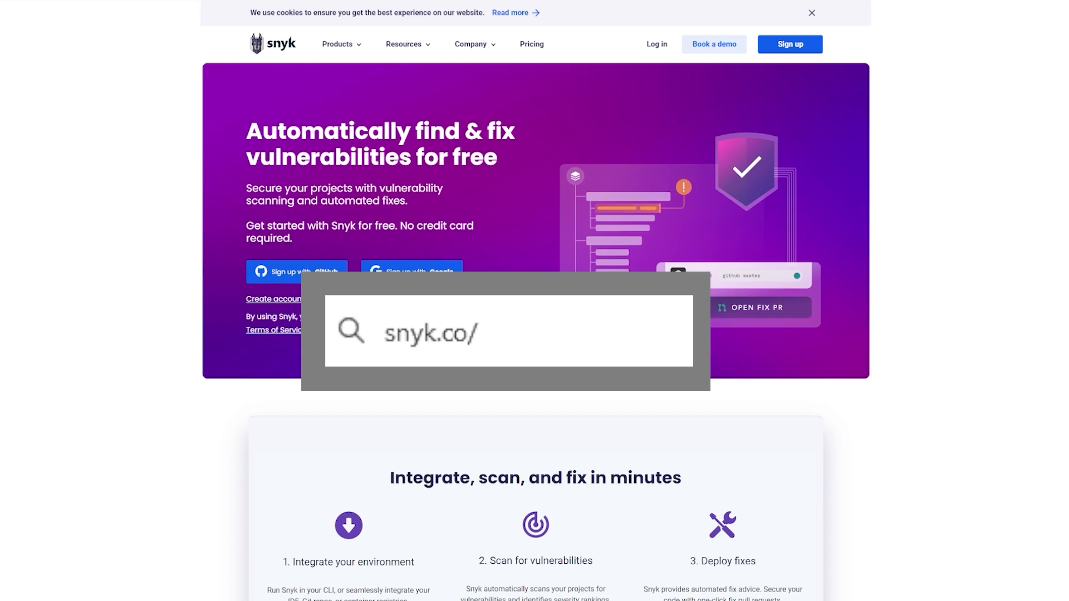
Log in to the Snyk dashboard with the username 'thecybermentor'.
type("thecybermentor")
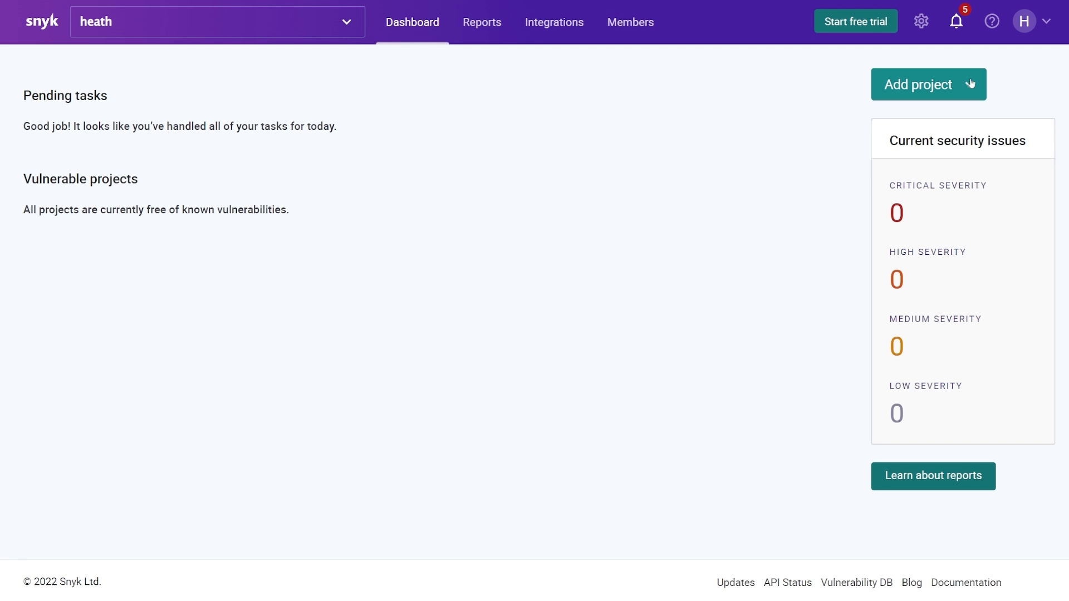
Open nodejs-goof's Dockerfile project and confirm the node:14.1.0 to 14.20.0 fix PR.
left_click(927, 84)
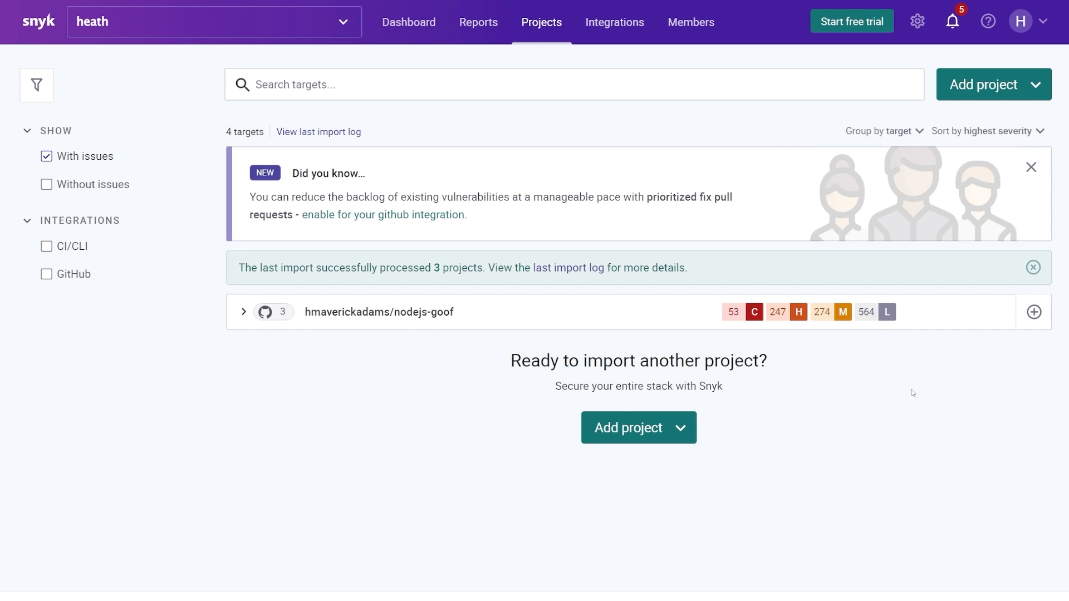
mouse_move(723, 400)
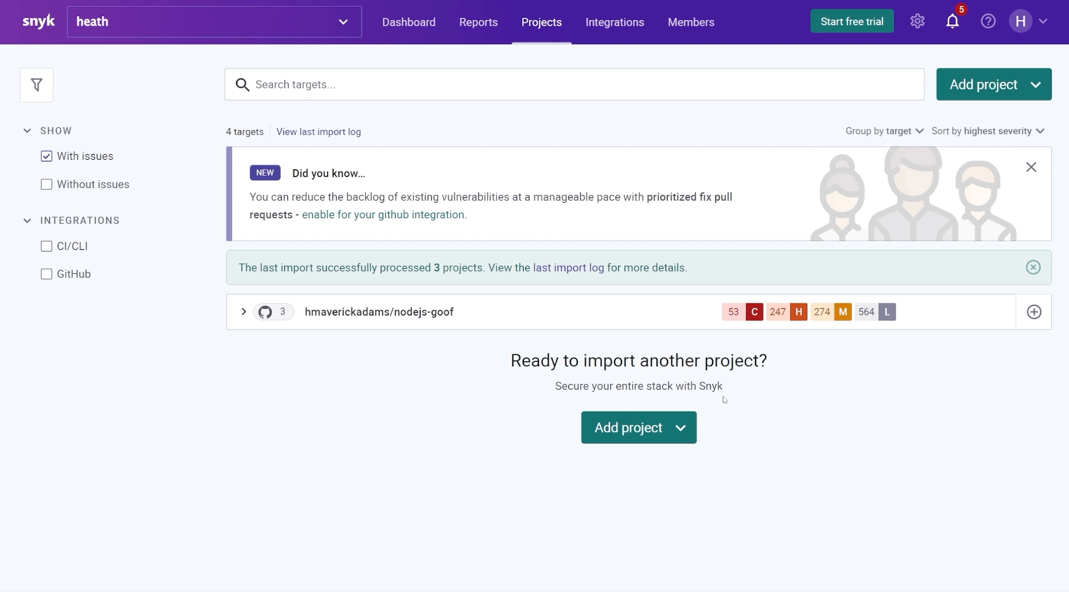
left_click(243, 312)
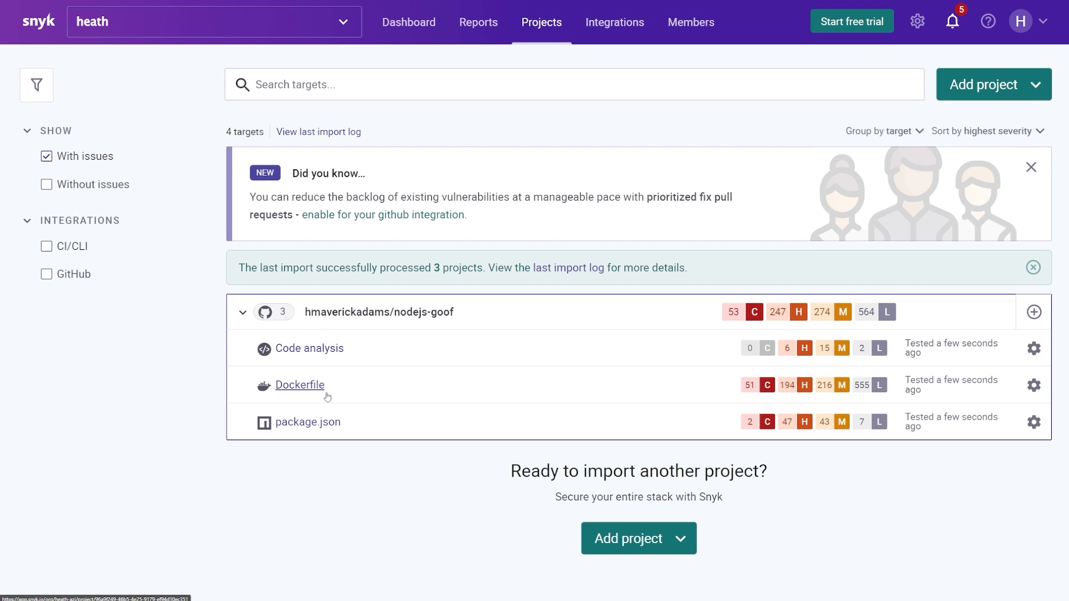
left_click(298, 385)
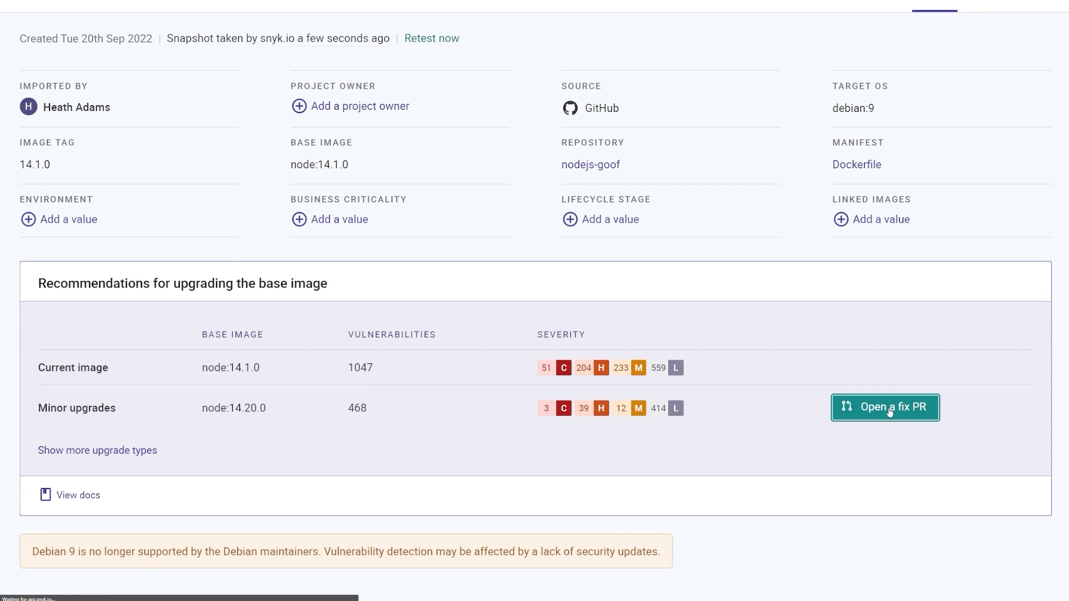
left_click(885, 407)
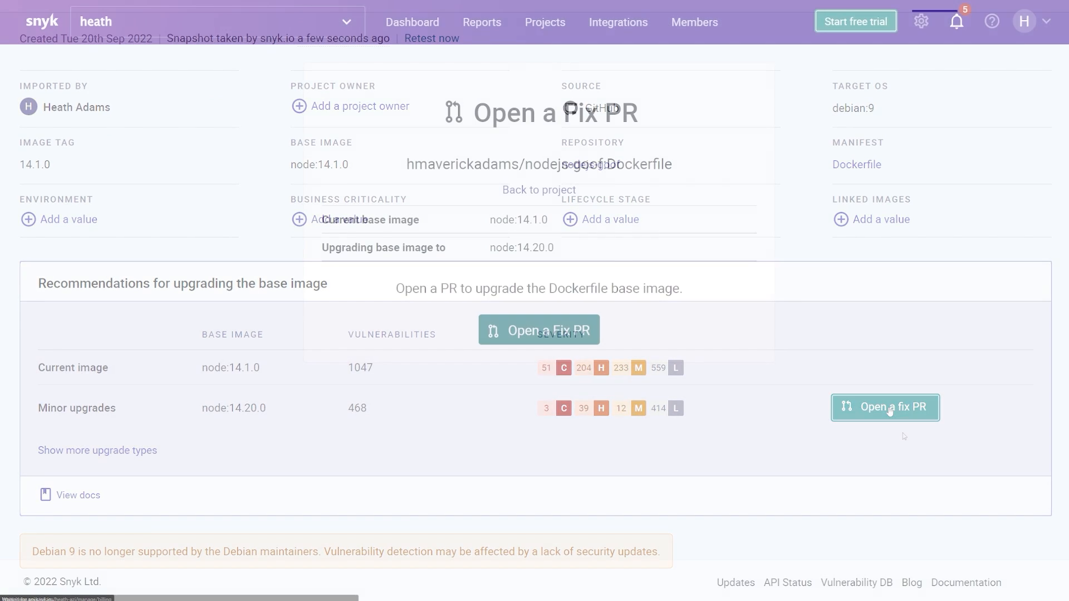
left_click(885, 408)
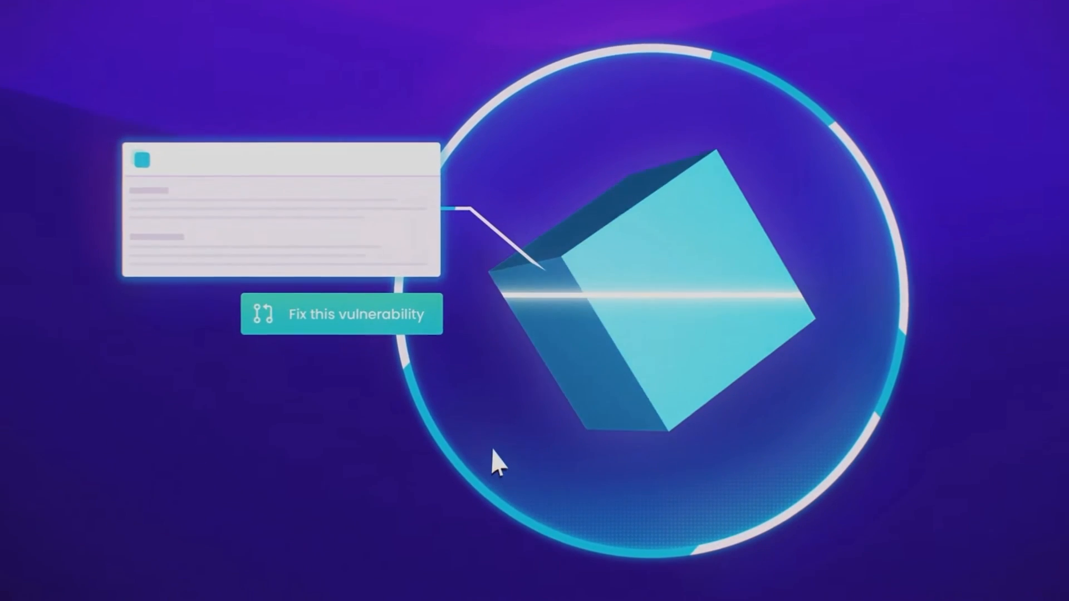
left_click(342, 314)
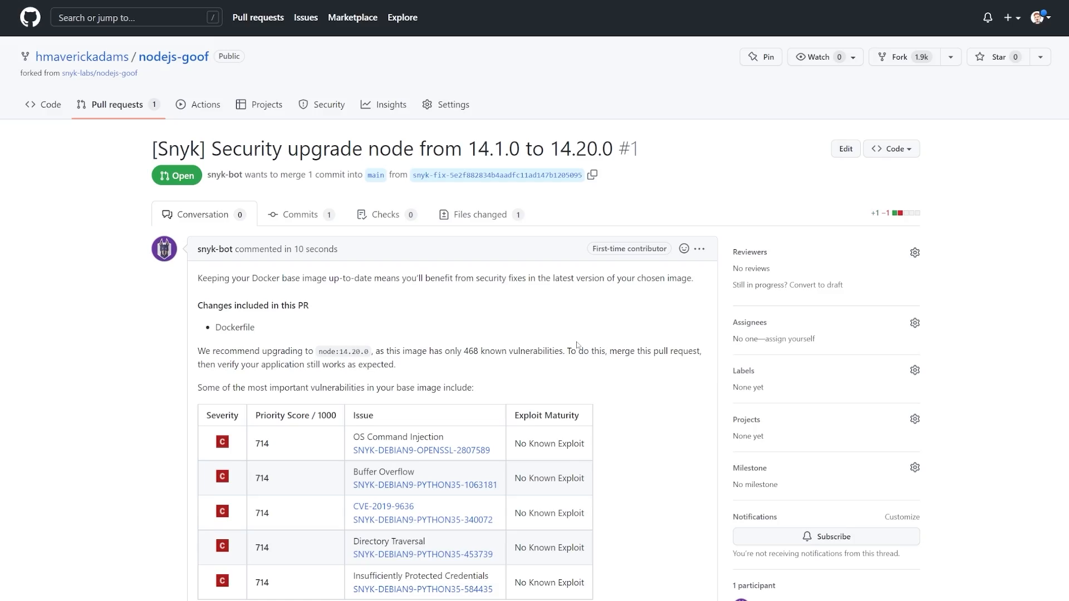
scroll("down", 3)
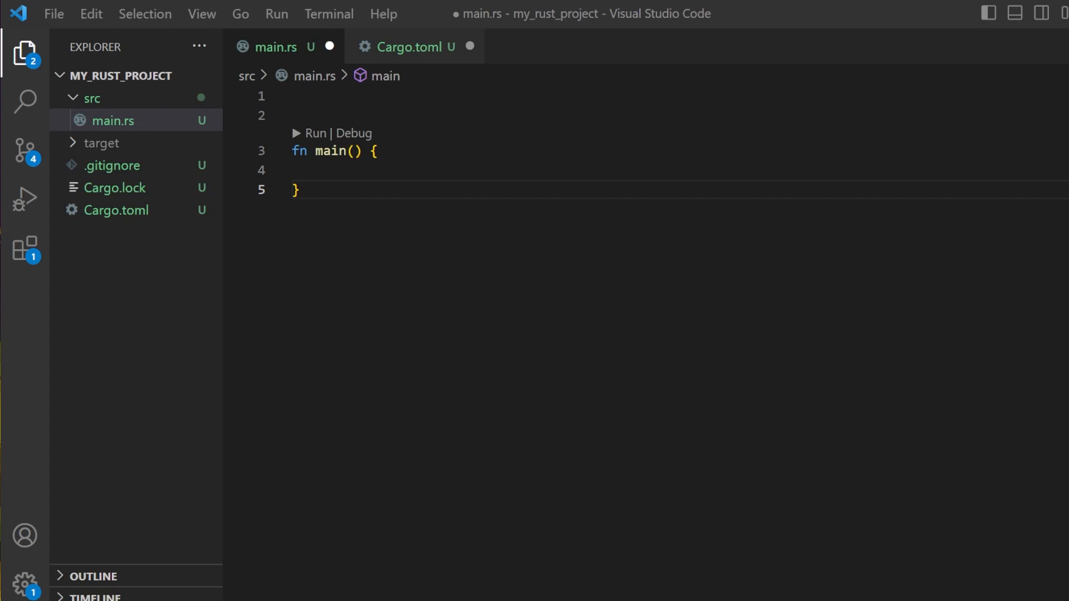
mouse_move(354, 133)
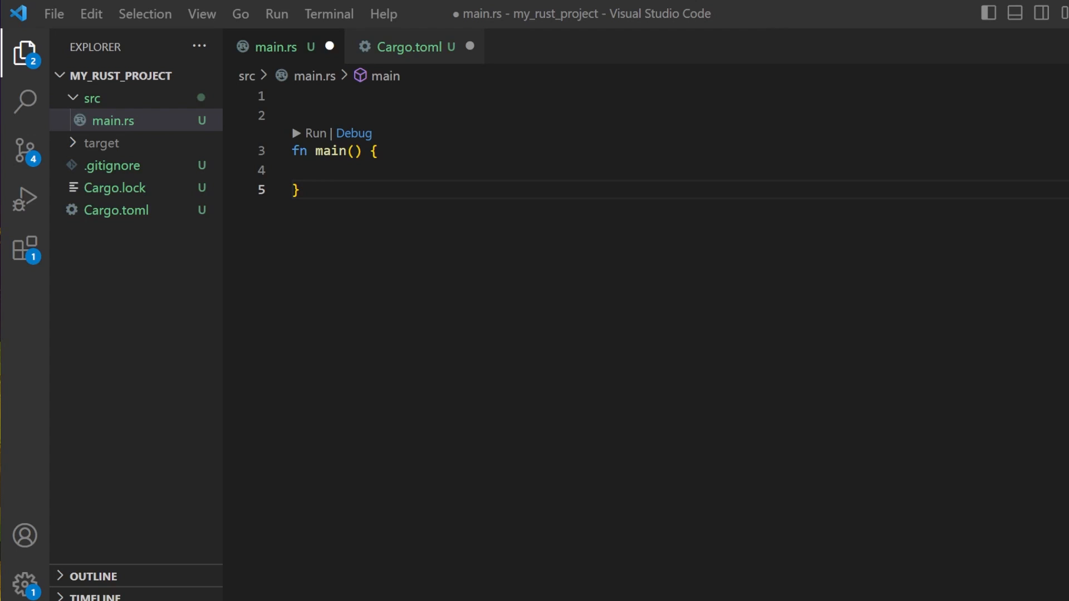
Add use statements for std::env, std::fs::File and std::io::{BufRead, BufReader} atop main.rs.
left_click(435, 97)
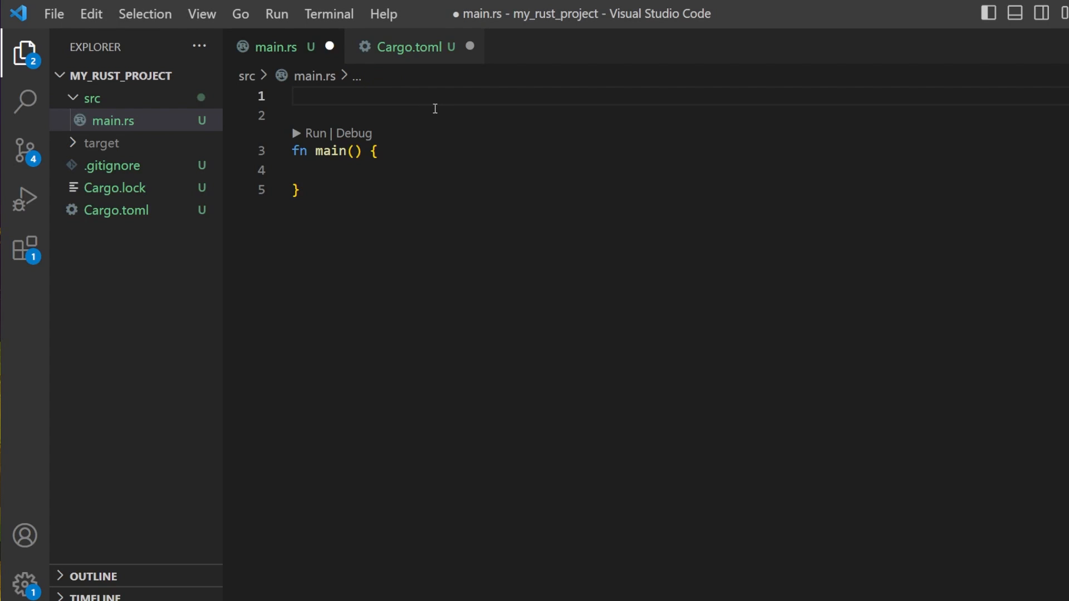
key("Enter")
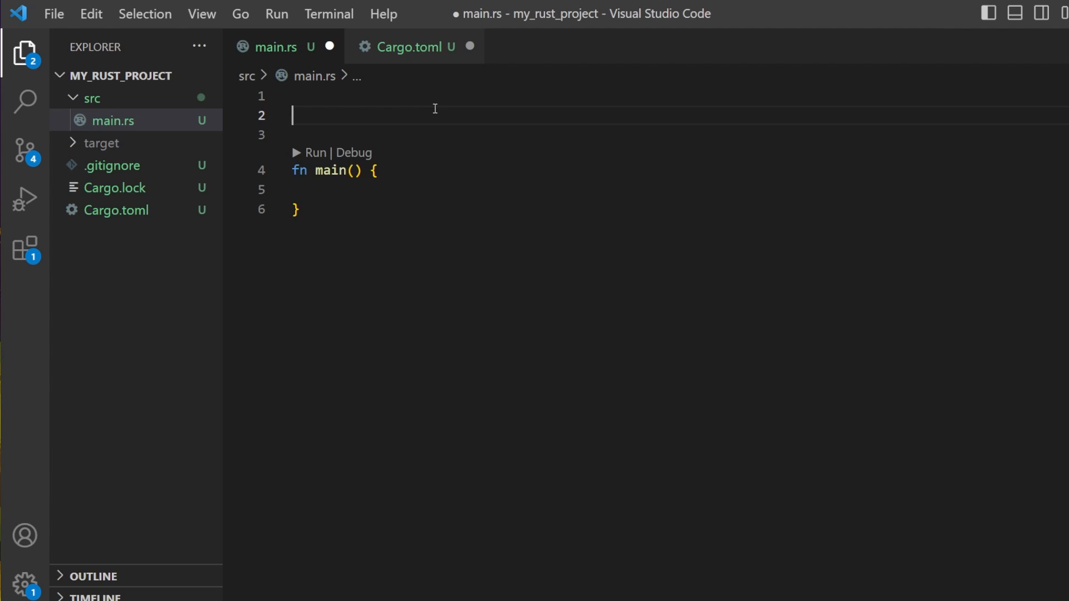
type("use s")
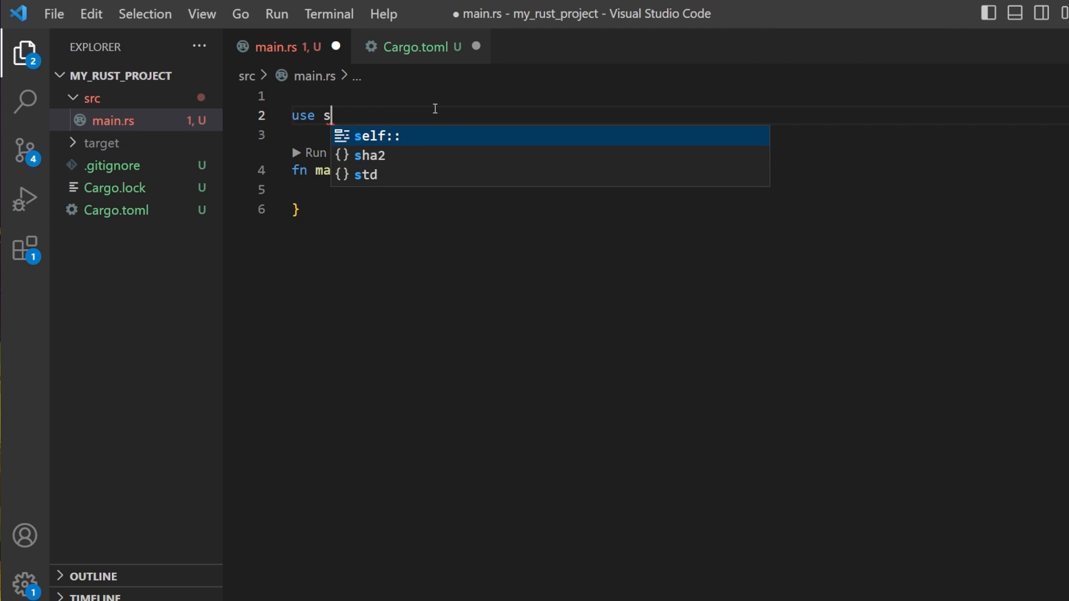
type("td::env;")
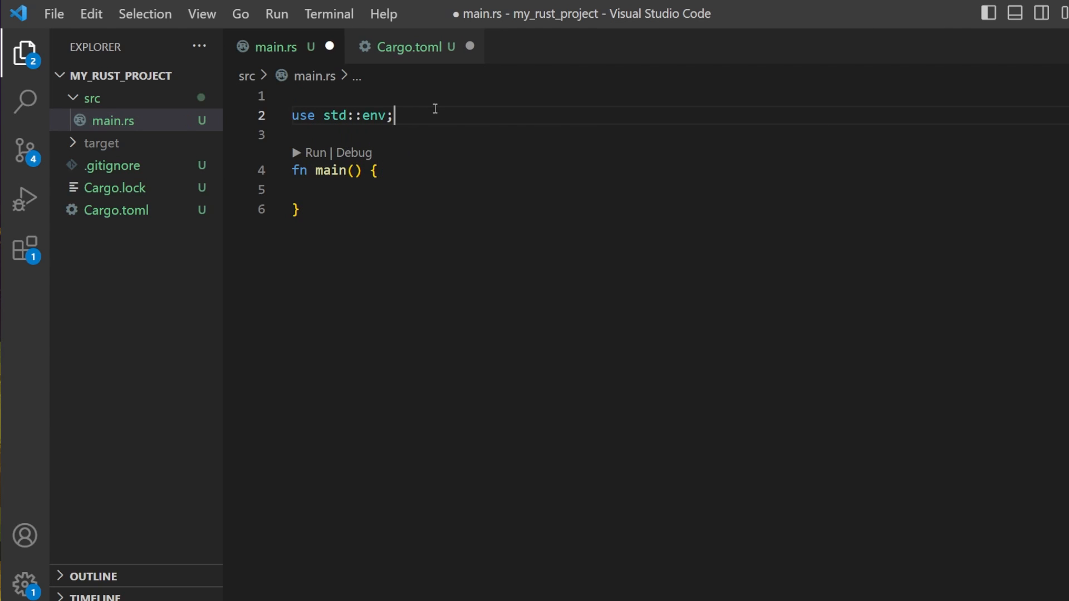
type("use st")
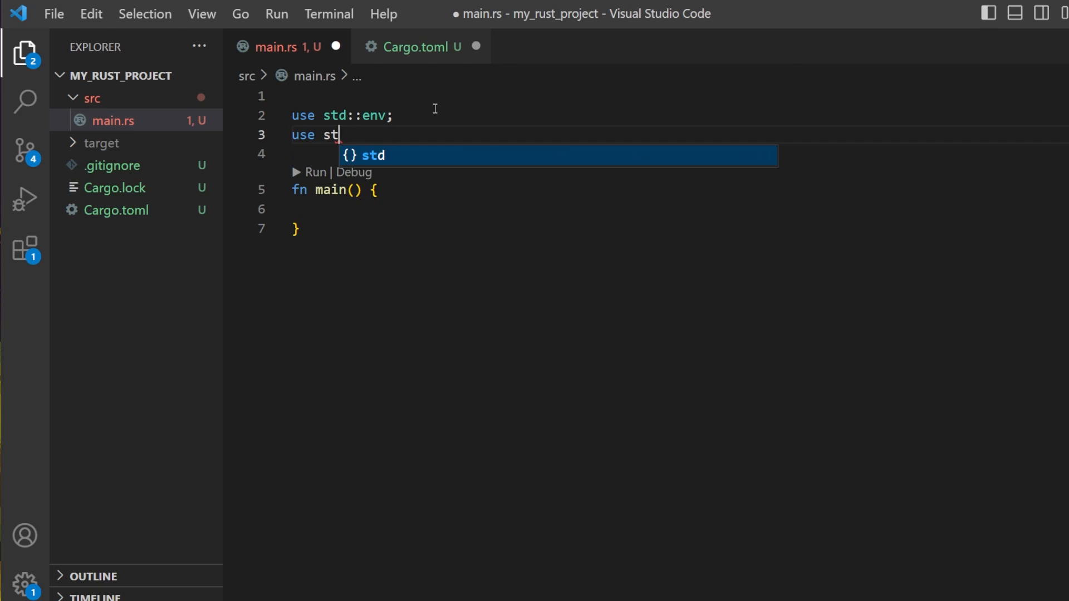
type("d::fs")
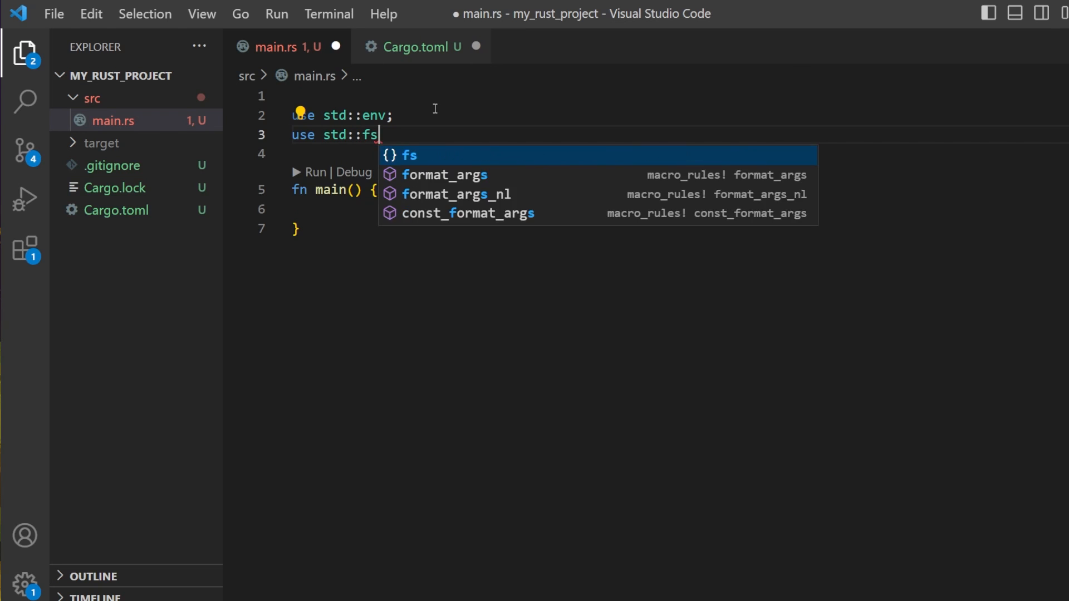
type("::File;")
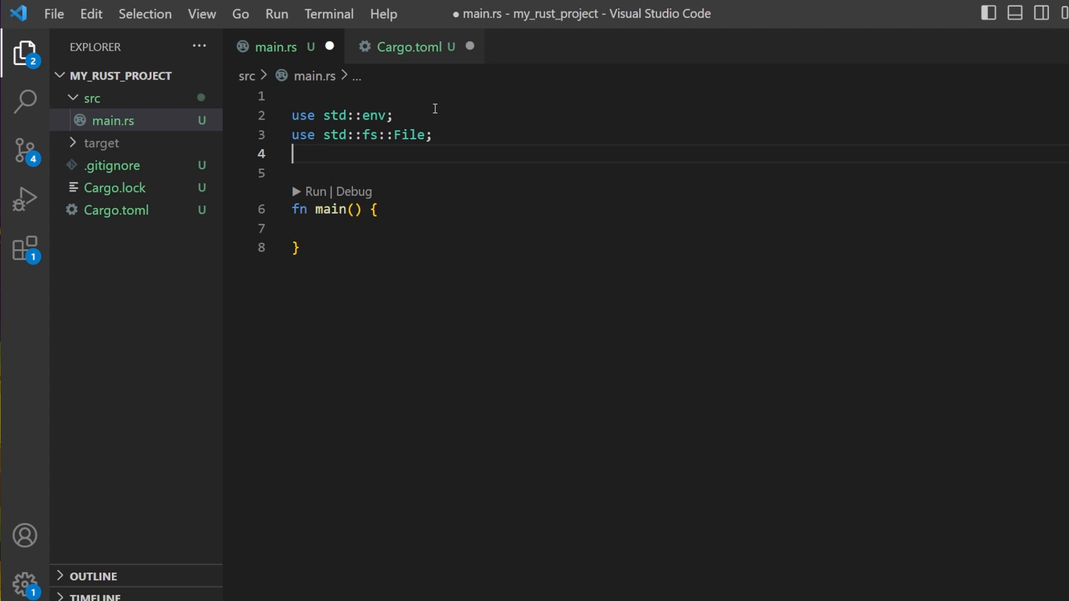
type("use std")
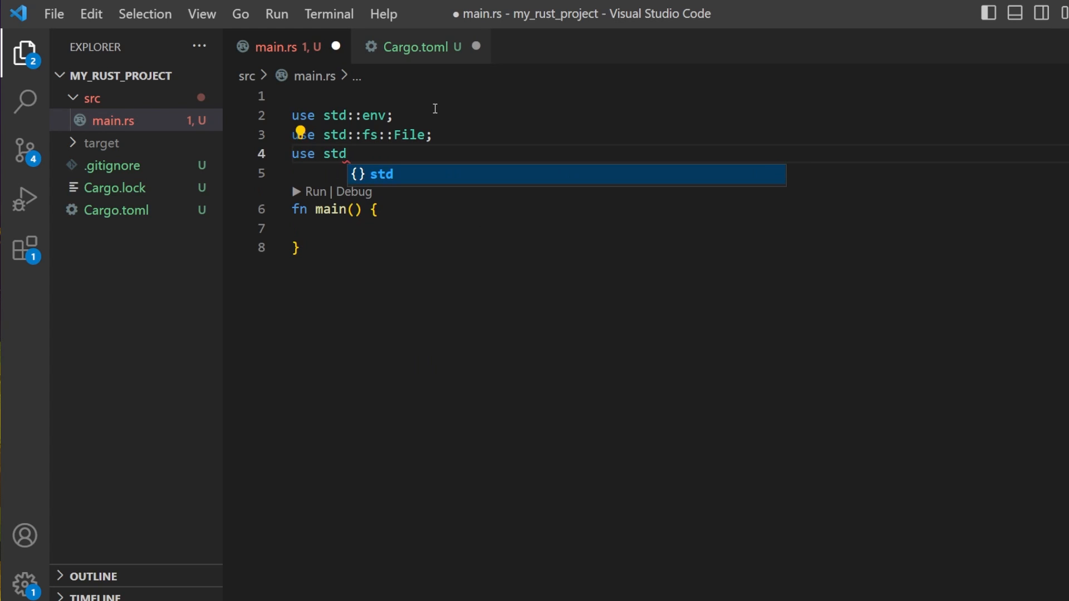
type("::io")
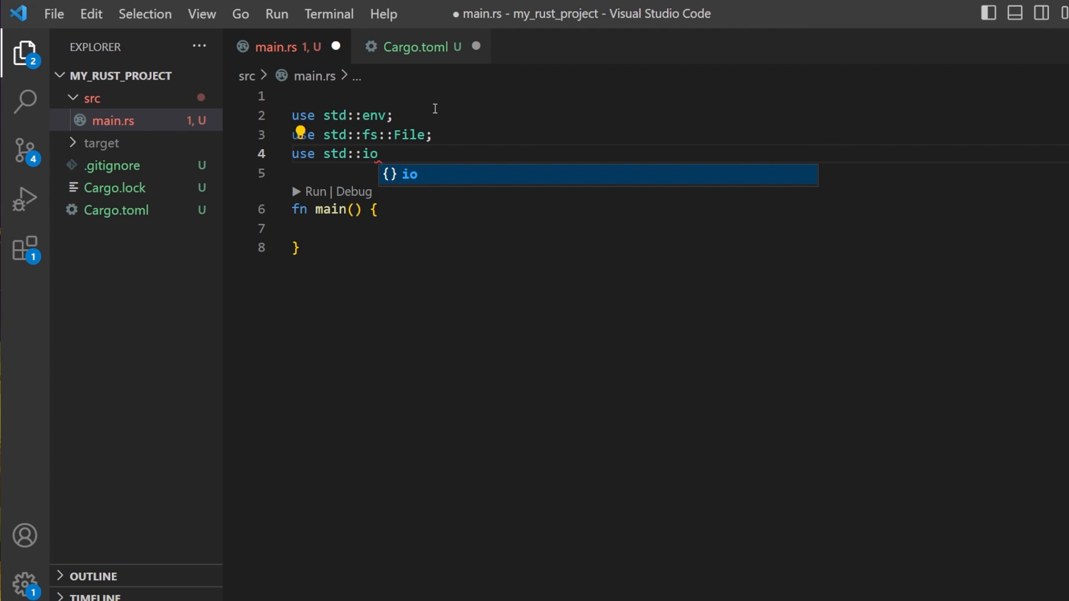
type("::{")
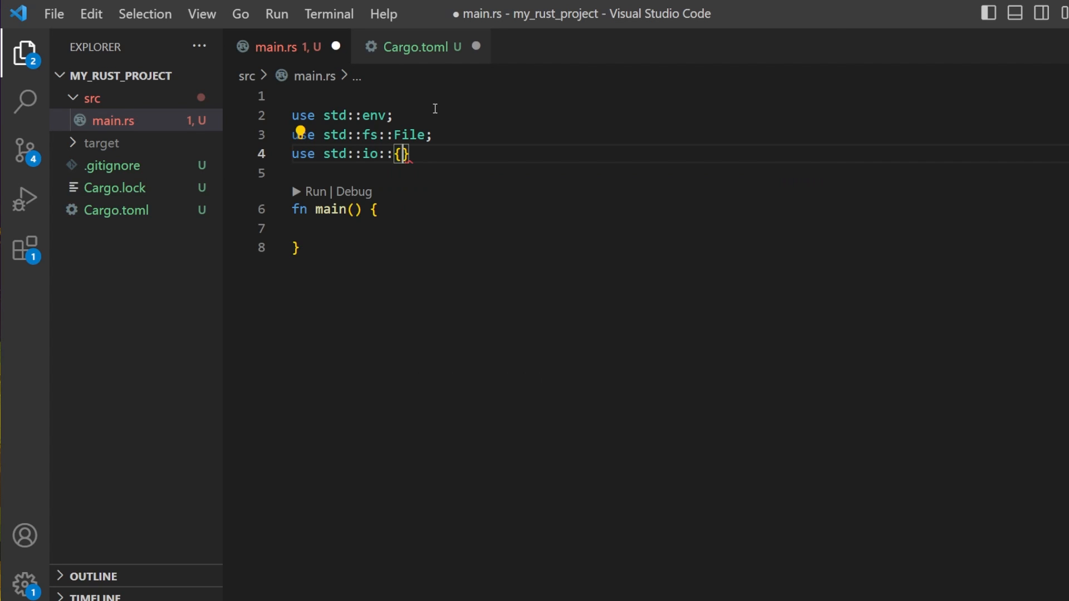
type("BufRead,")
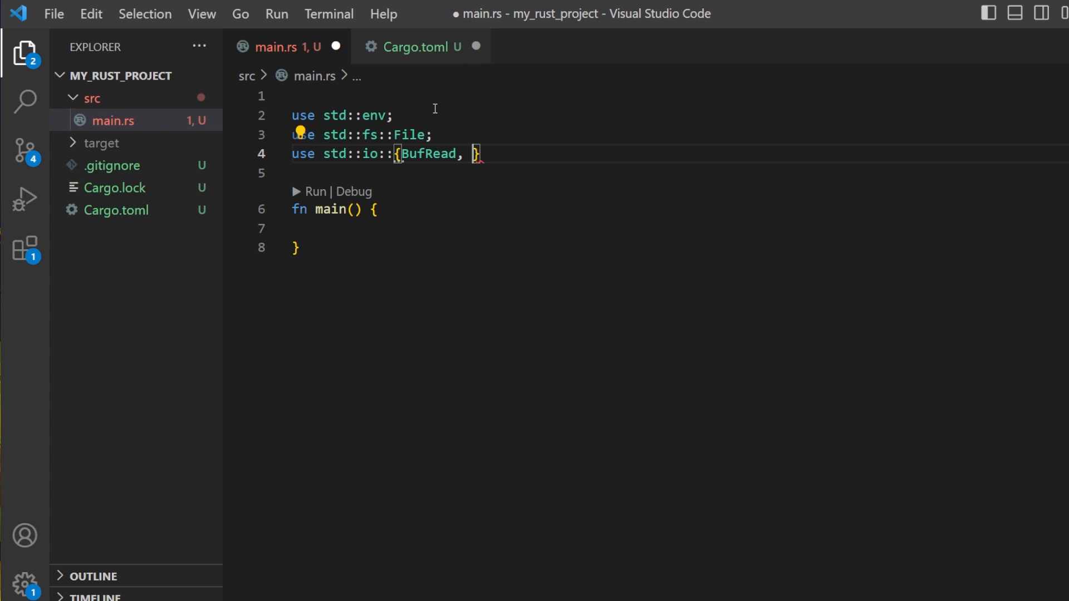
type("BufReader")
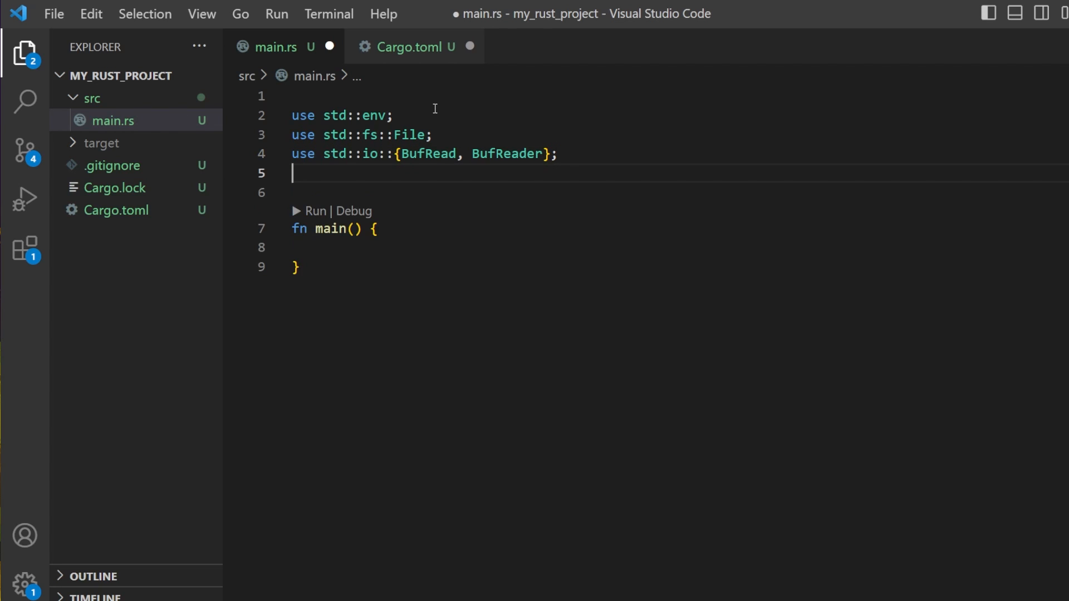
Import sha2's Sha256 and Digest plus std::process::exit, then save main.rs.
type("use sha2")
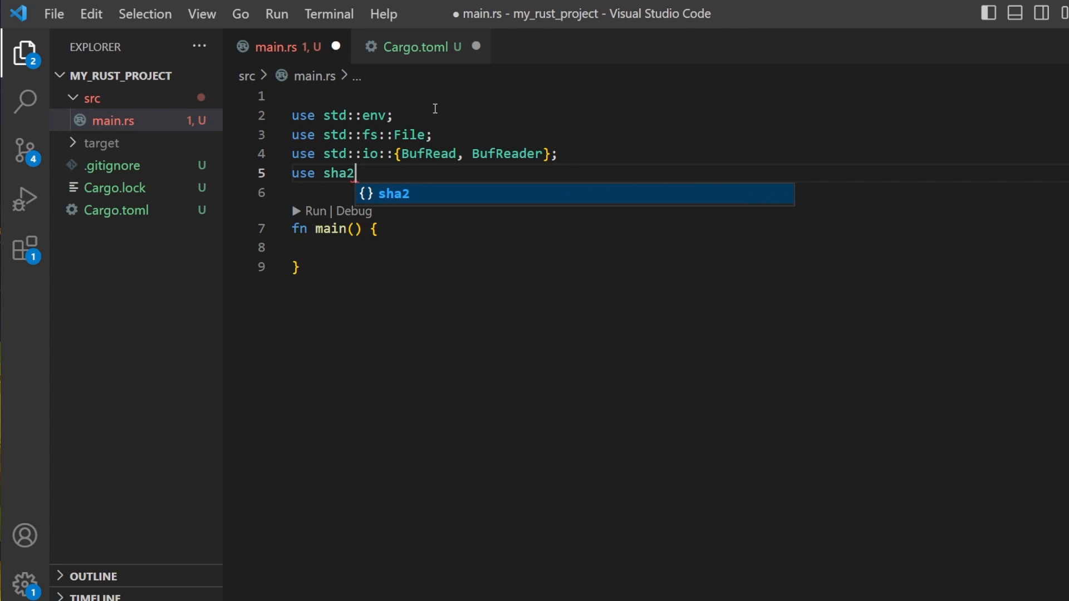
type("::")
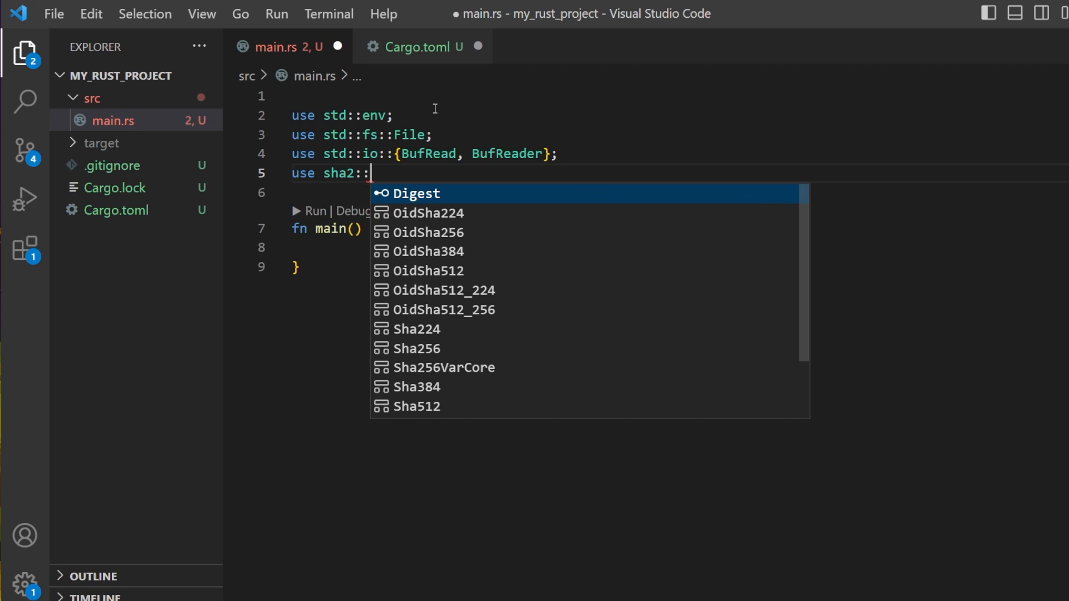
type("{")
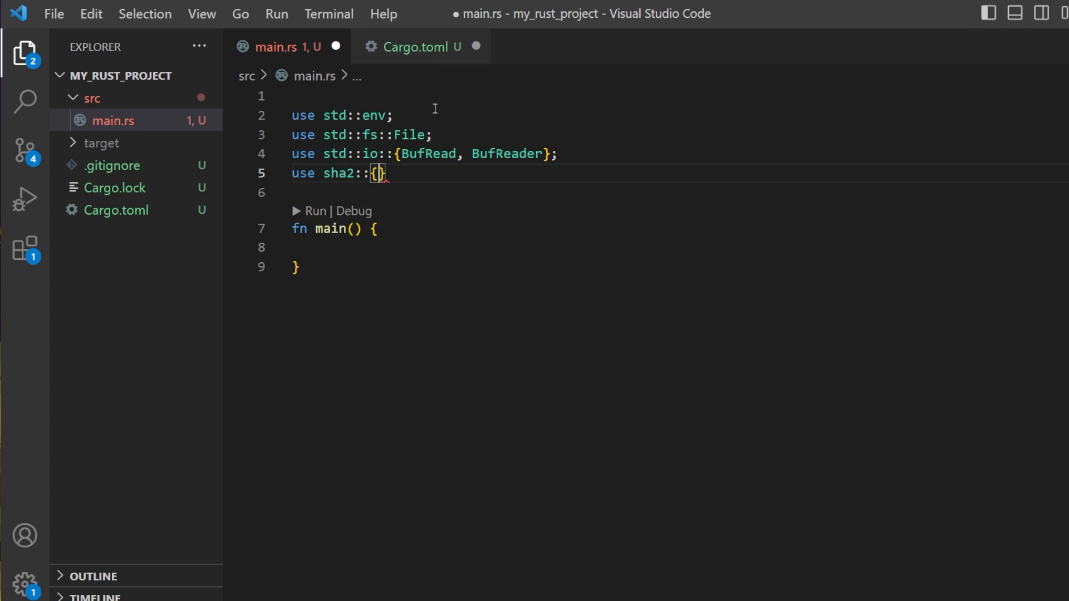
type("Sha256")
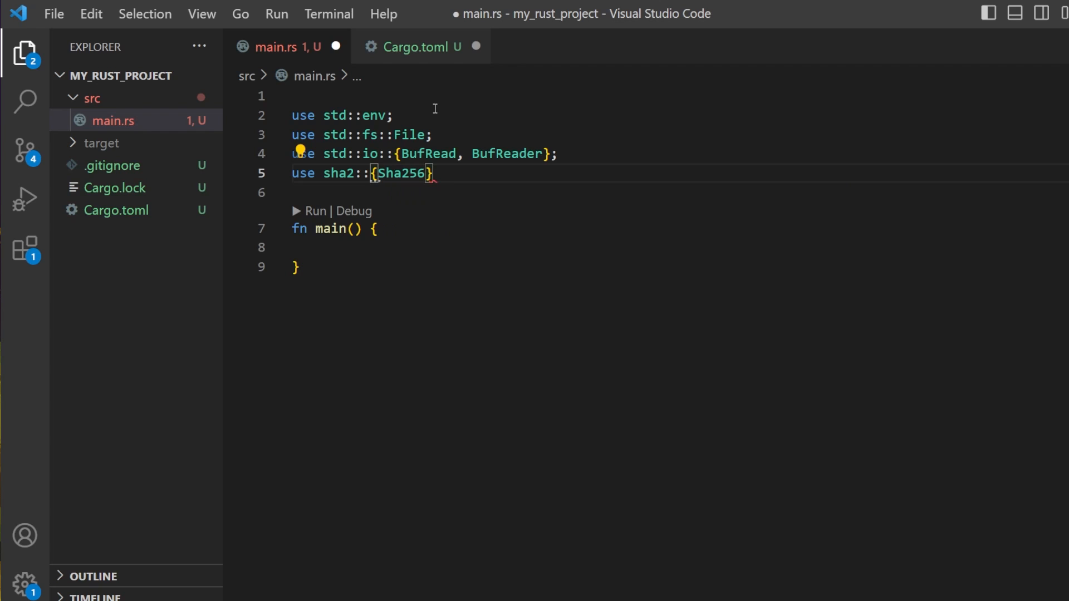
type(", Digest")
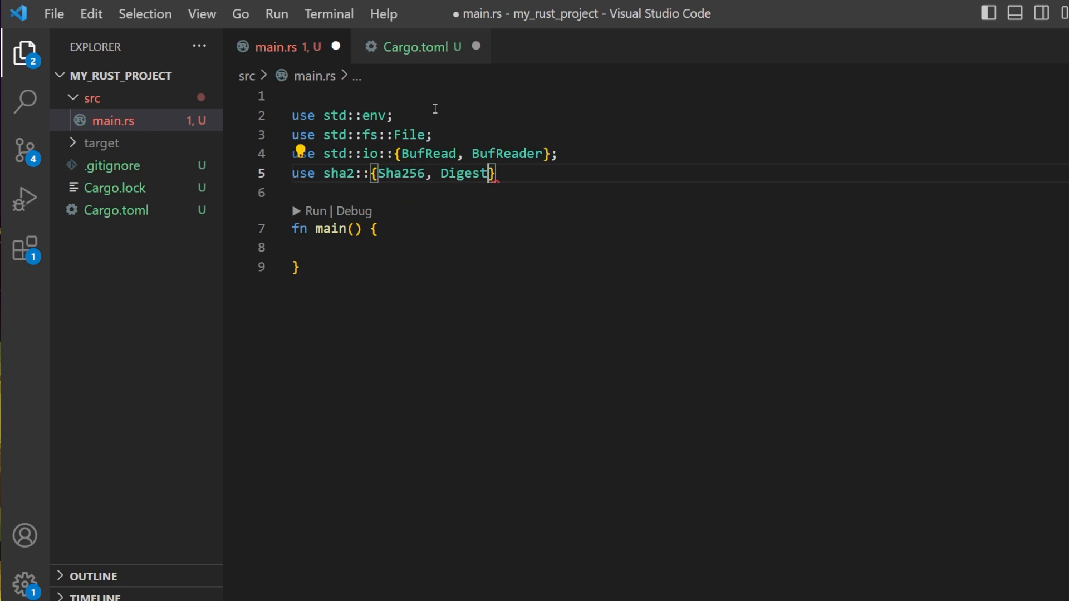
type(";")
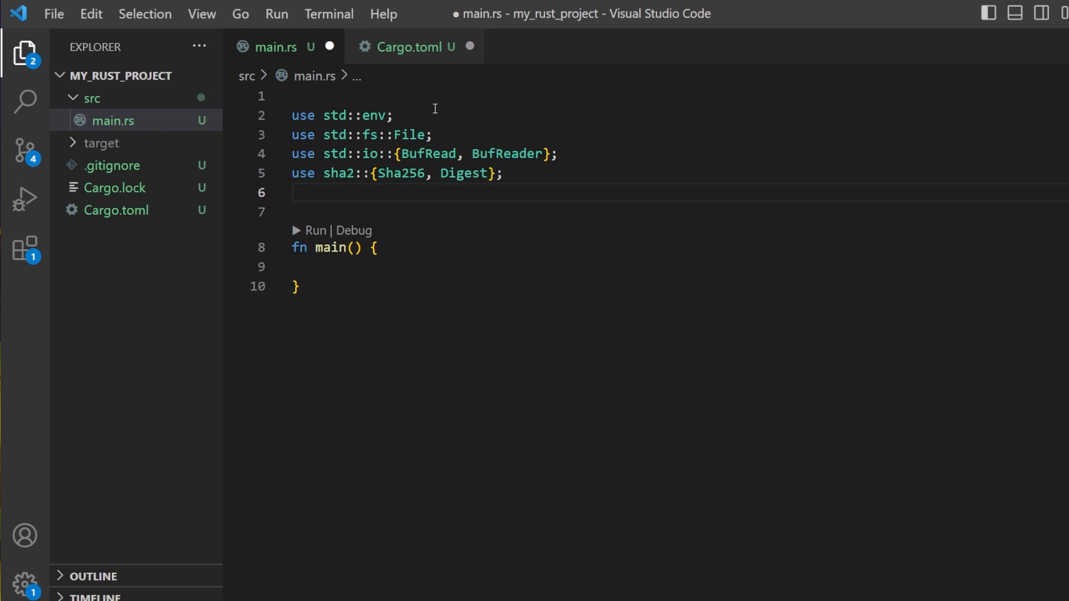
type("use std::")
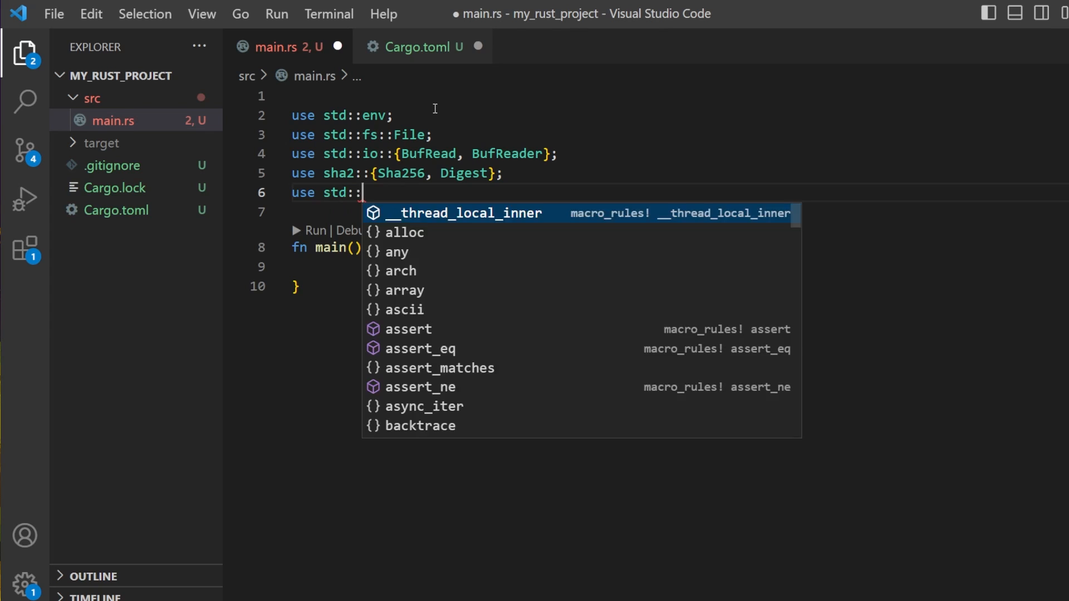
type("process:exit")
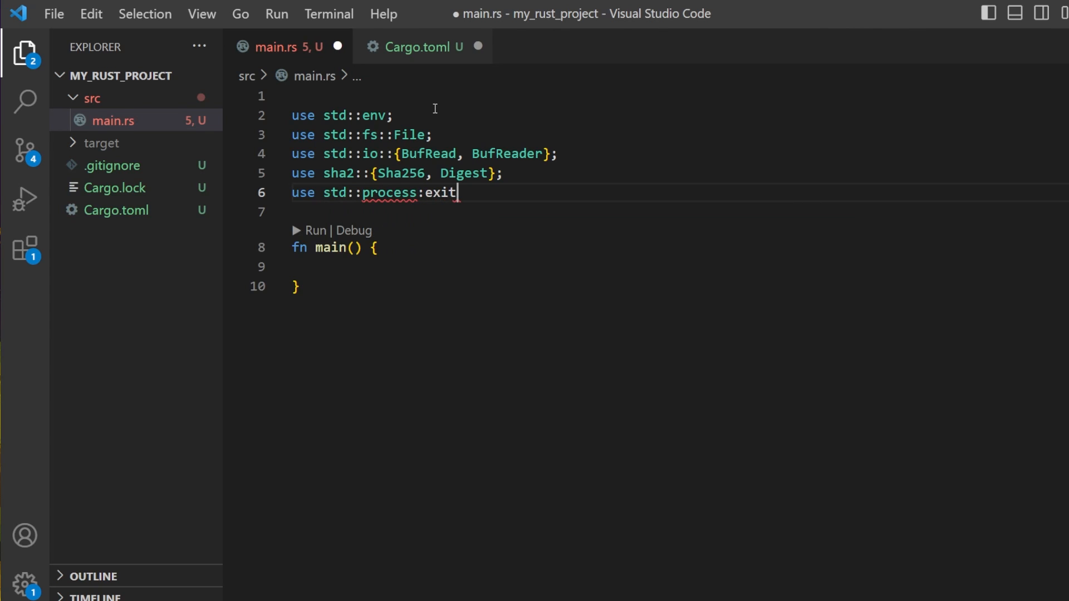
type(";")
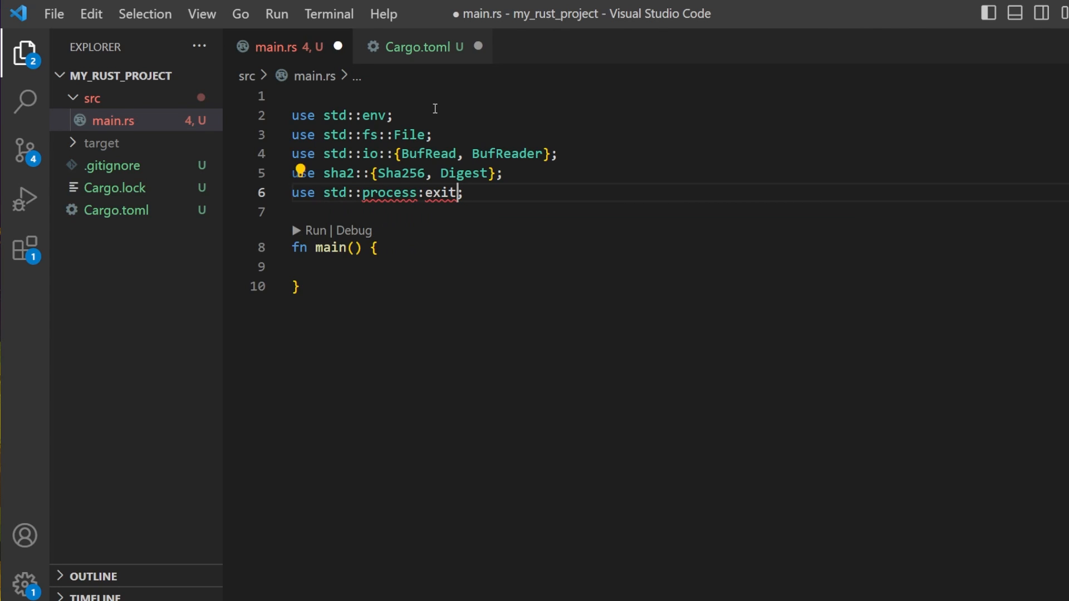
type(":")
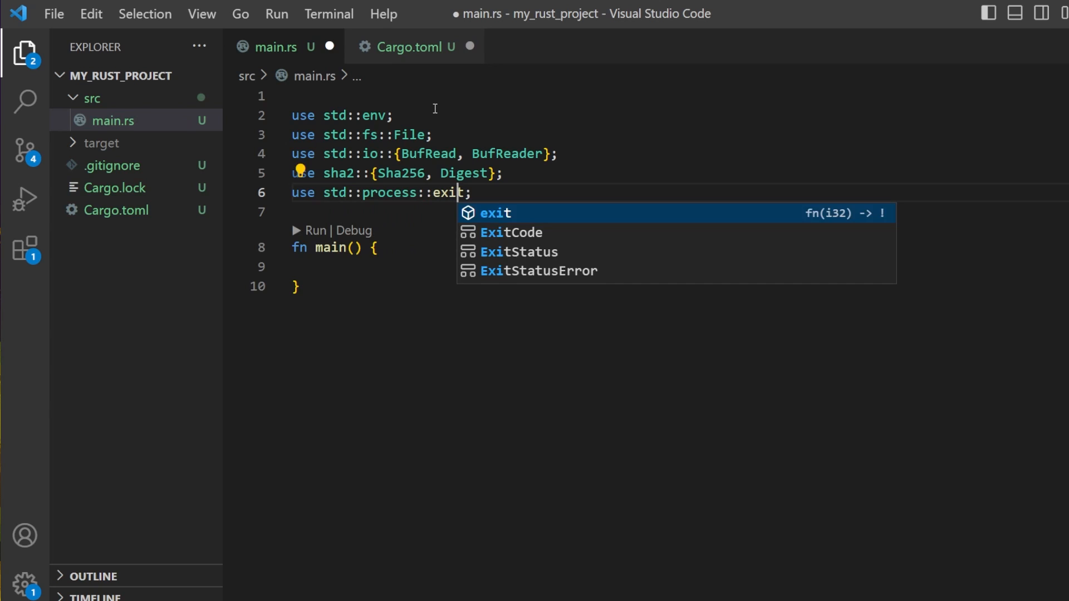
key("ctrl+s")
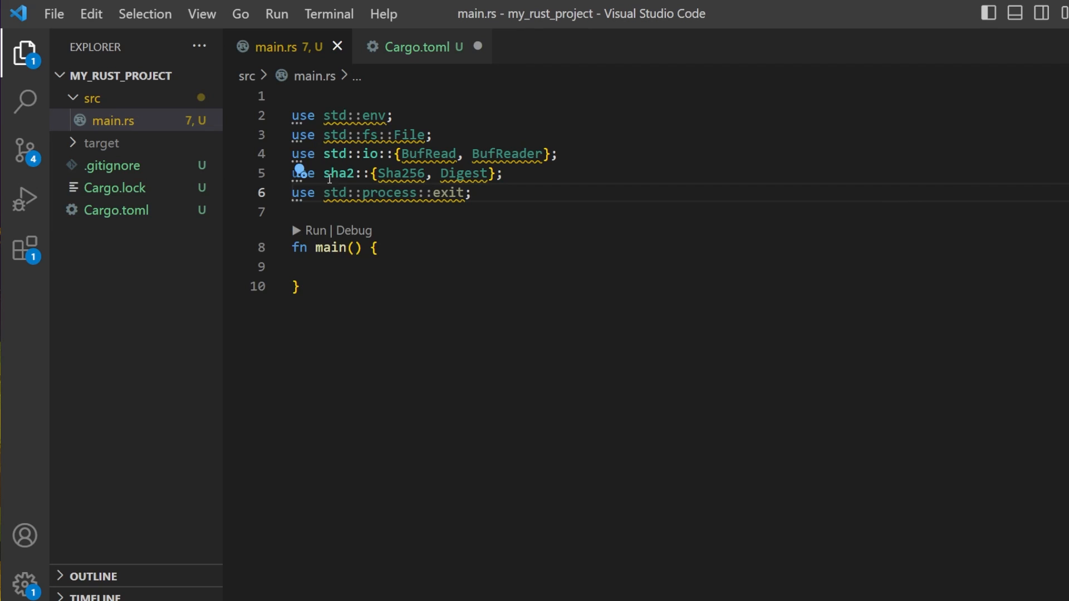
double_click(337, 173)
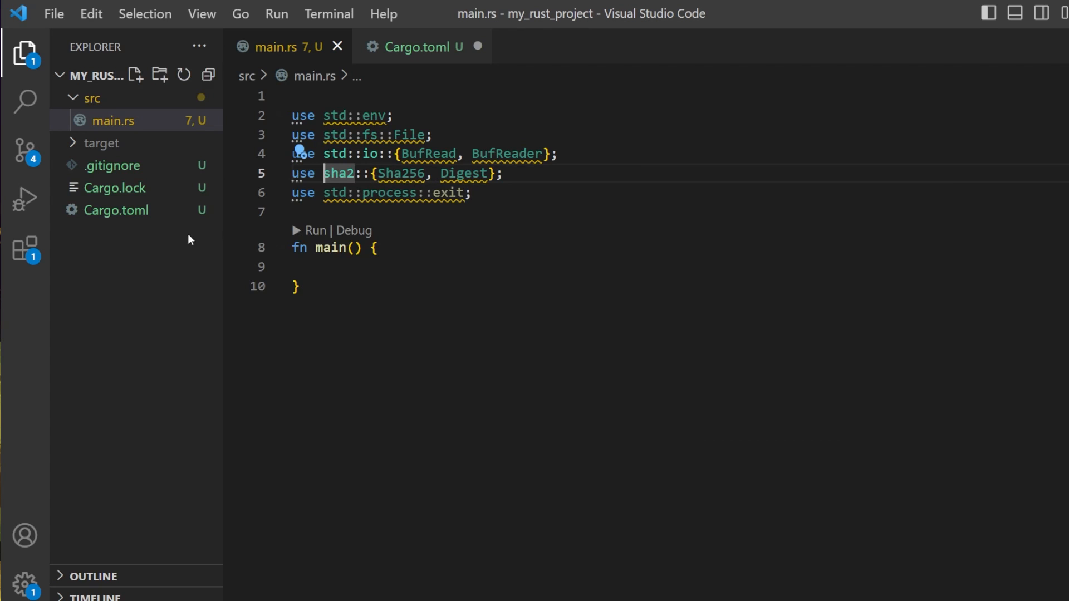
left_click(115, 210)
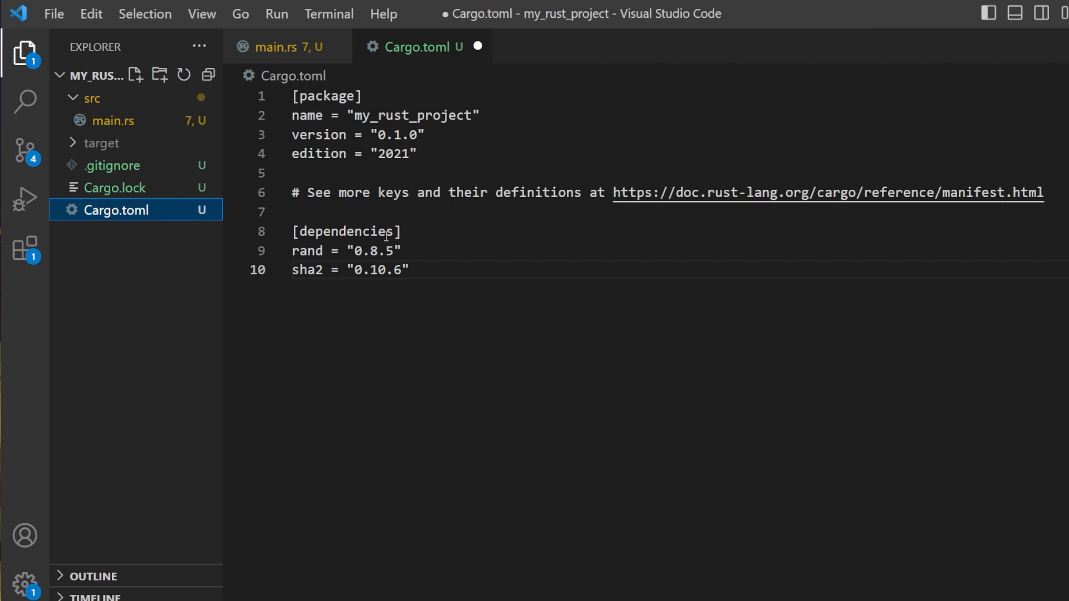
mouse_move(384, 271)
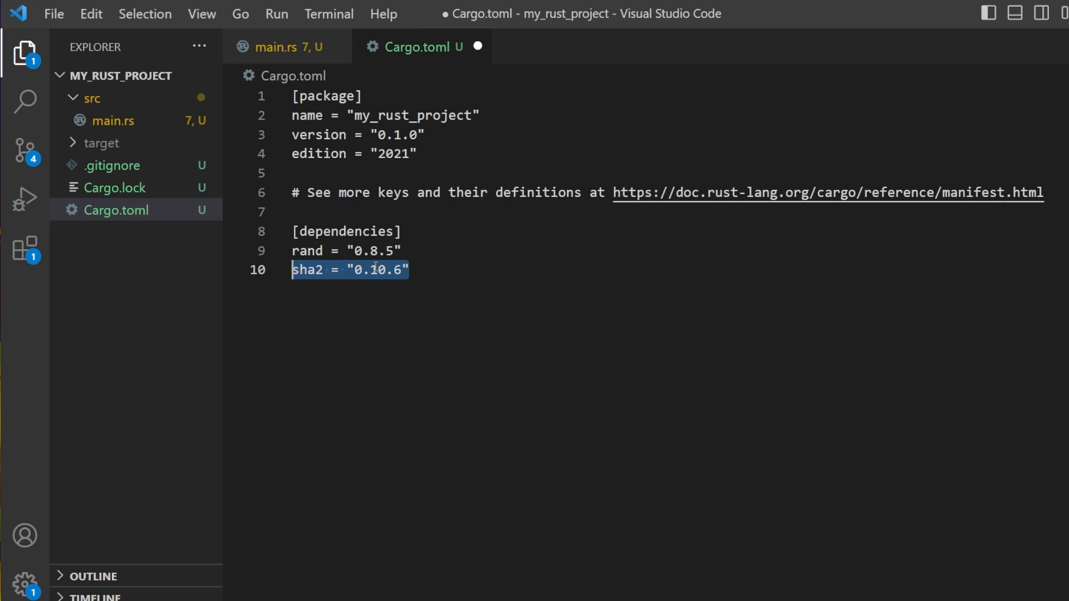
left_click(115, 121)
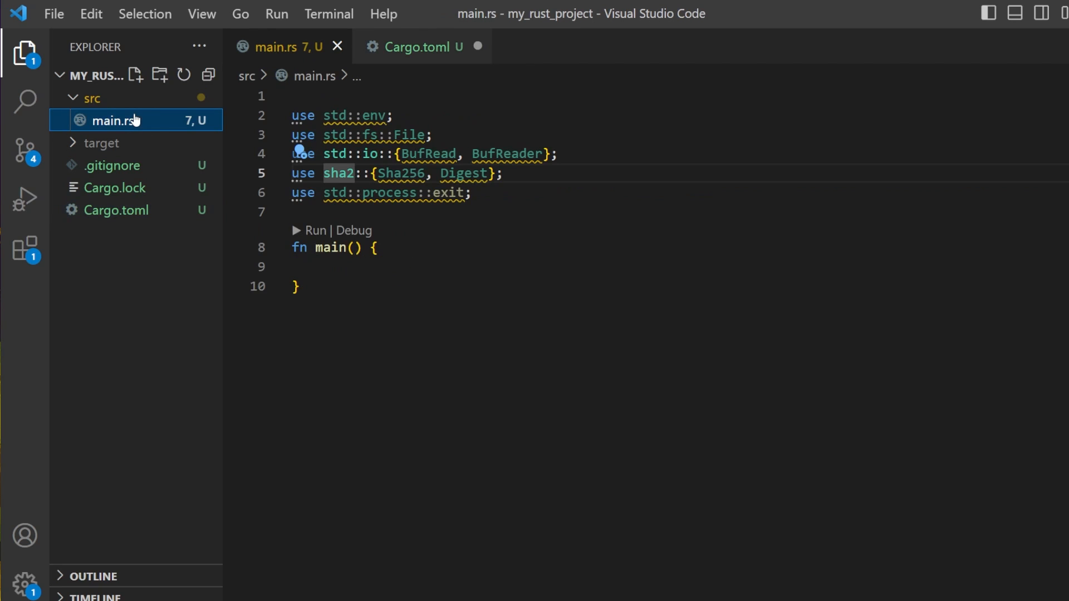
left_click(374, 247)
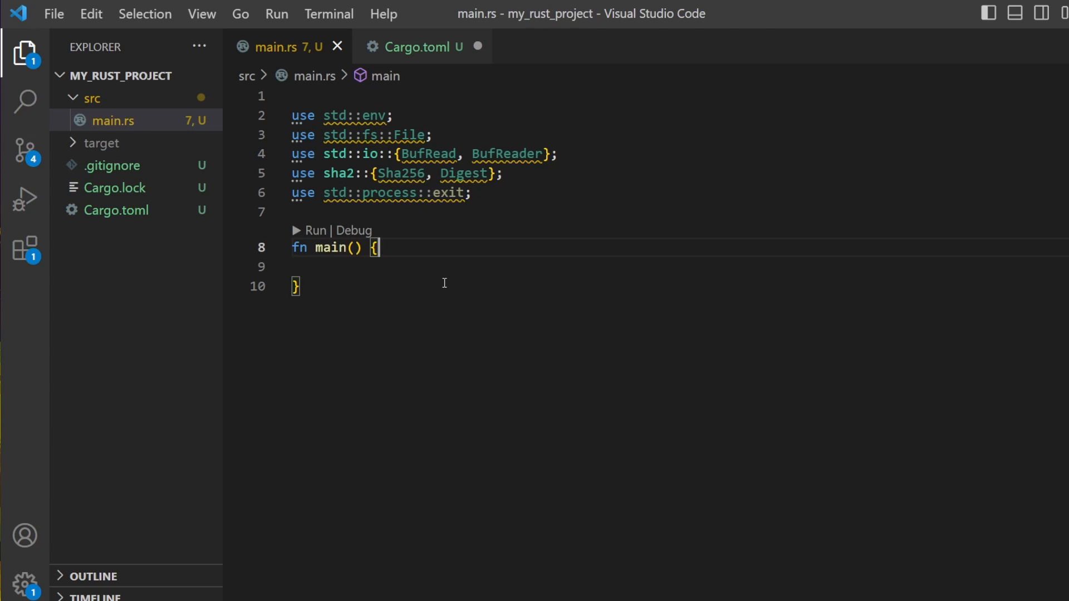
Write the placeholder note 'cargo run sha256' inside main and select it.
key("Enter")
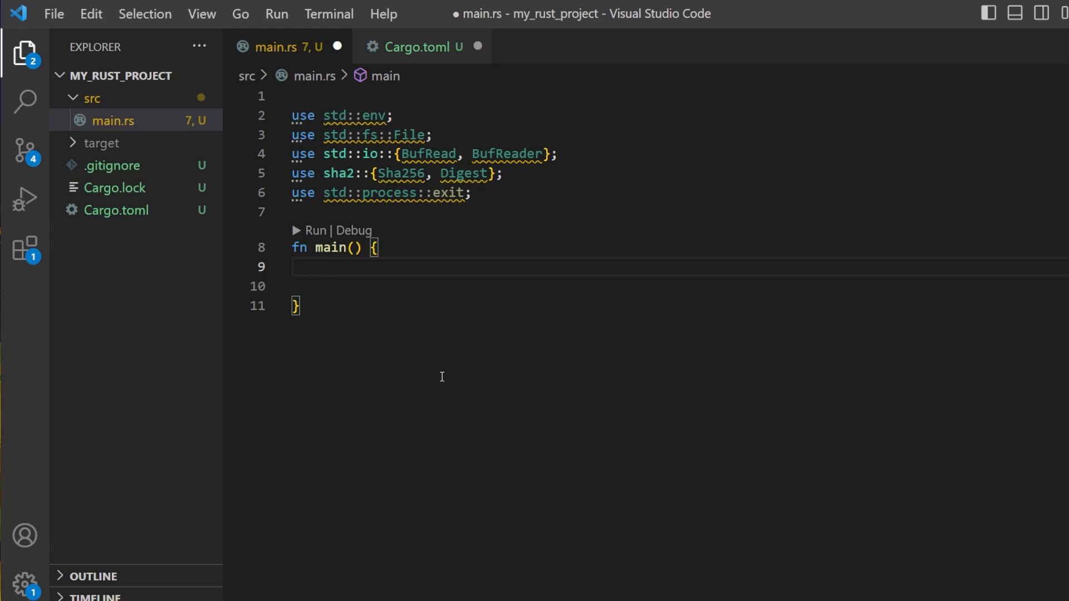
type("cargo")
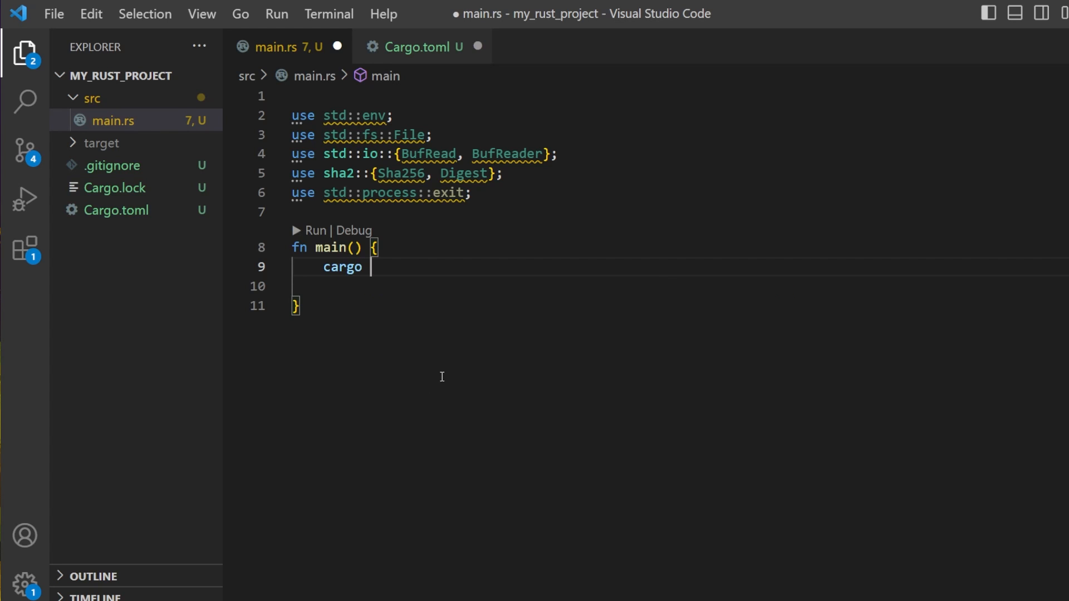
type("run")
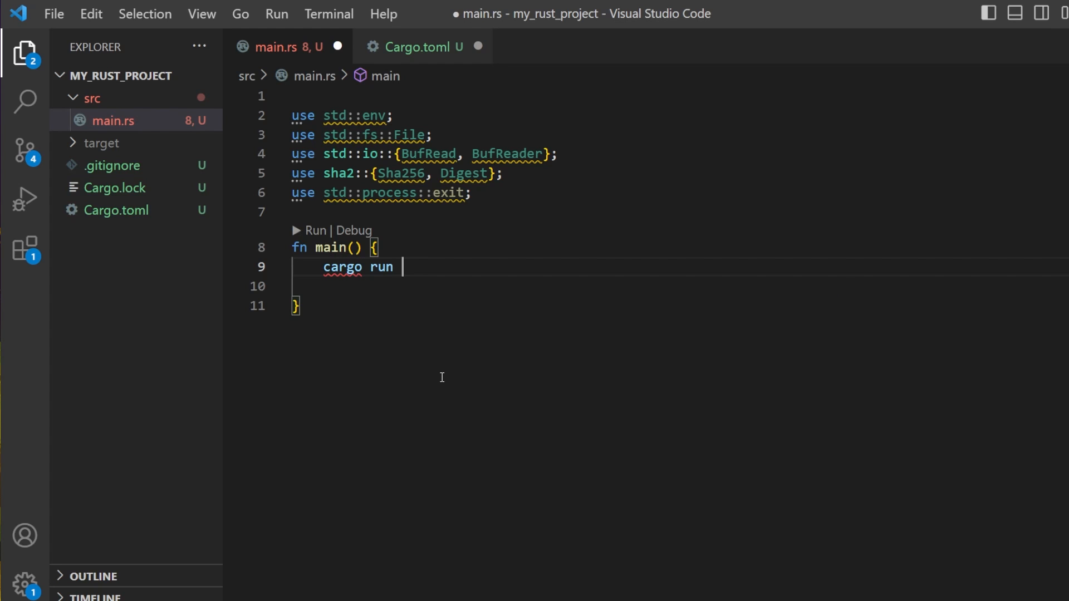
type("sha256")
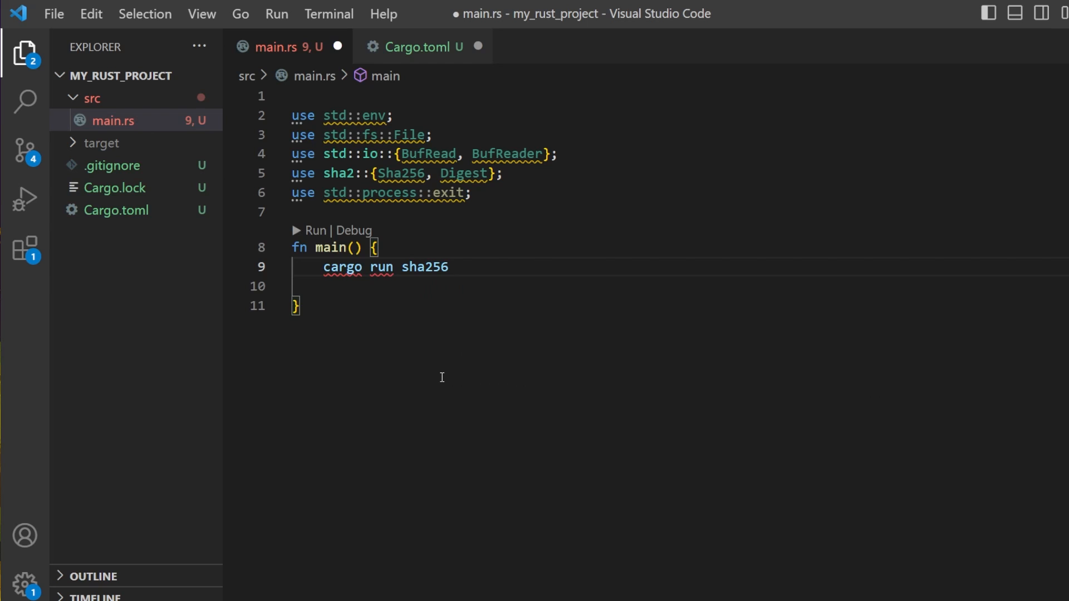
mouse_move(355, 307)
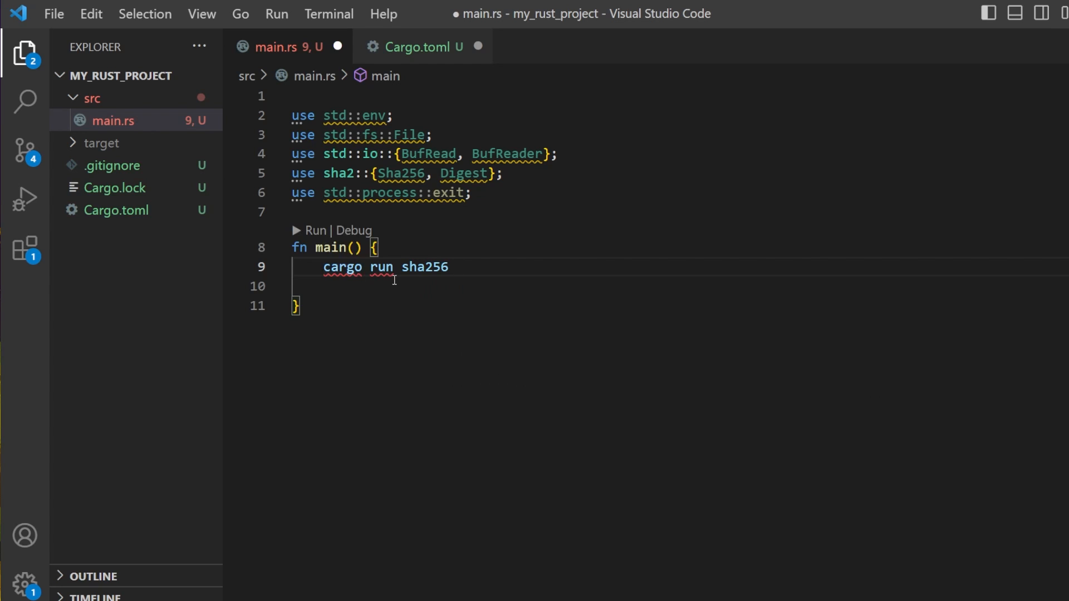
double_click(382, 266)
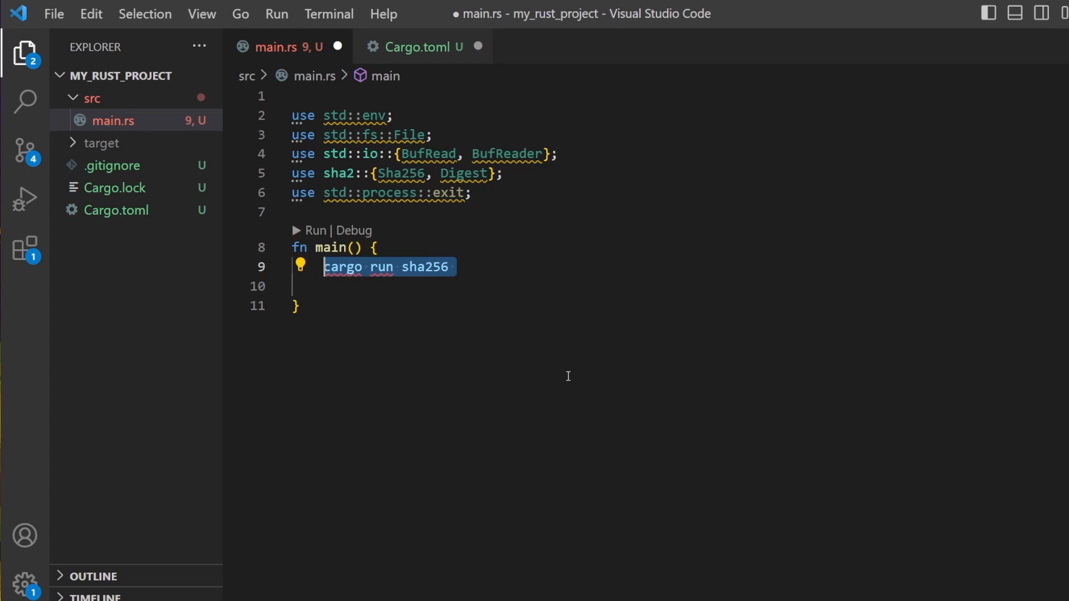
Replace the note with let args: Vec<String> = env::args().collect(); and a new line.
type("let args")
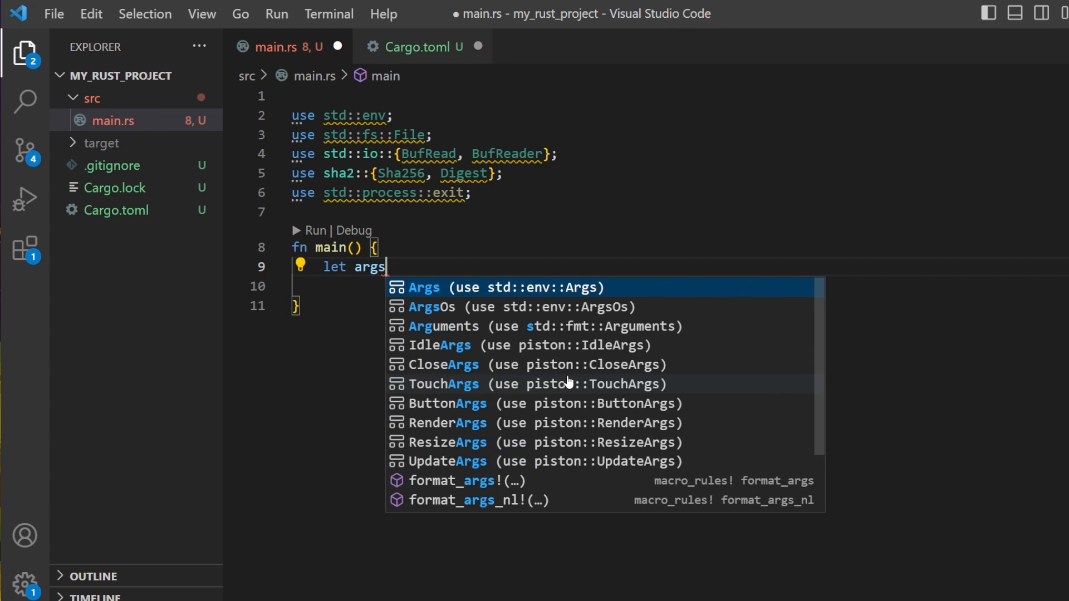
type(": Vec")
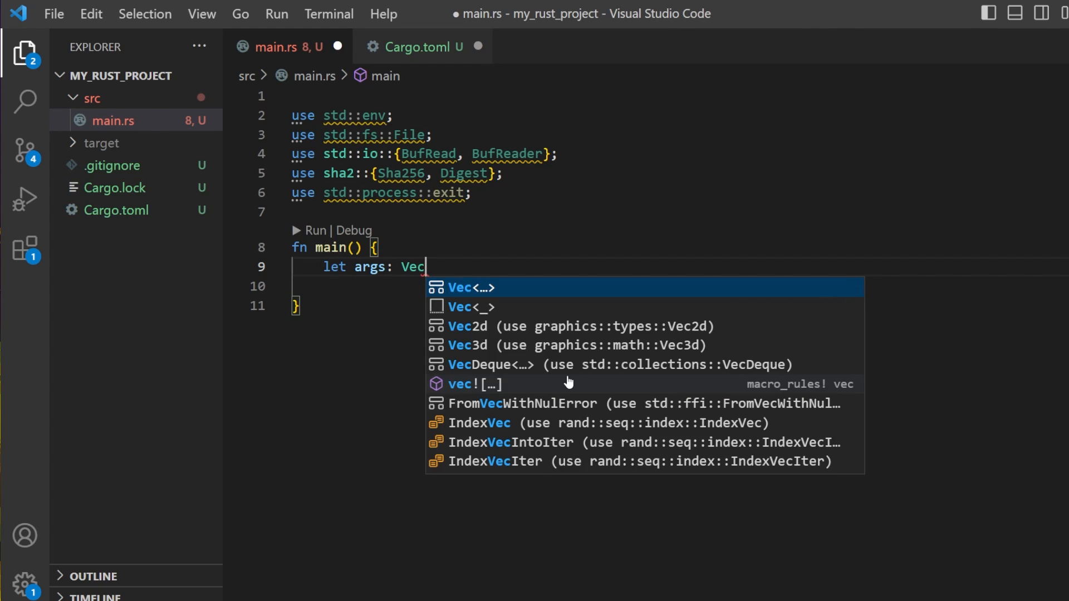
type("<String>")
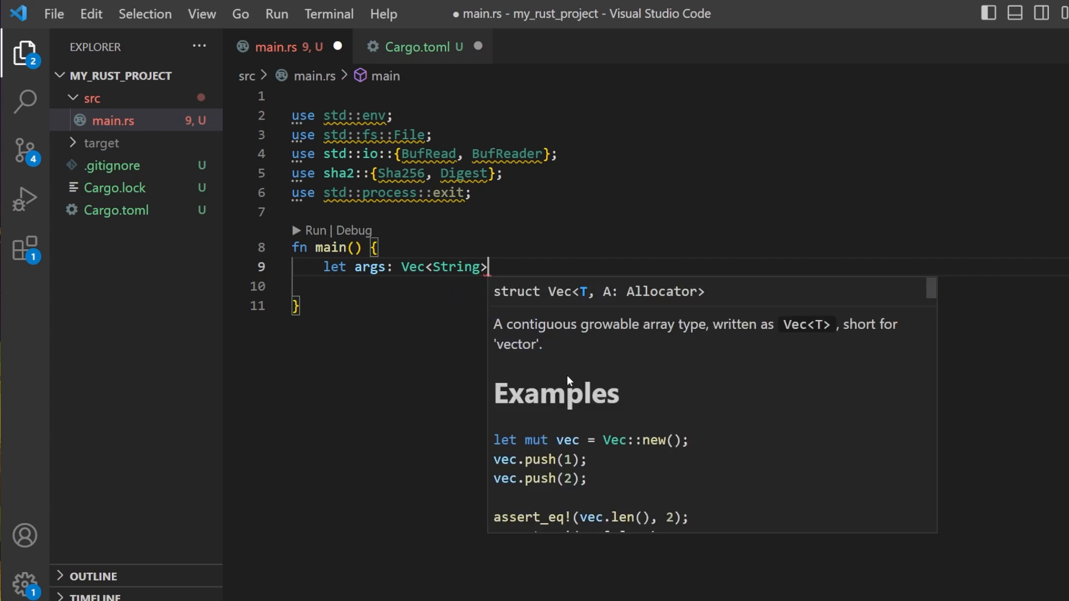
type("= env")
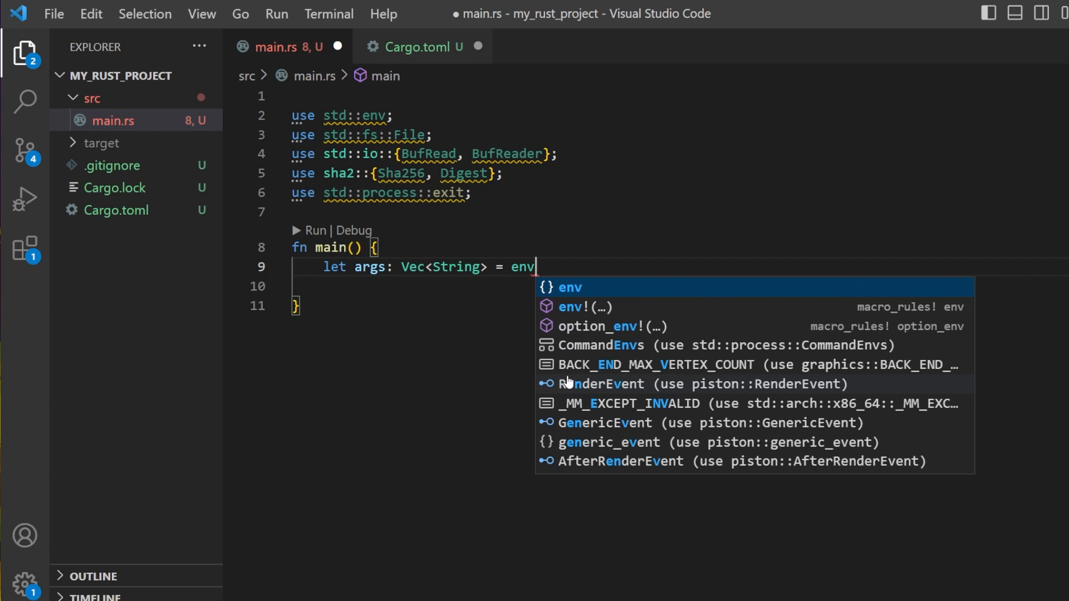
type("::args()")
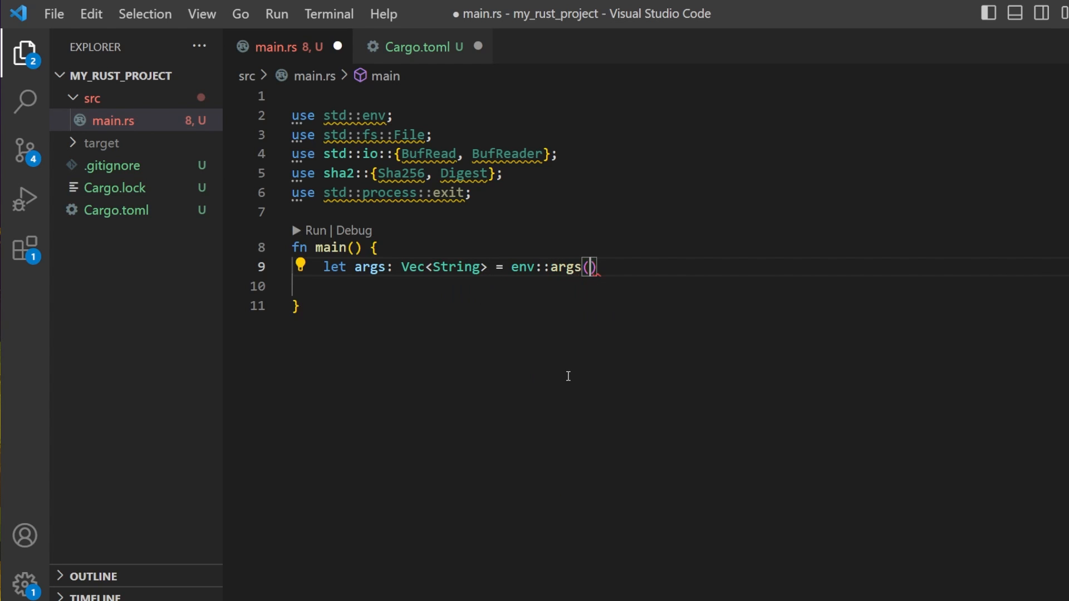
type(".collect();")
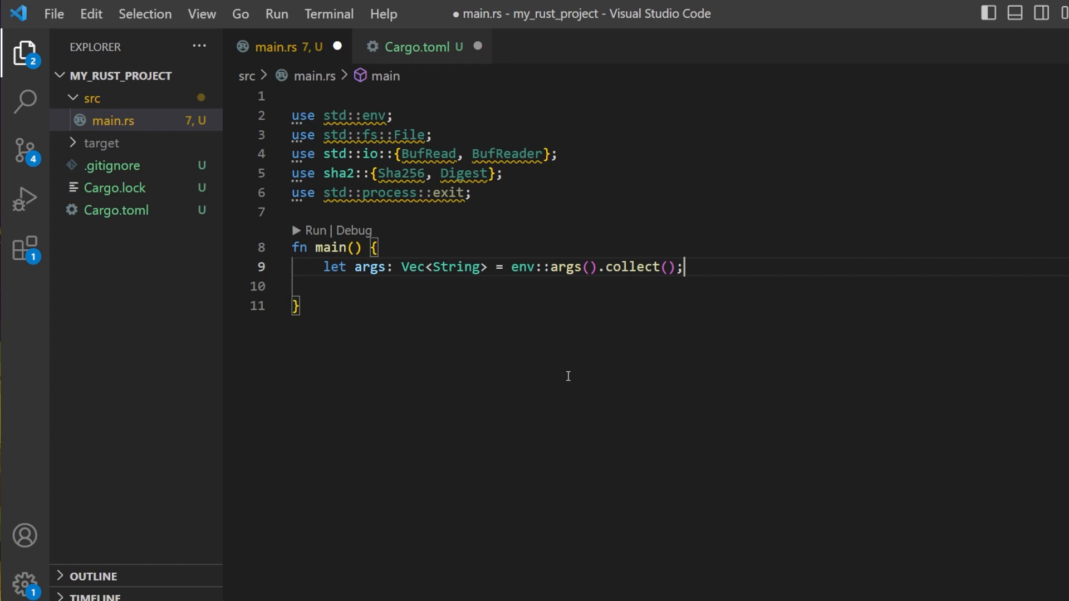
key("enter")
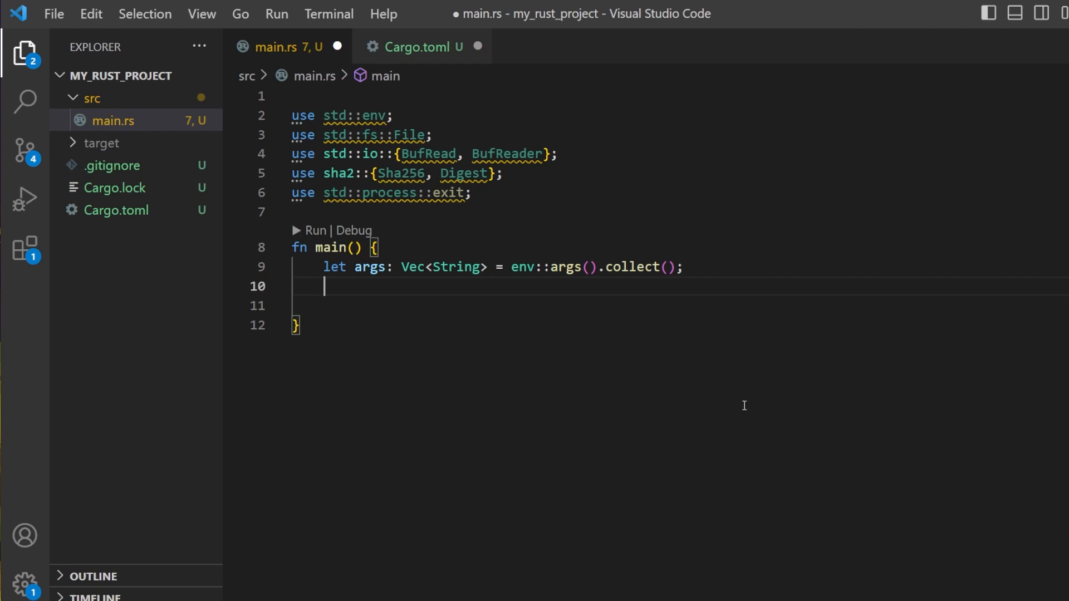
Add an args.len() != 2 check printing invalid-arguments and 'cargo run <sha256 hash>' usage, then exit(1).
type("if a")
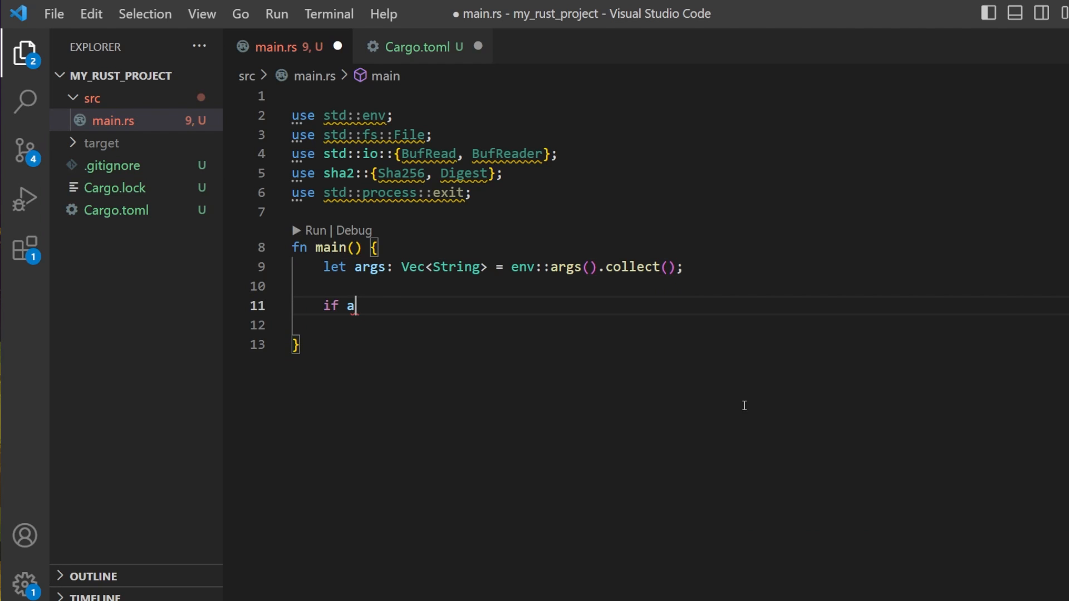
type("rgs.len() !")
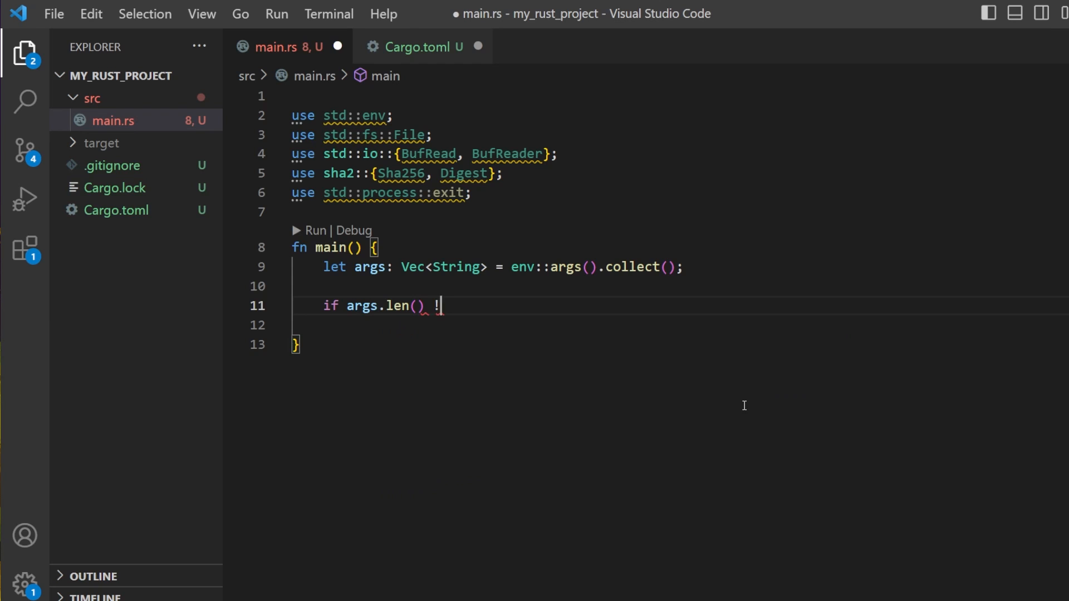
type("= 2 {")
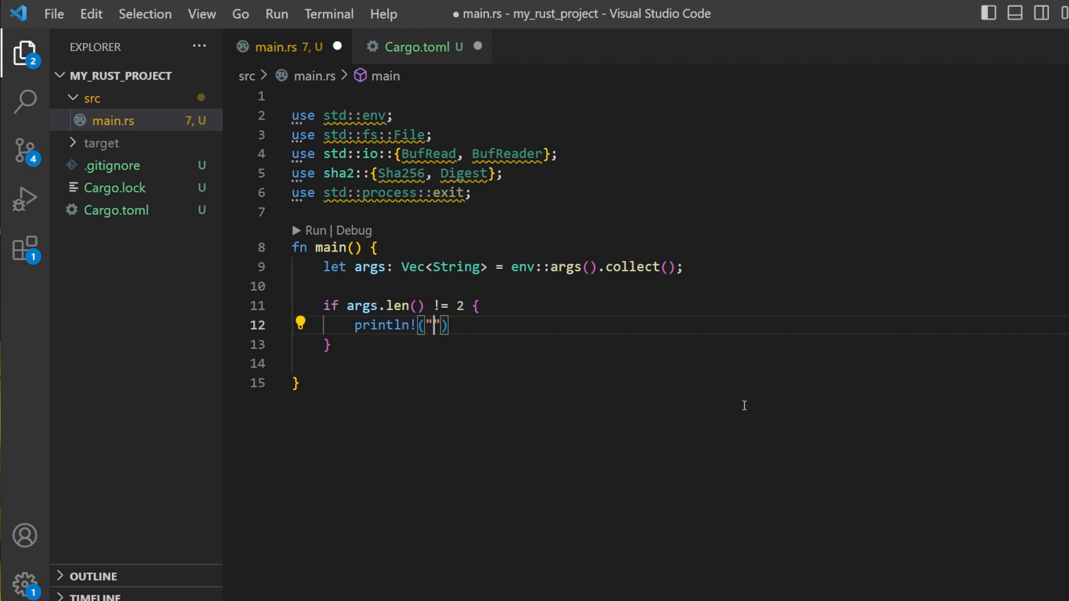
type("Invalid amount of arguments!")
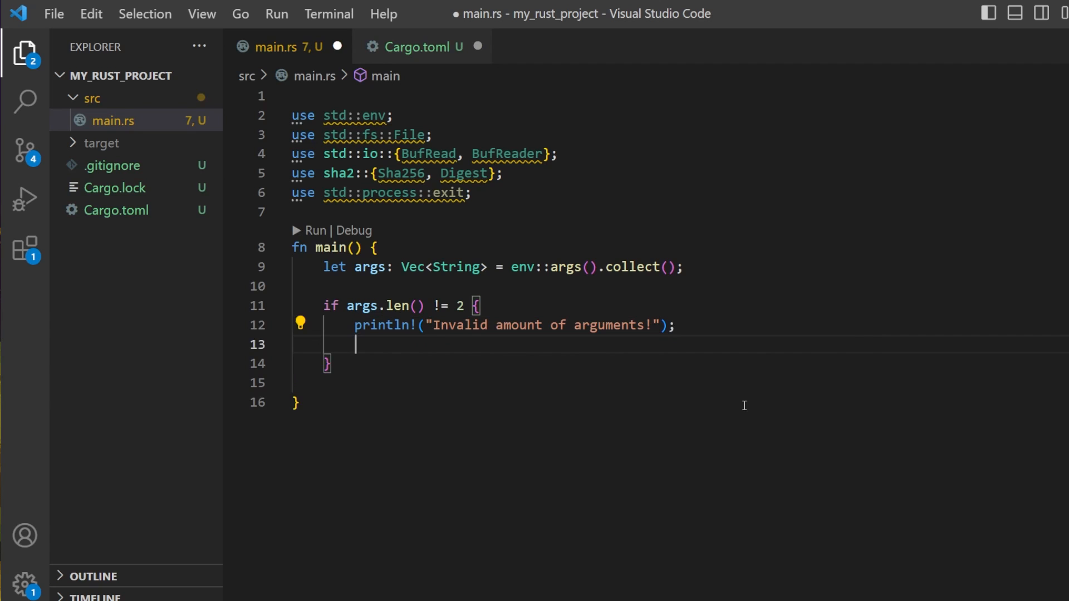
type("println!(")
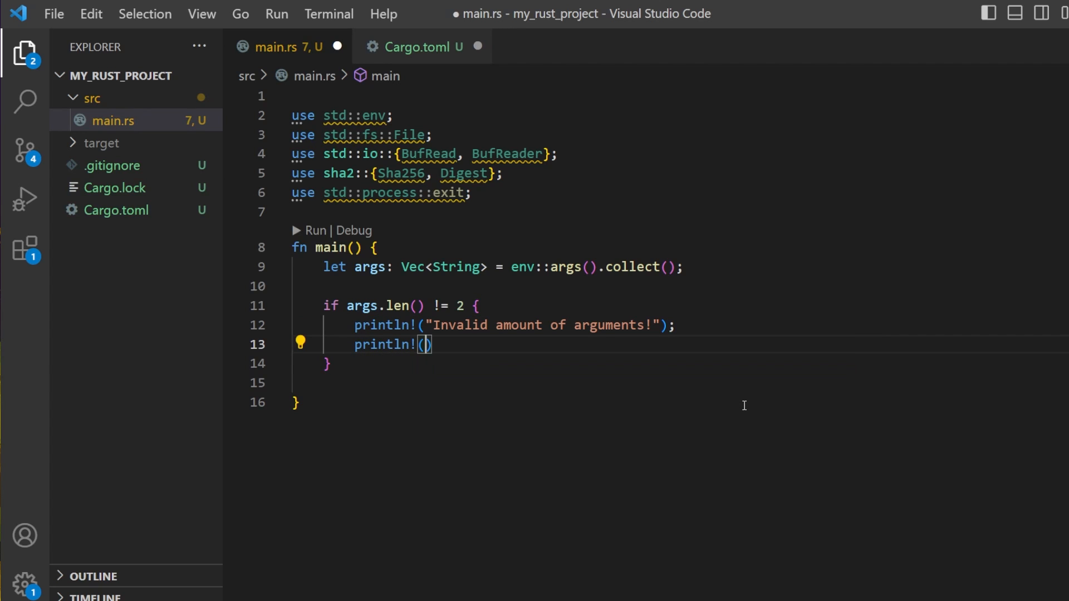
type("\"Example: \"")
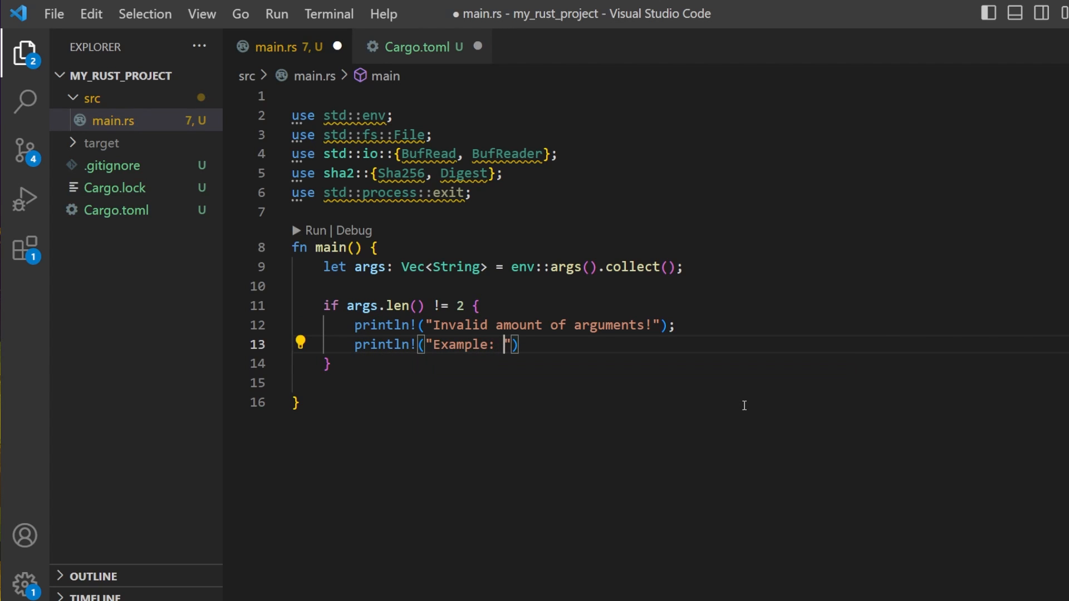
type("cargo run <sha")
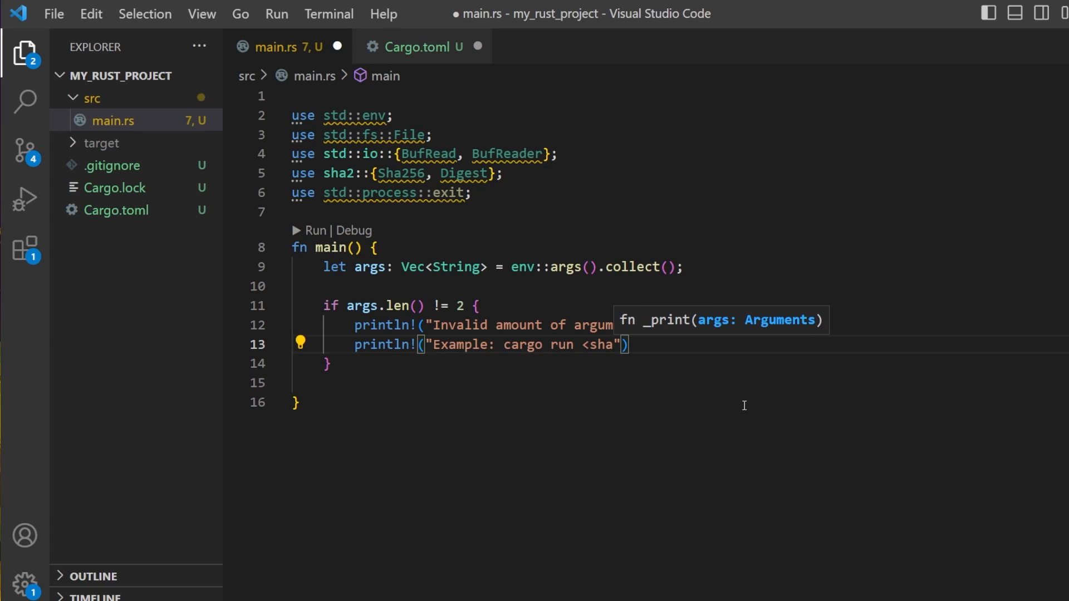
type("256 hash>")
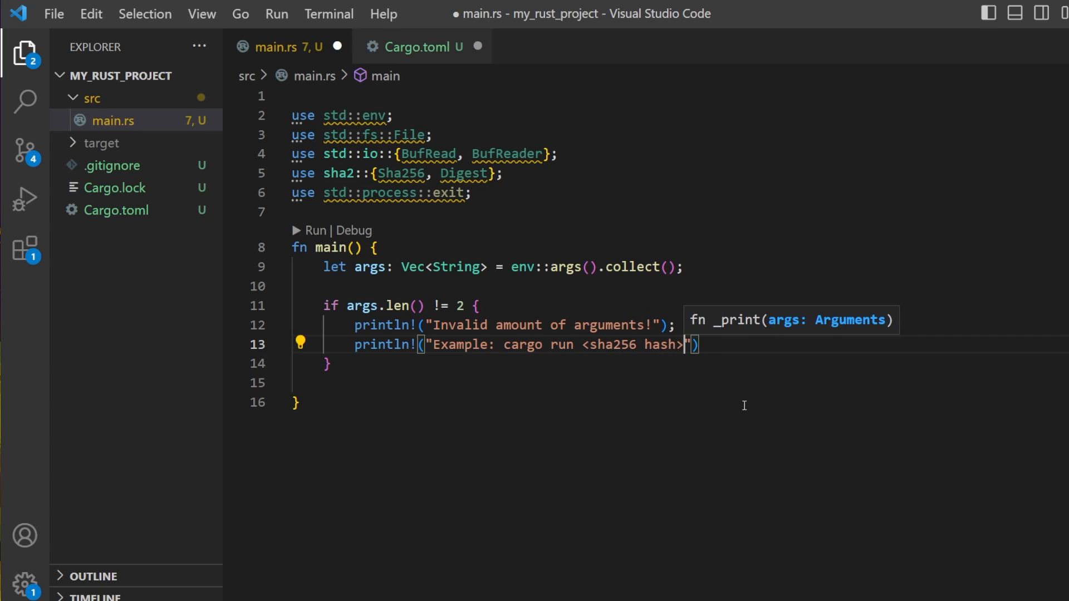
type(";")
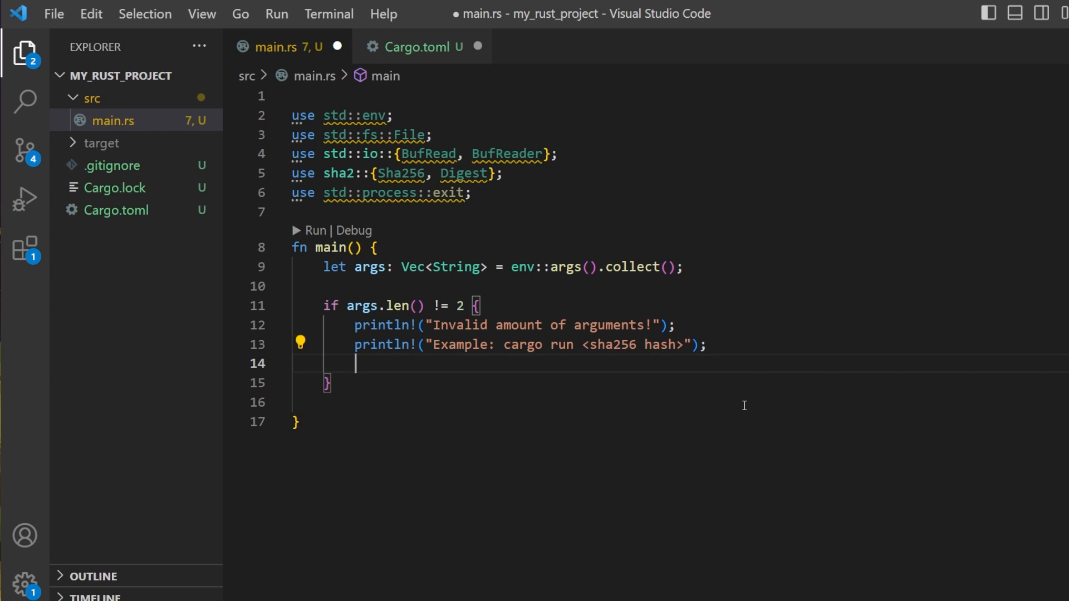
type("exit()")
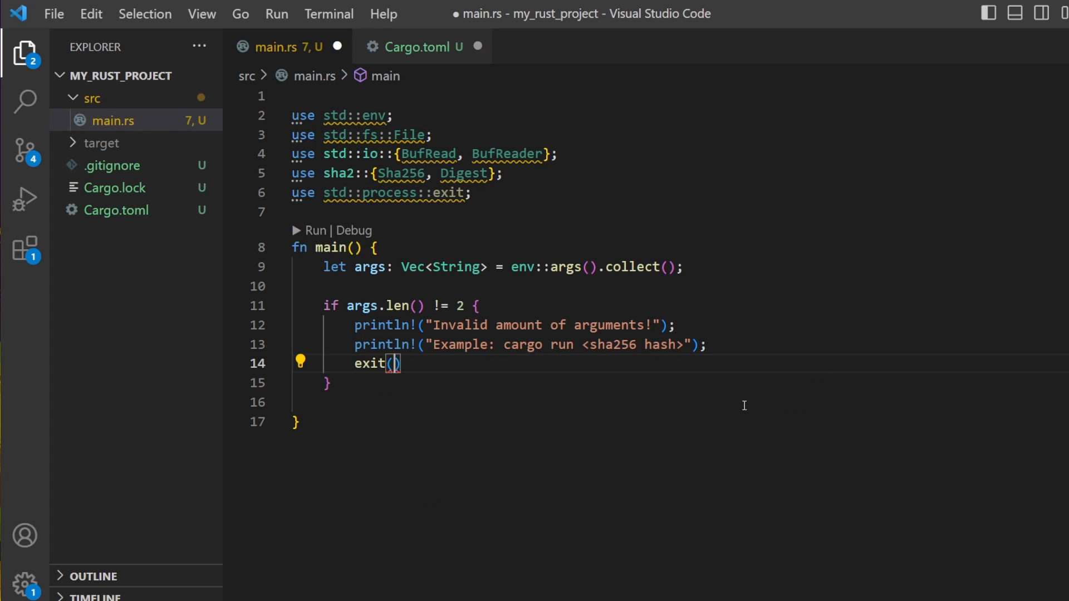
type("code: 1")
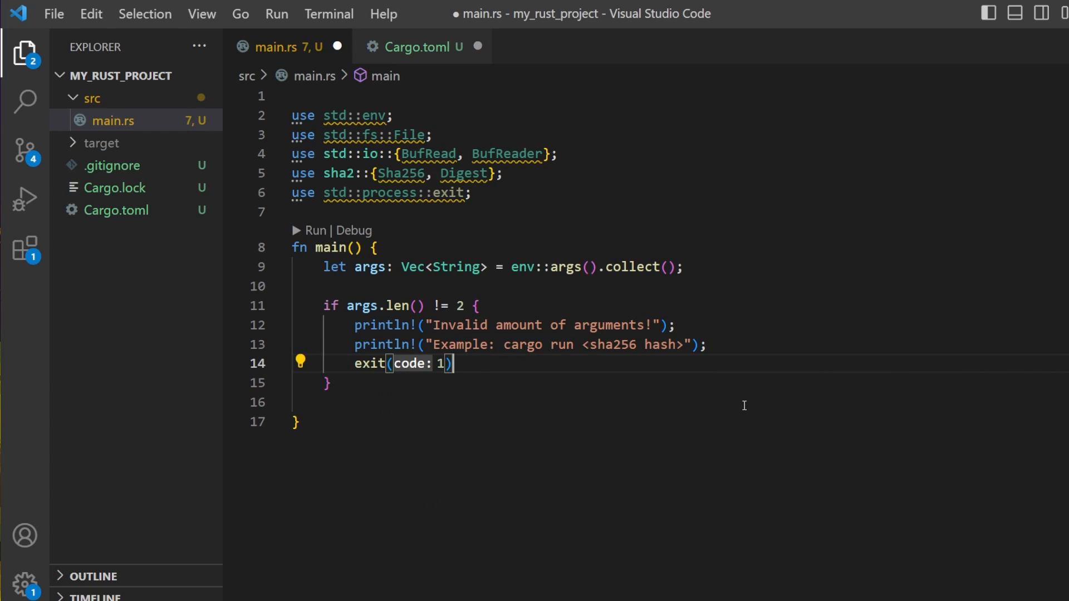
type(";")
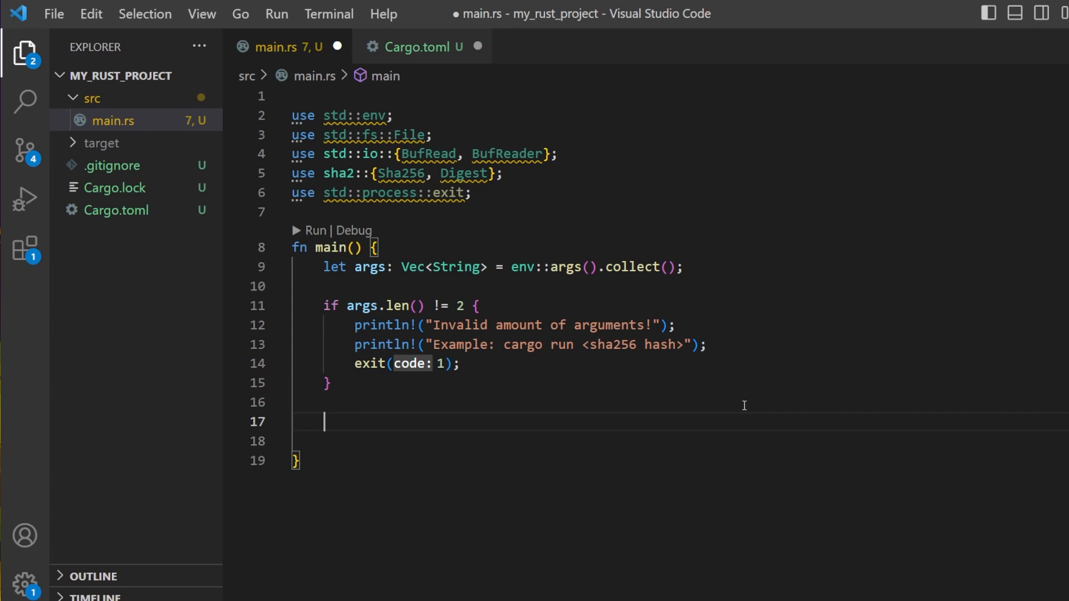
Add let wanted_hash: &String = &args[1];, discard the stray text, and save.
type("let wanted_")
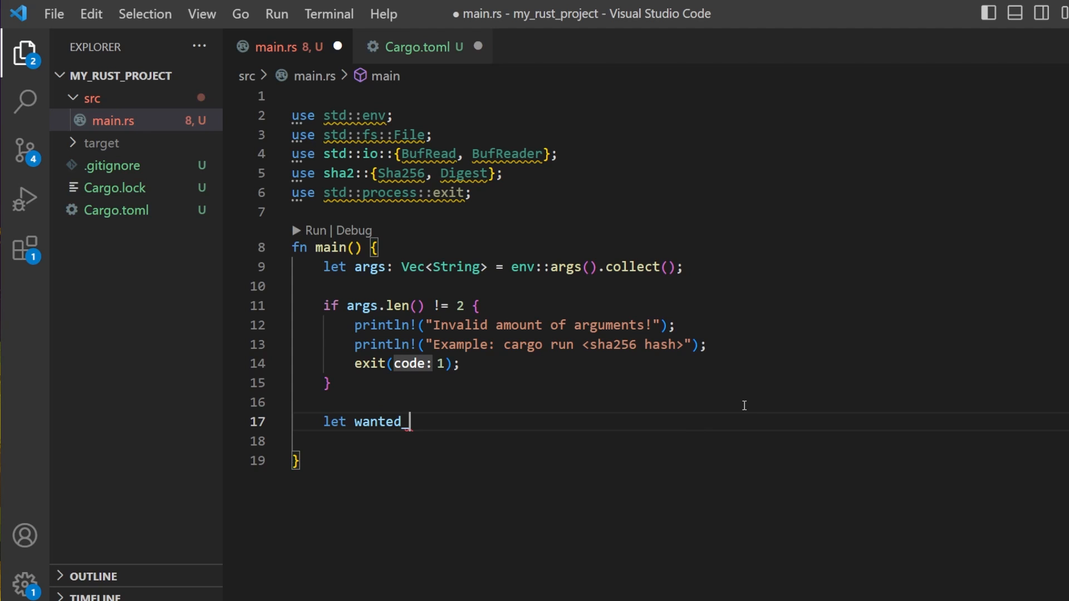
type("hash =")
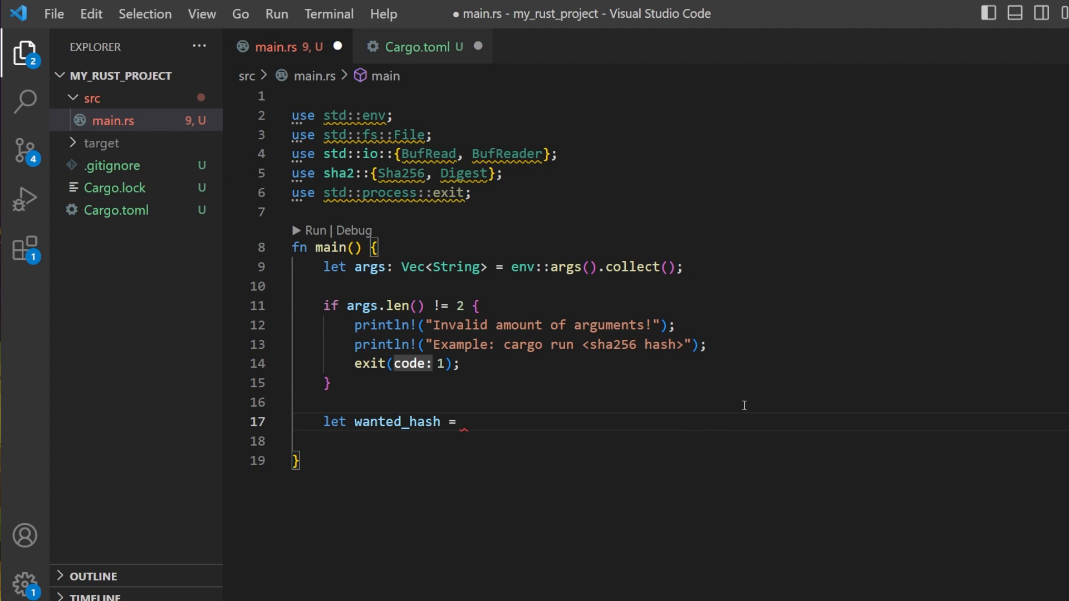
type("&")
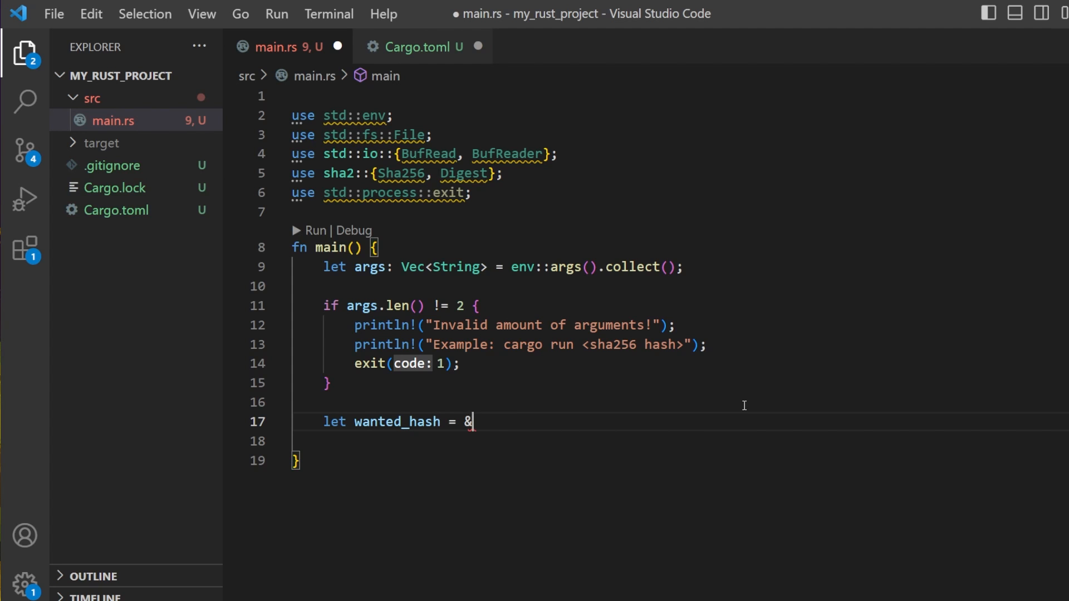
type("args[1];")
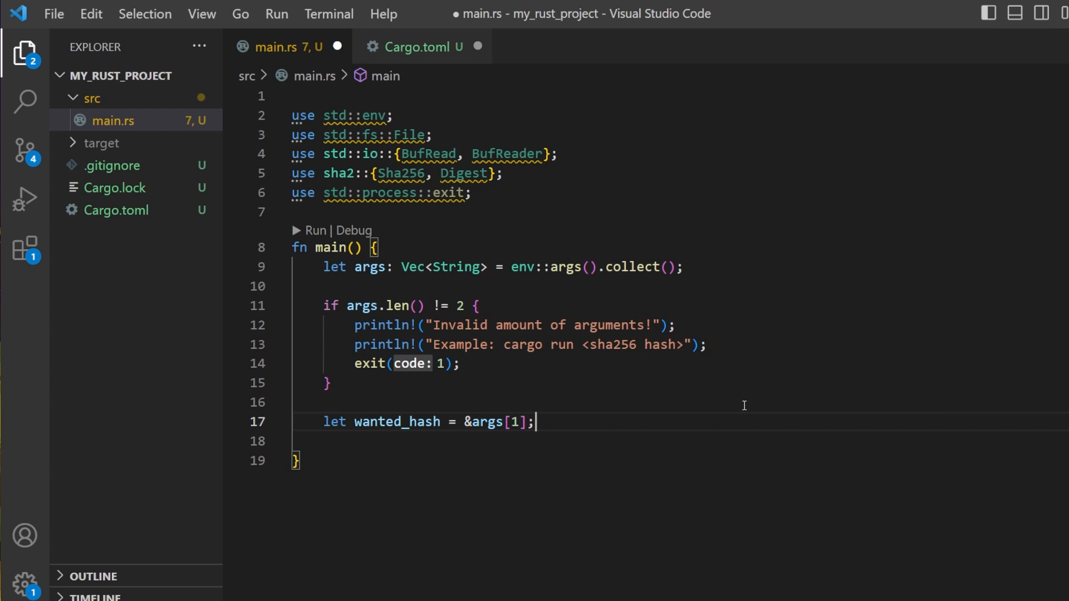
type(": &String")
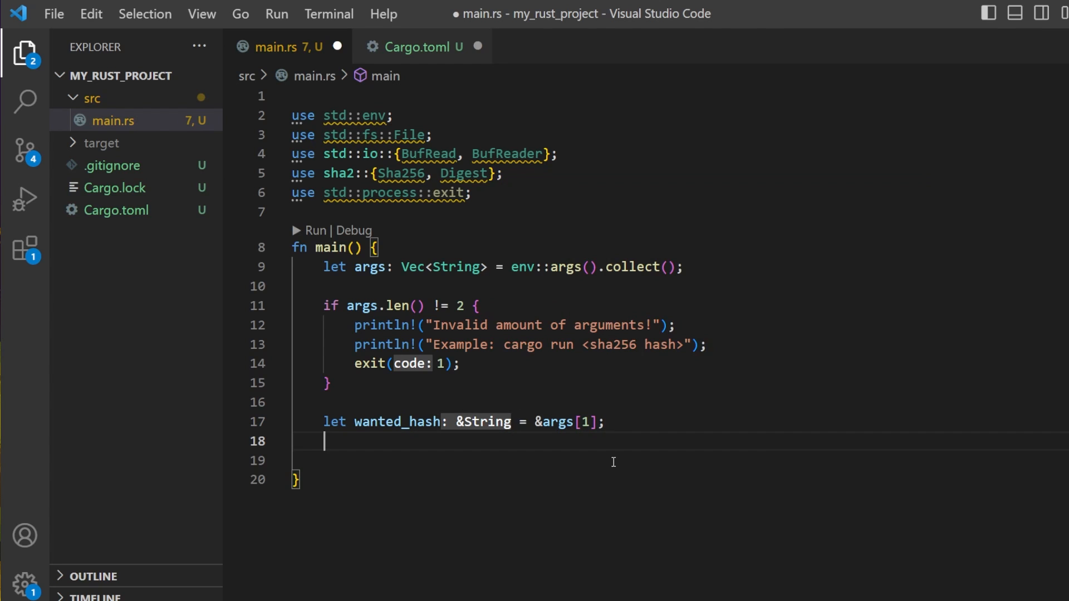
type("cargo run arg")
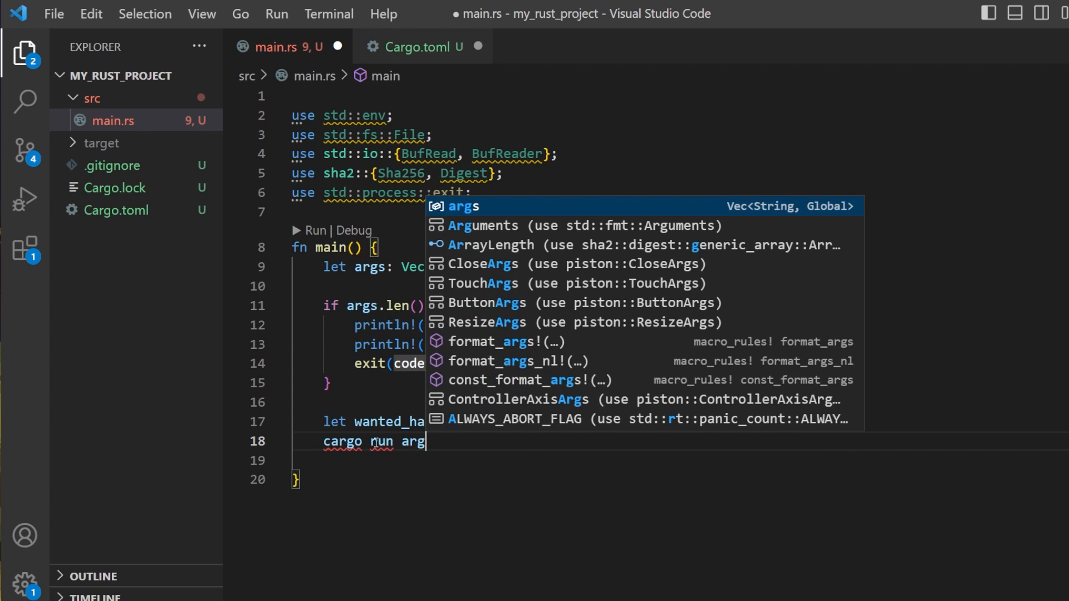
key("Escape")
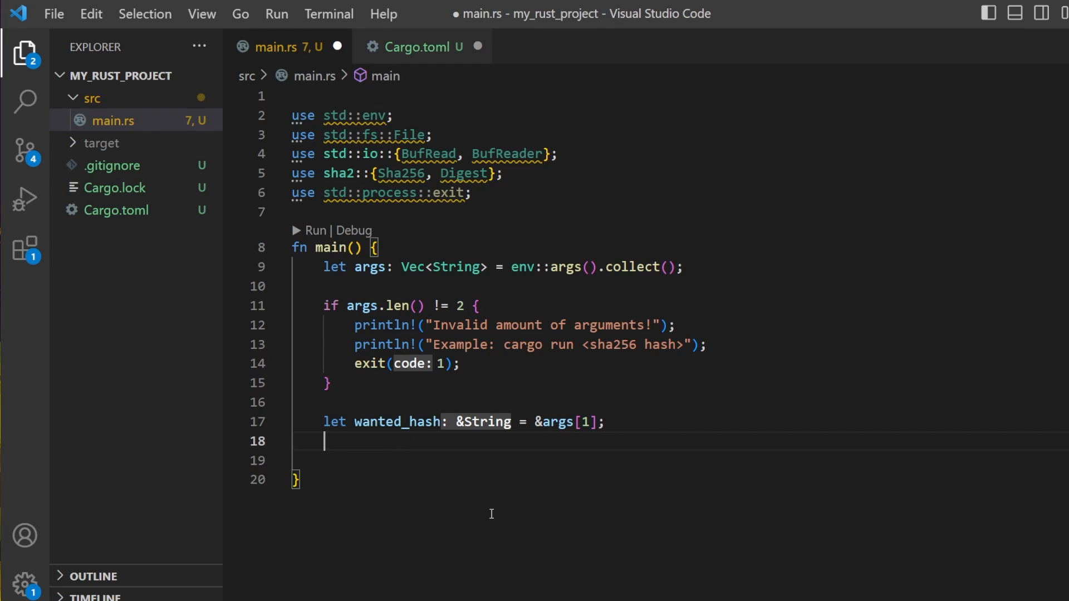
key("ctrl+s")
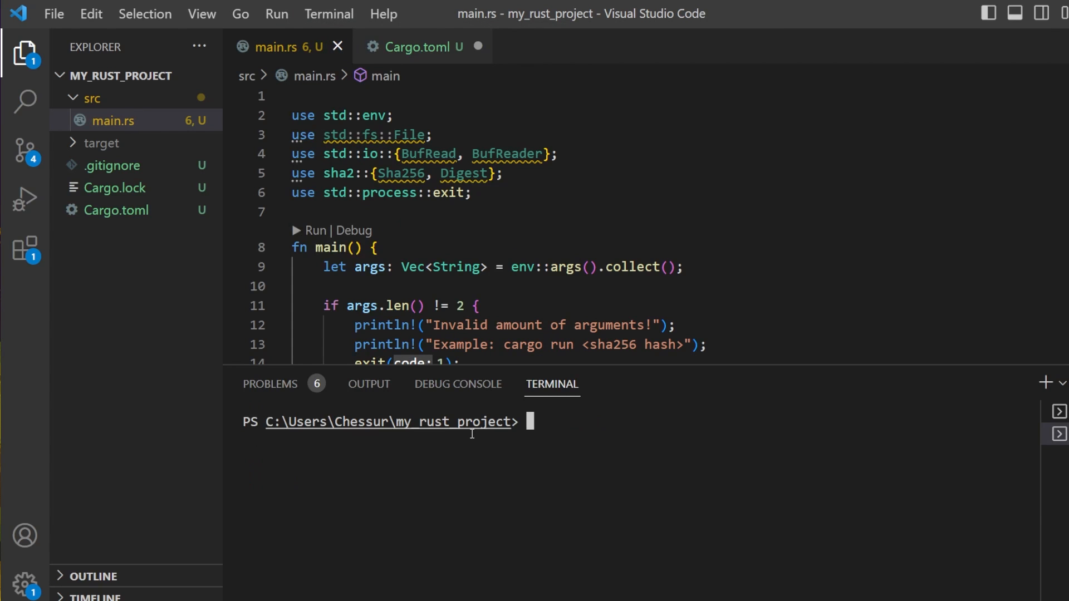
Run cargo run without a hash and highlight 'exit code: 1' in the output.
type("cargo")
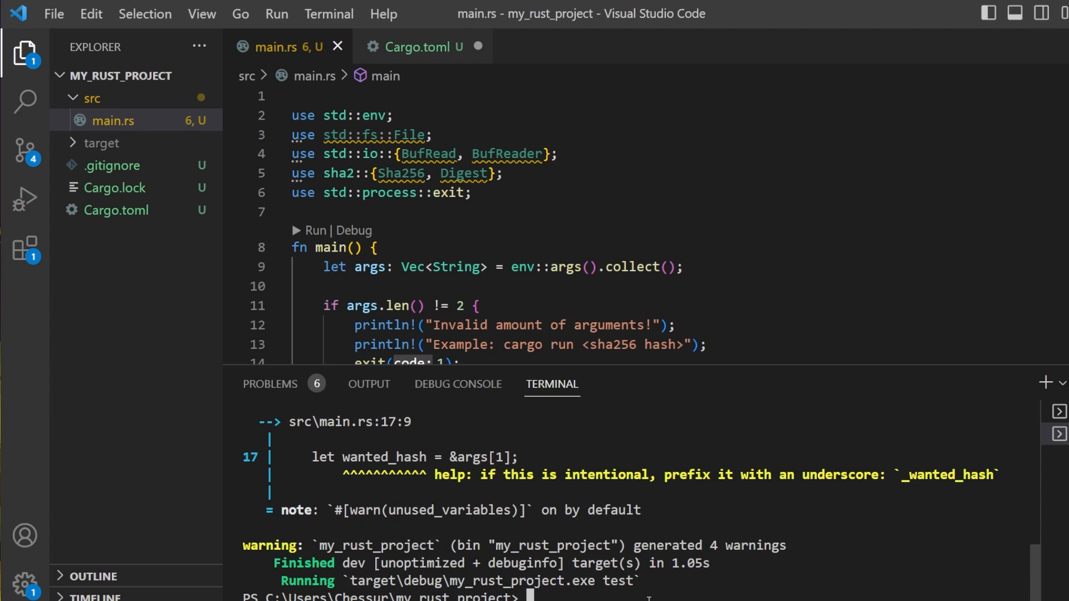
type("cargo run")
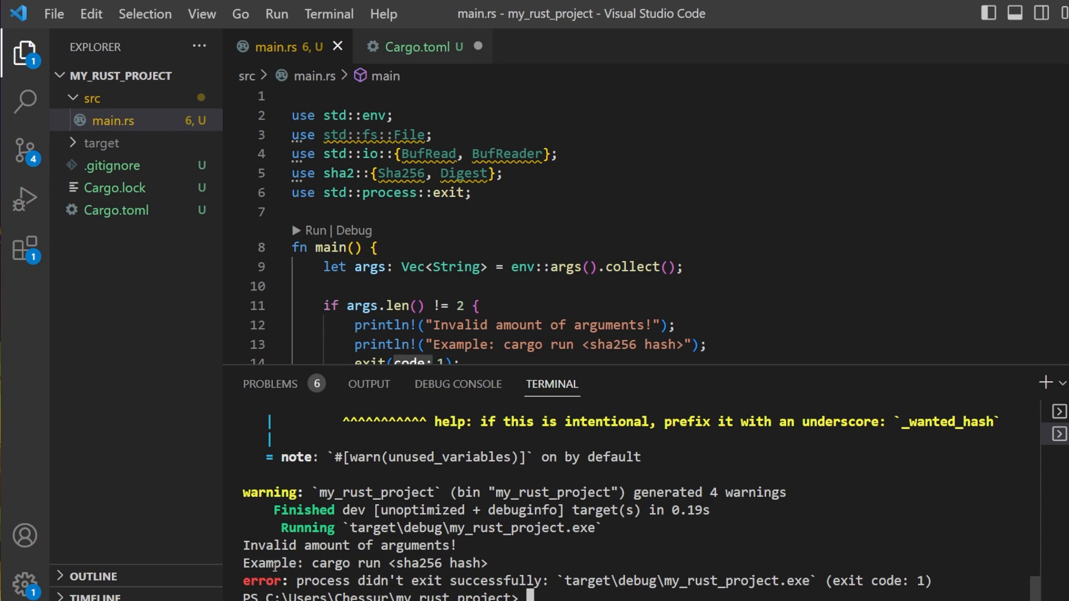
left_click_drag(300, 581, 514, 580)
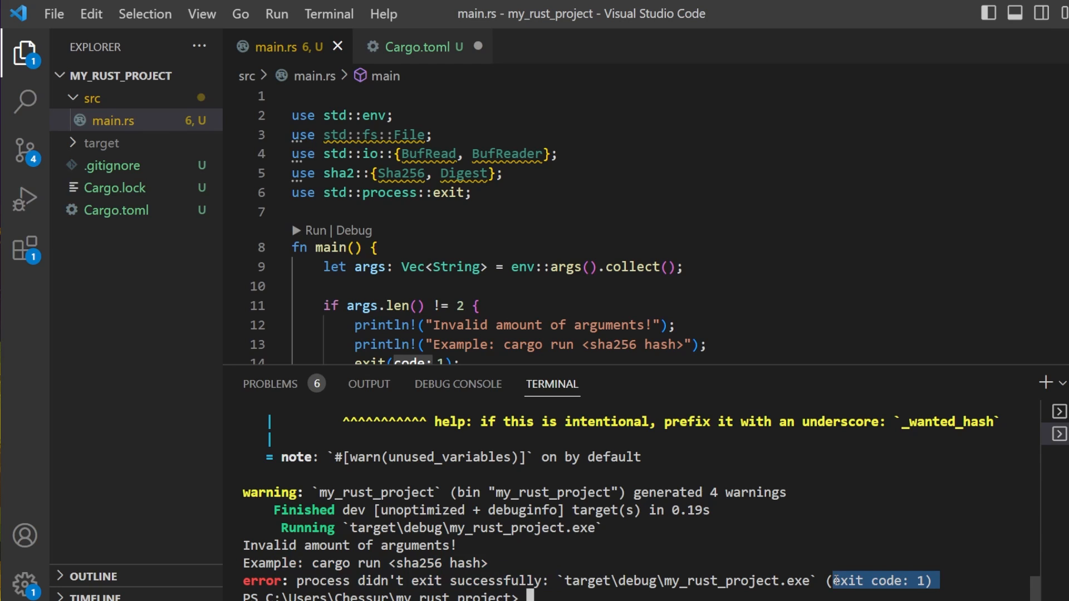
scroll("down", 3)
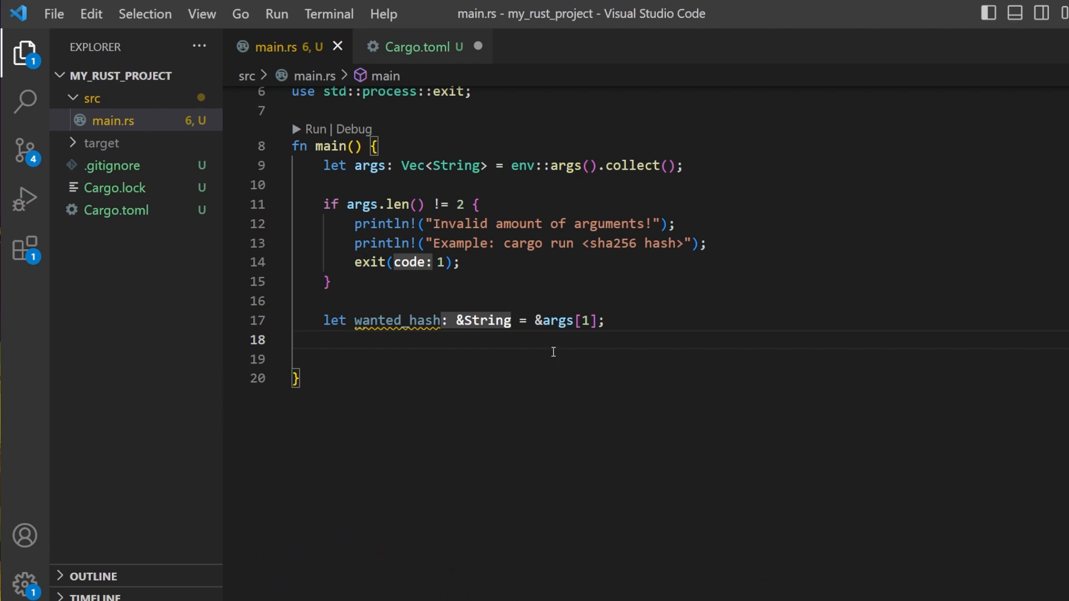
Declare password_file pointing to "src/passwordlist.txt".
type("l")
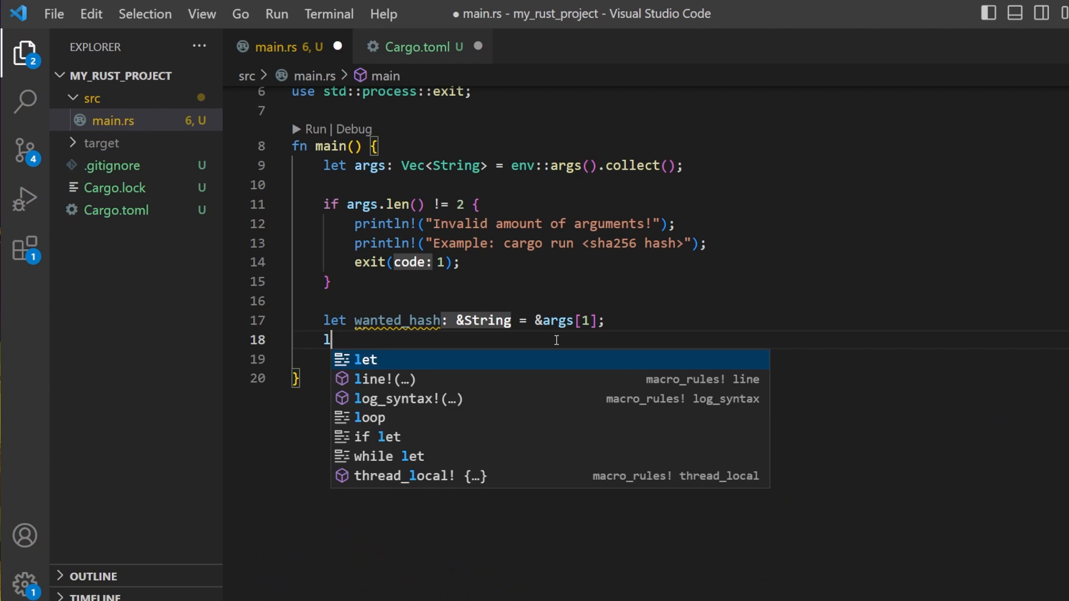
type("et password_")
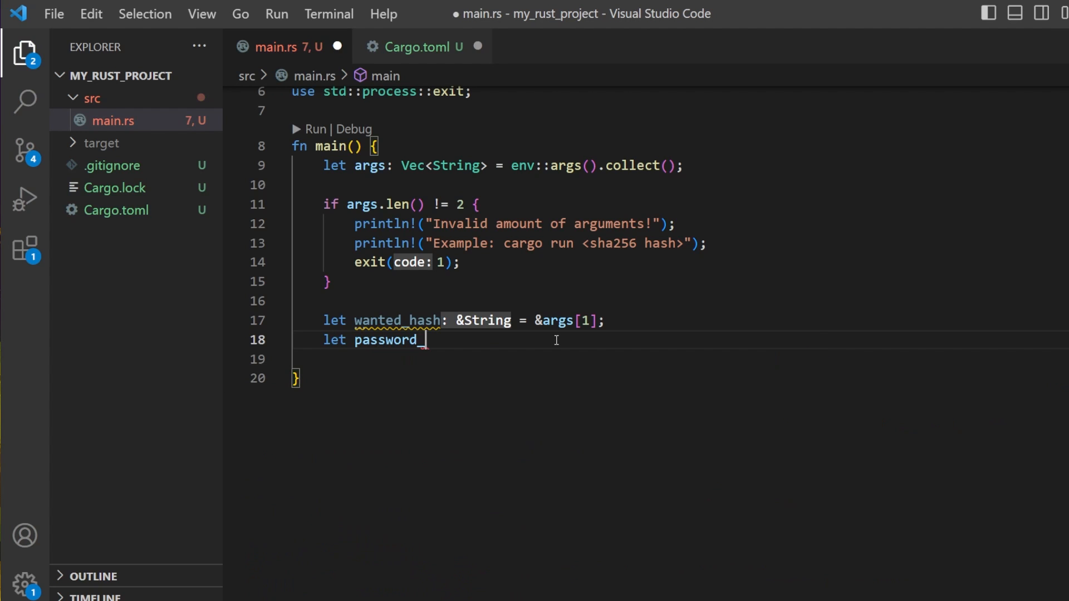
type("file =")
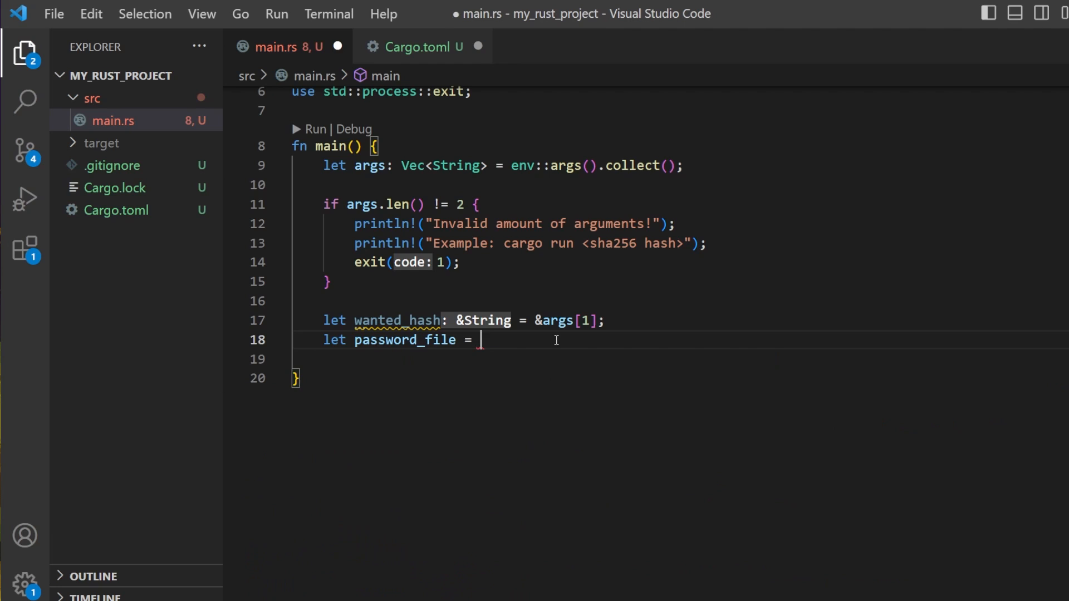
type("\"")
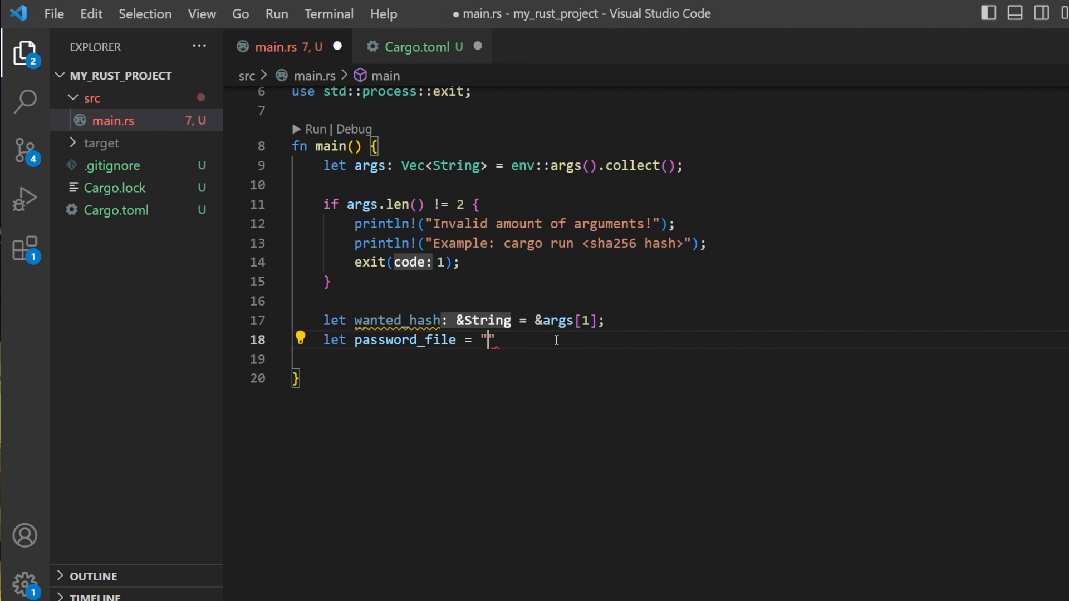
type("src/")
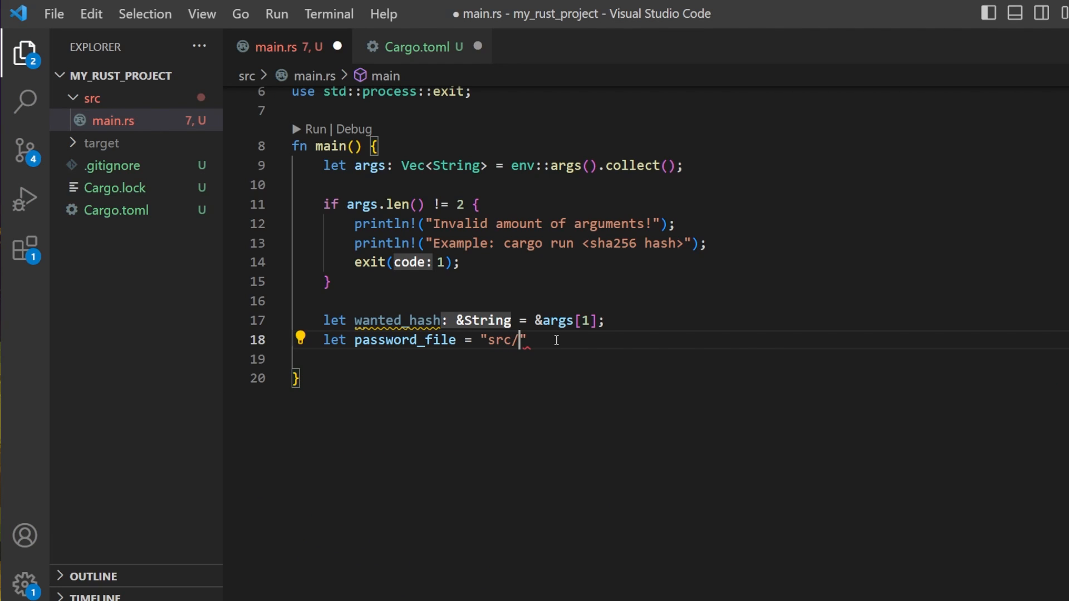
type("passwordliust.txt")
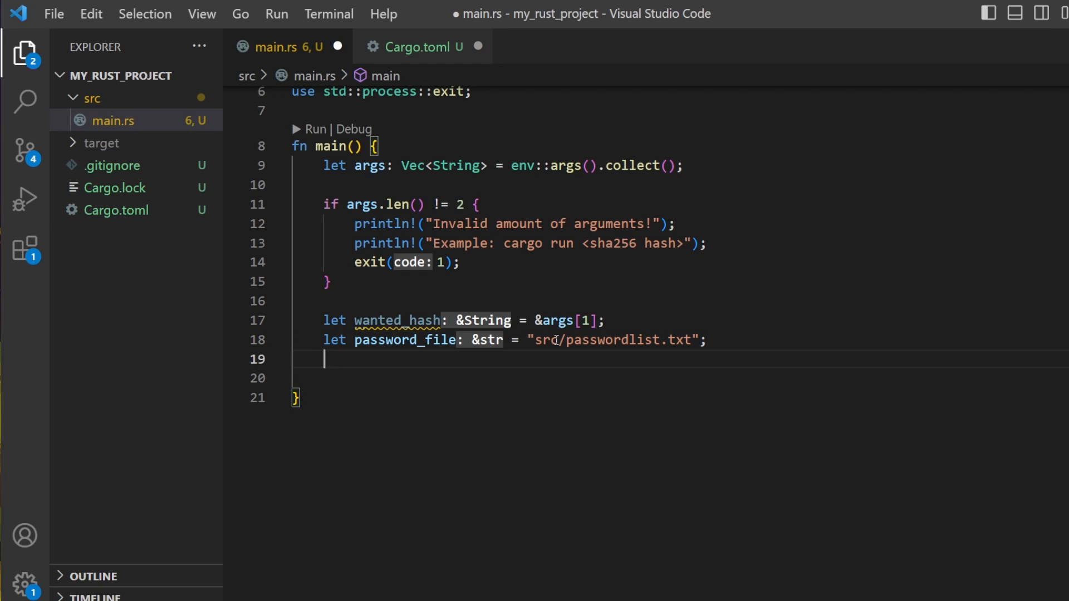
Add a mutable i32 attempts counter set to 1 and save main.rs.
type("let mut")
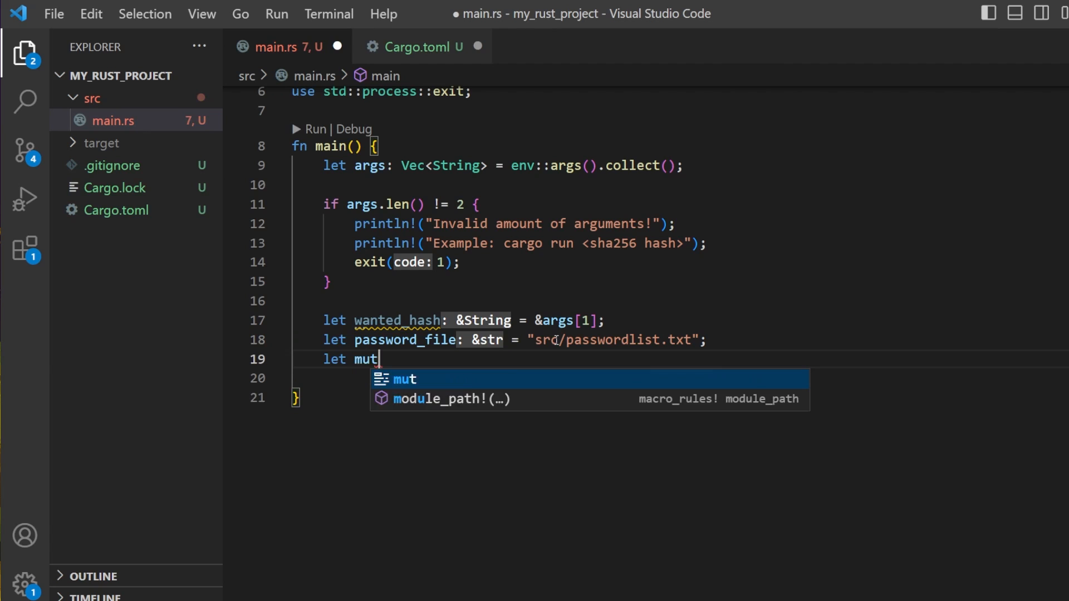
type("attempts")
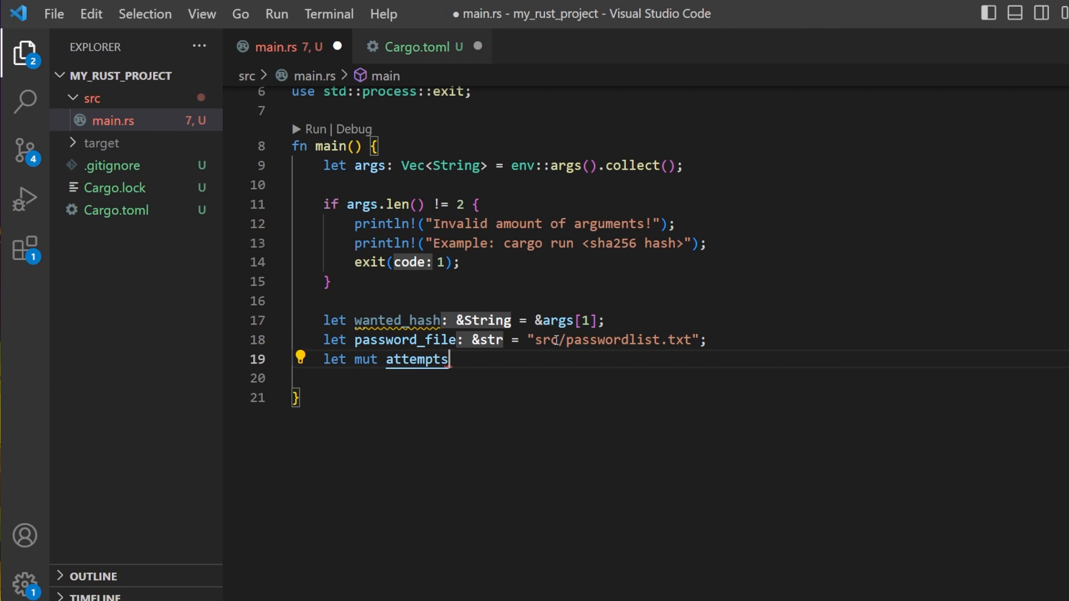
type("= 1;")
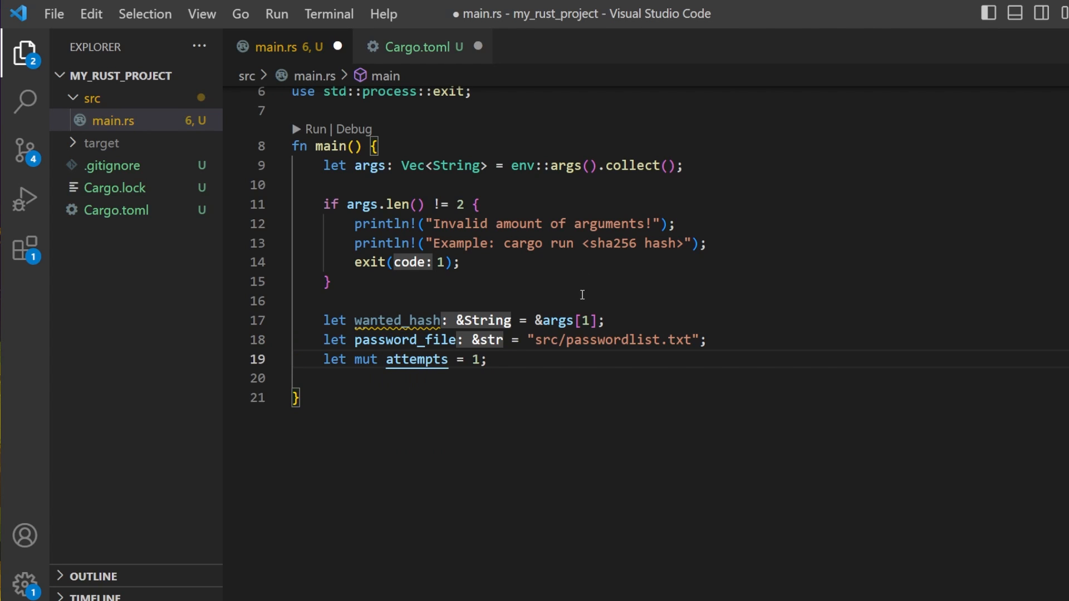
type(": i32")
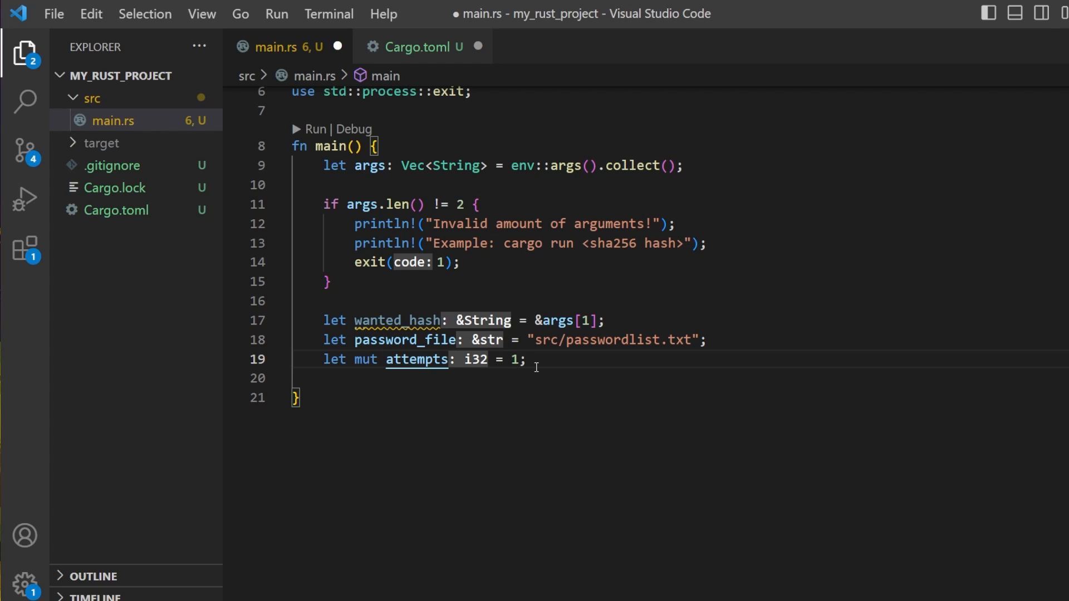
mouse_move(572, 360)
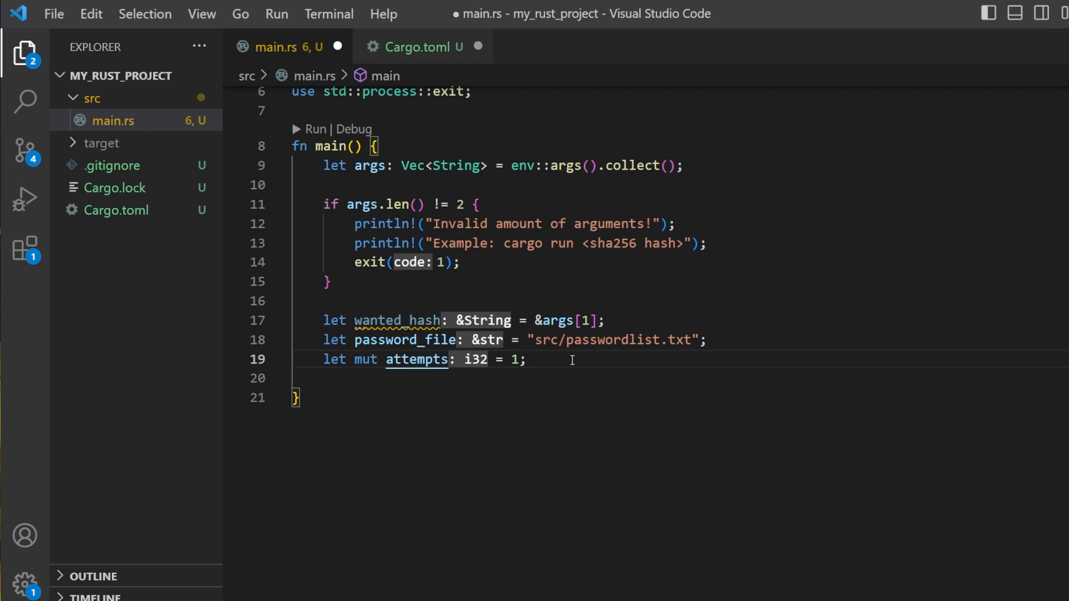
key("ctrl+s")
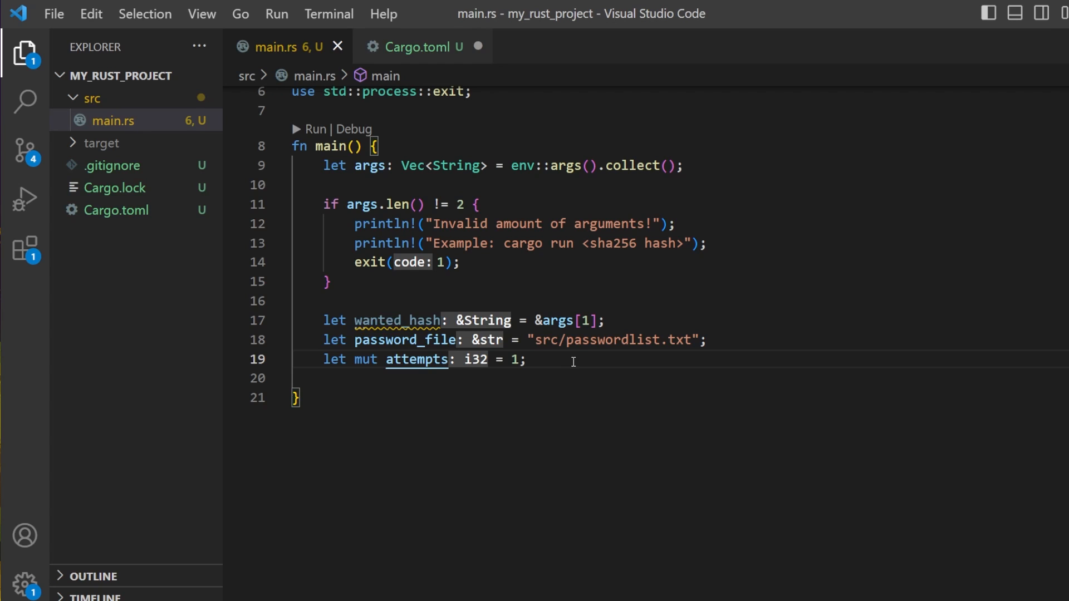
key("enter")
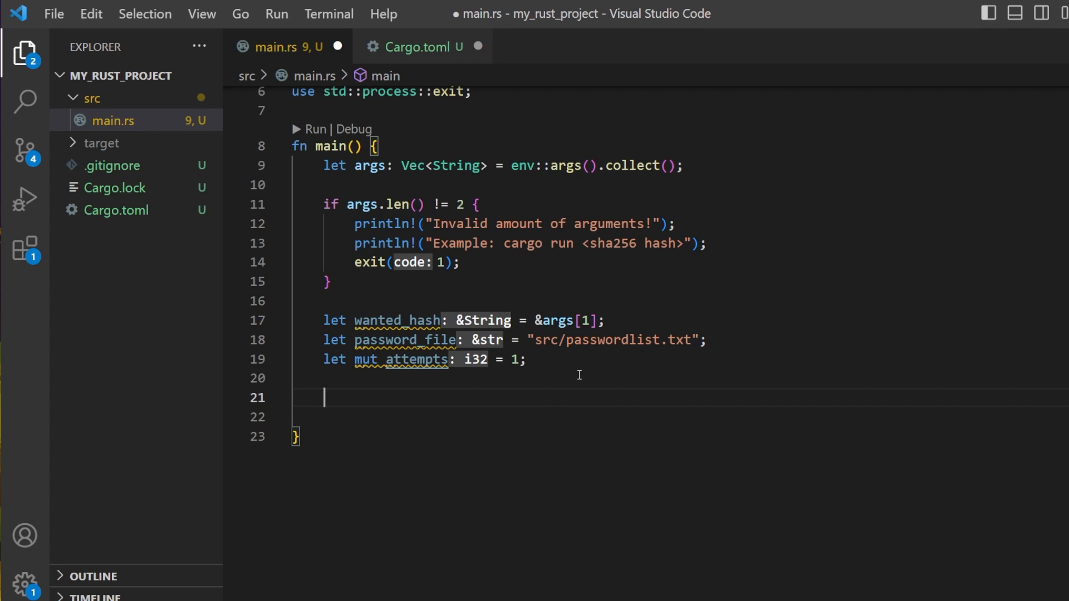
Add println!("Attempting to crack: {}!\n", wanted_hash); below the attempts counter.
type("println")
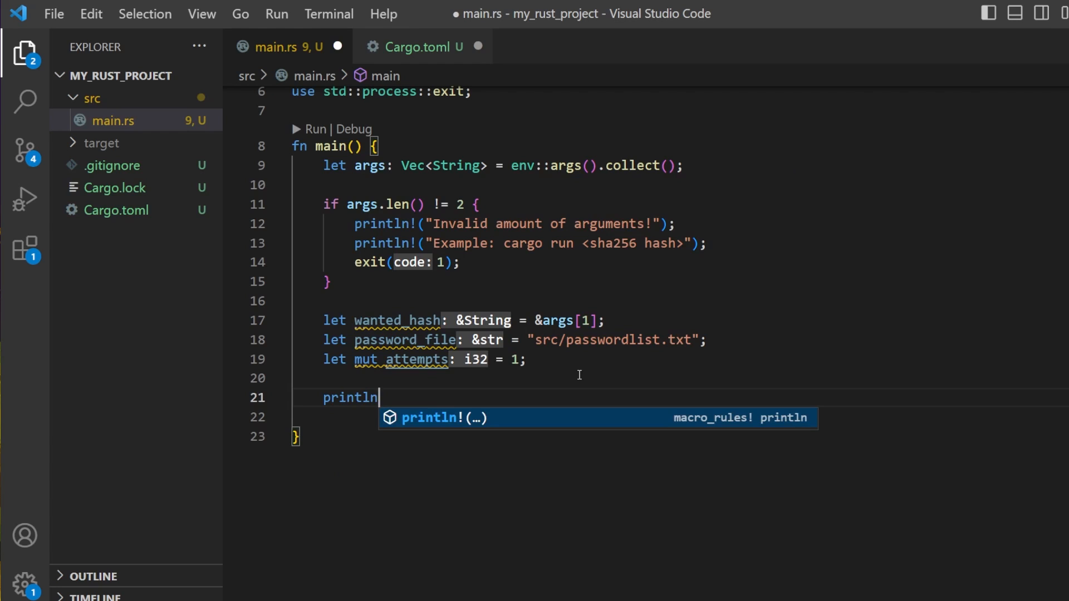
type("!(\"A\")")
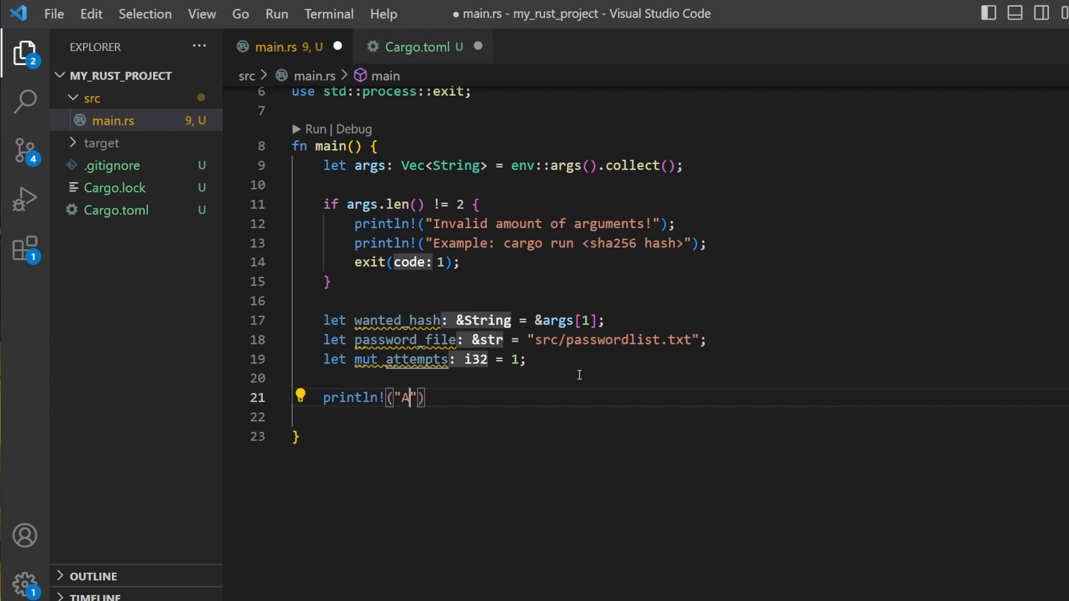
type("ttempting to cra")
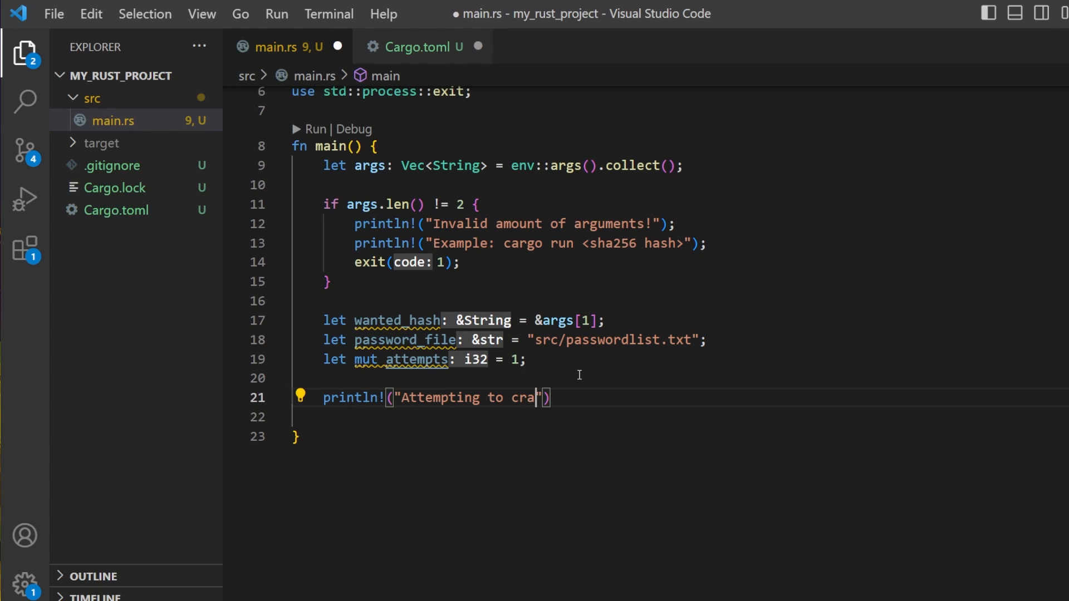
type("ck:")
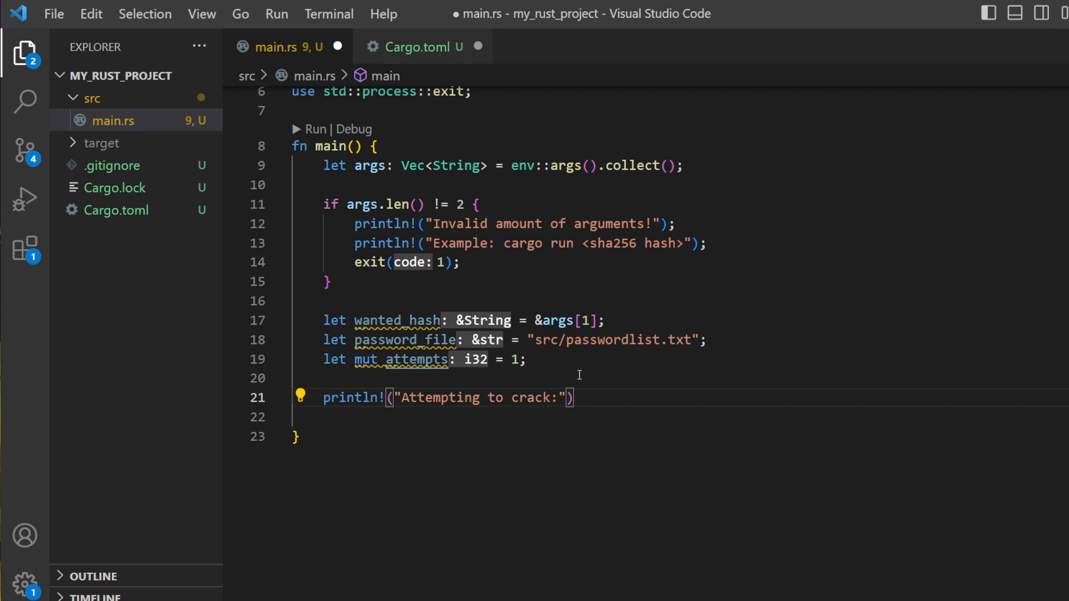
type("{}!")
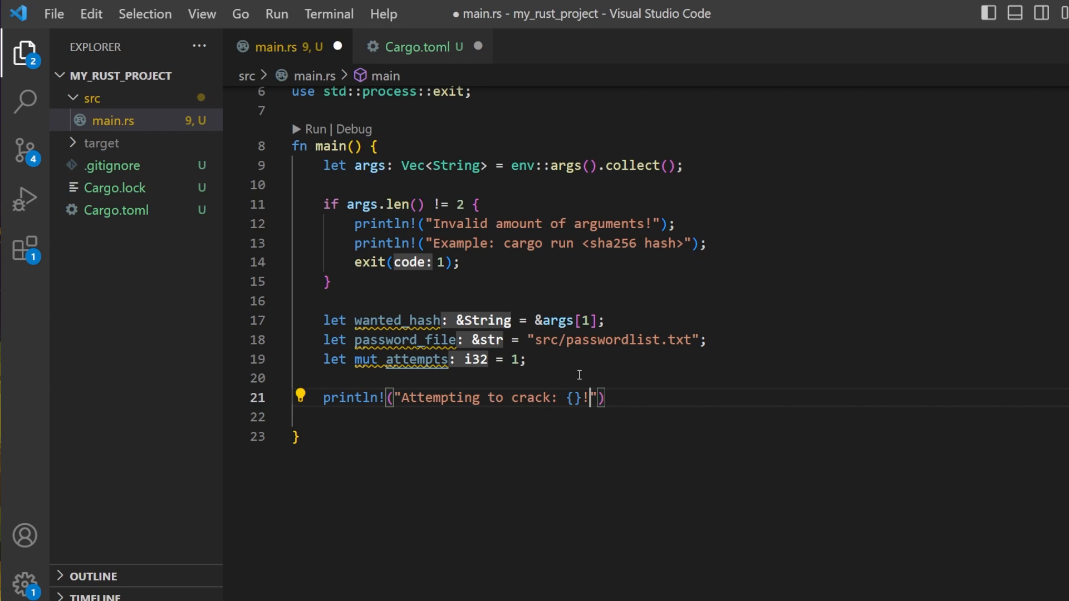
type("\\n")
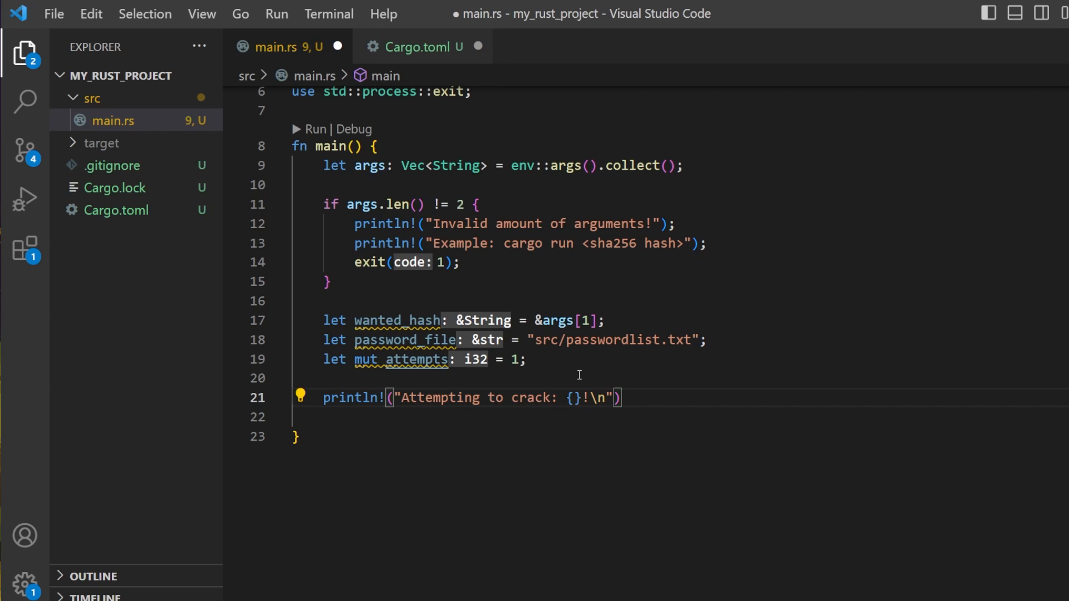
type(", wanted_hash")
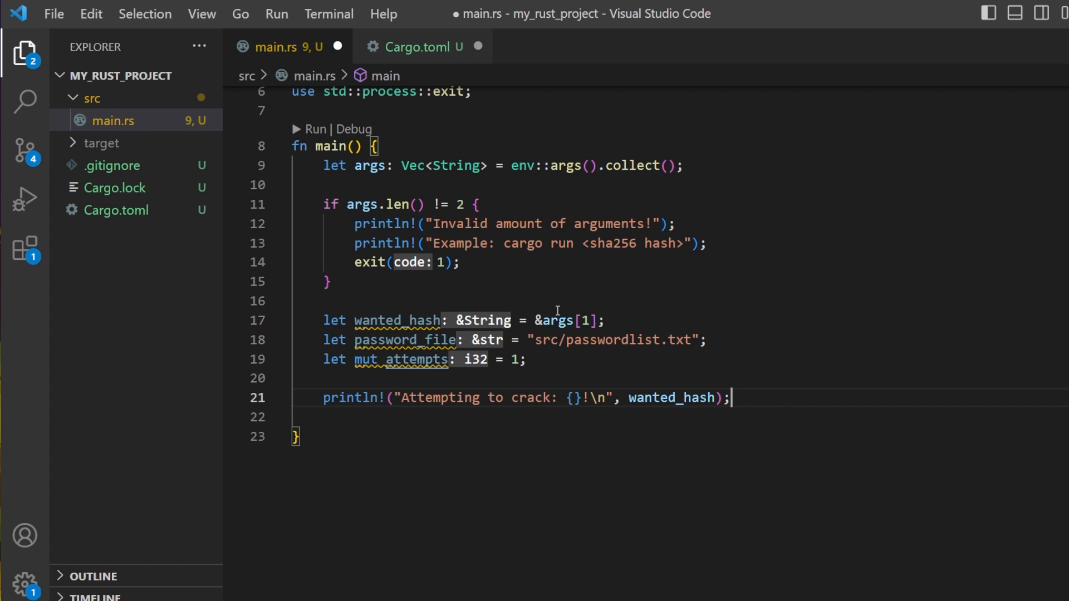
mouse_move(804, 410)
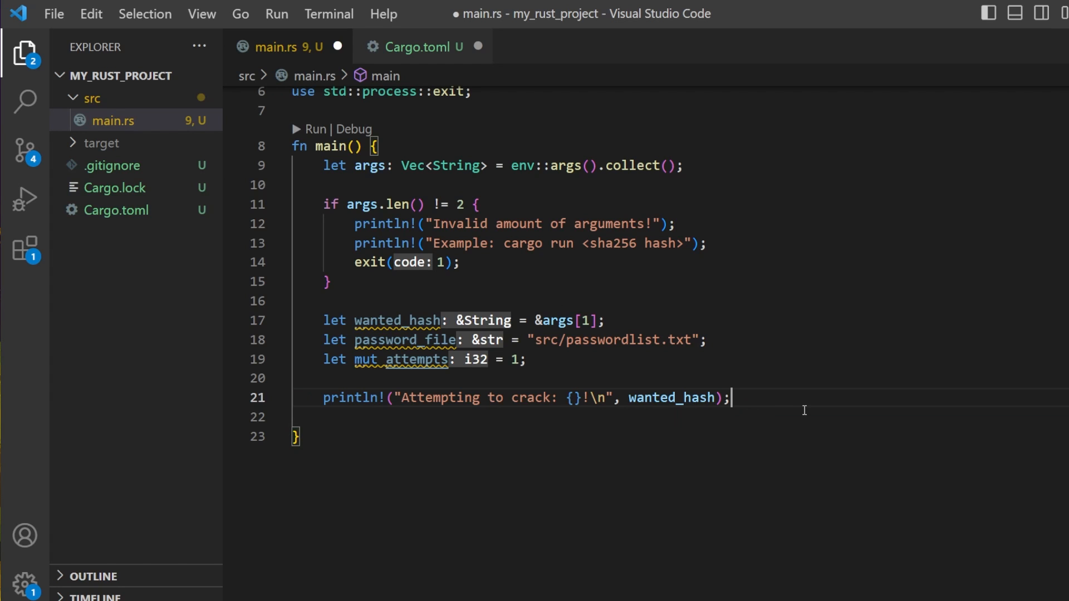
Add let password_list = File::open(password_file).unwrap(); below the print statement.
key("Enter")
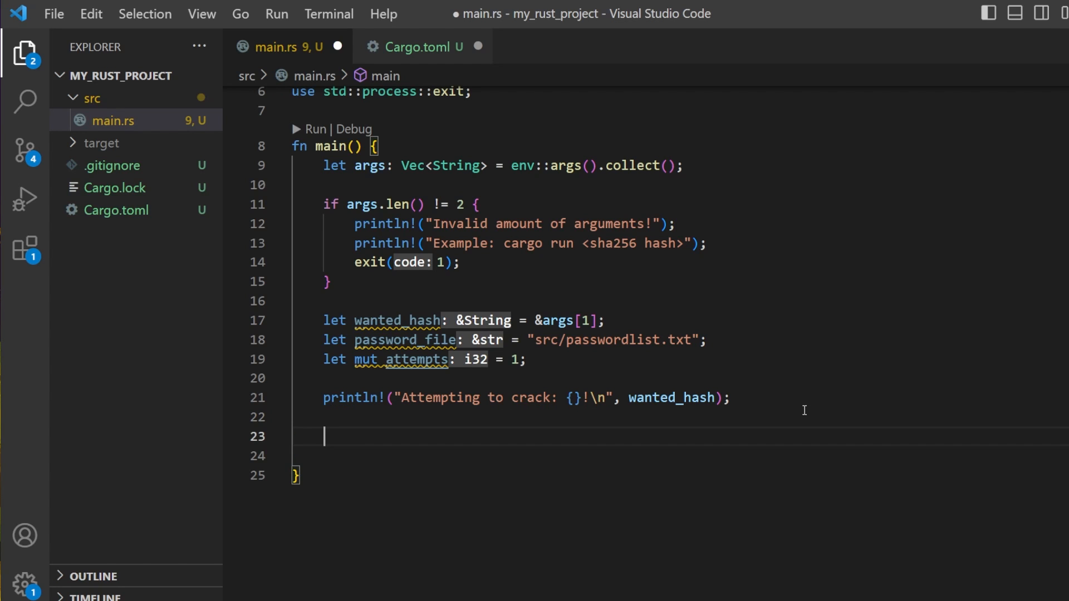
type("let")
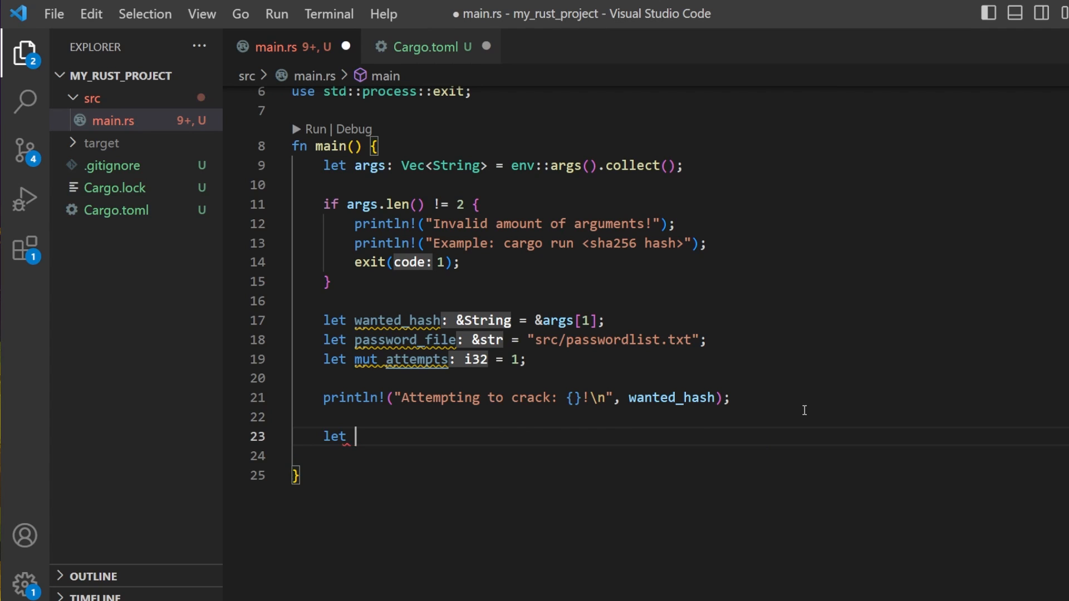
type("password_list = File")
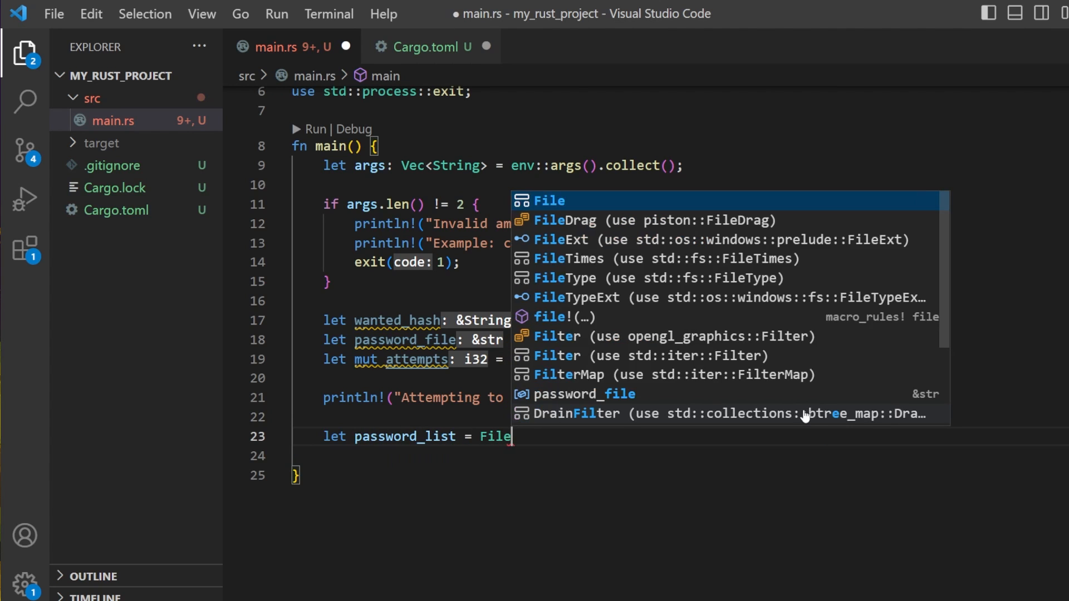
type("::ope")
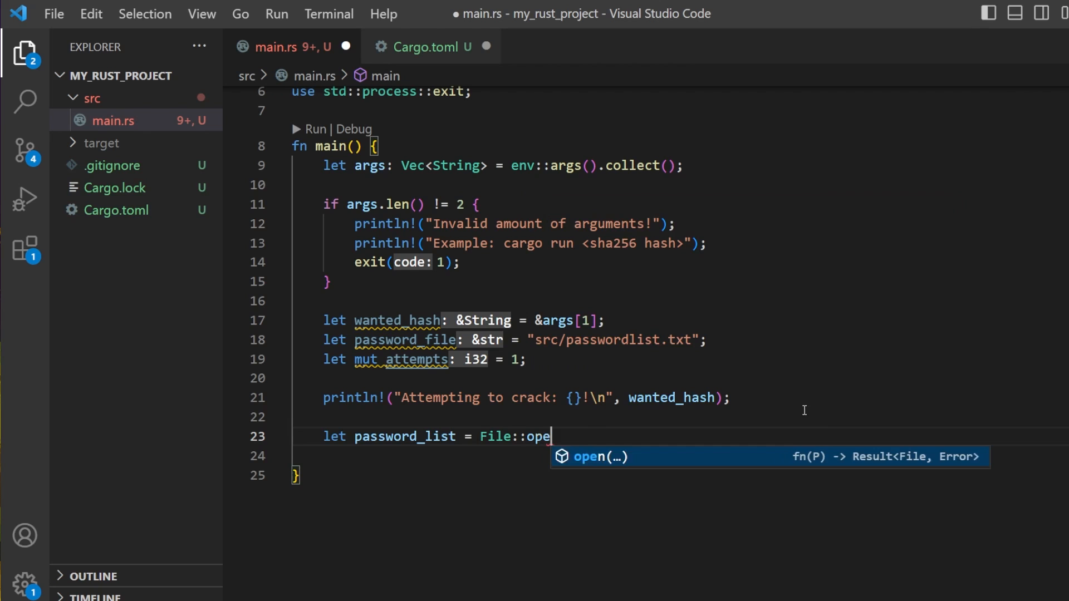
type("(password_file")
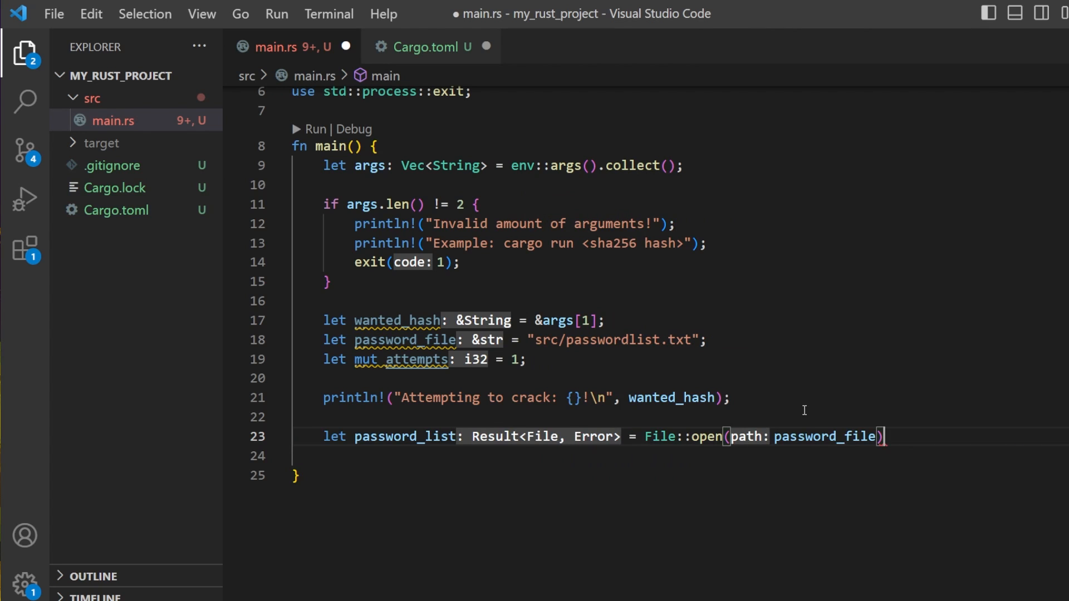
type(".wrap")
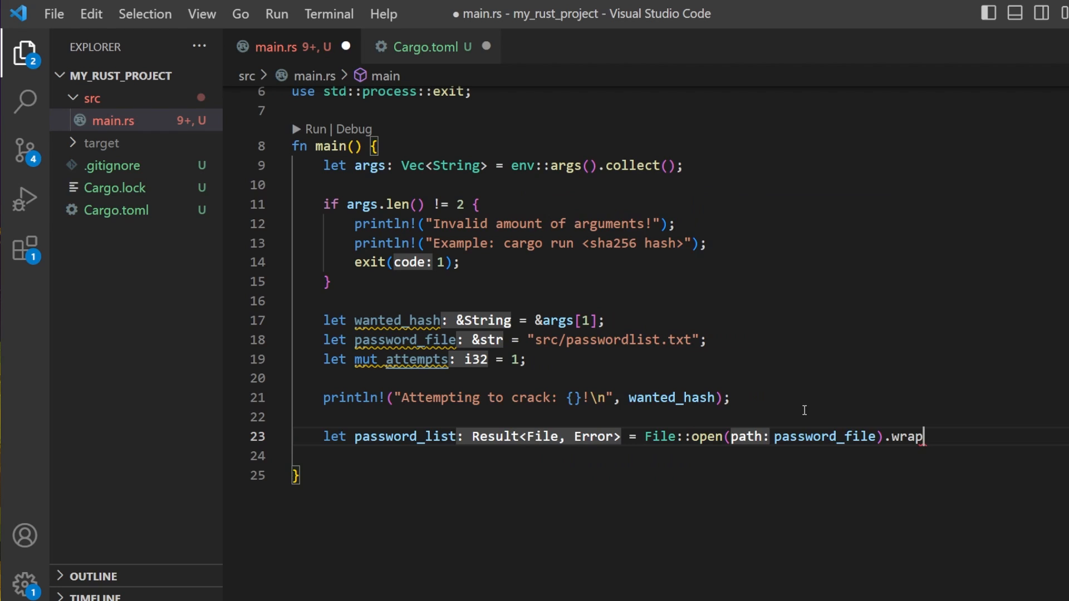
type("()")
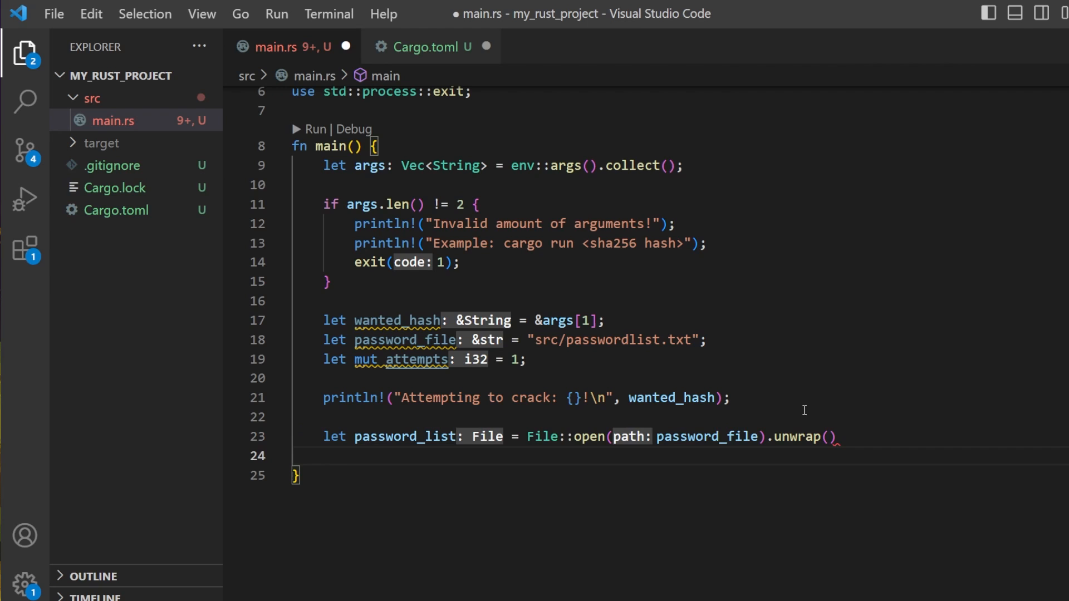
type(";")
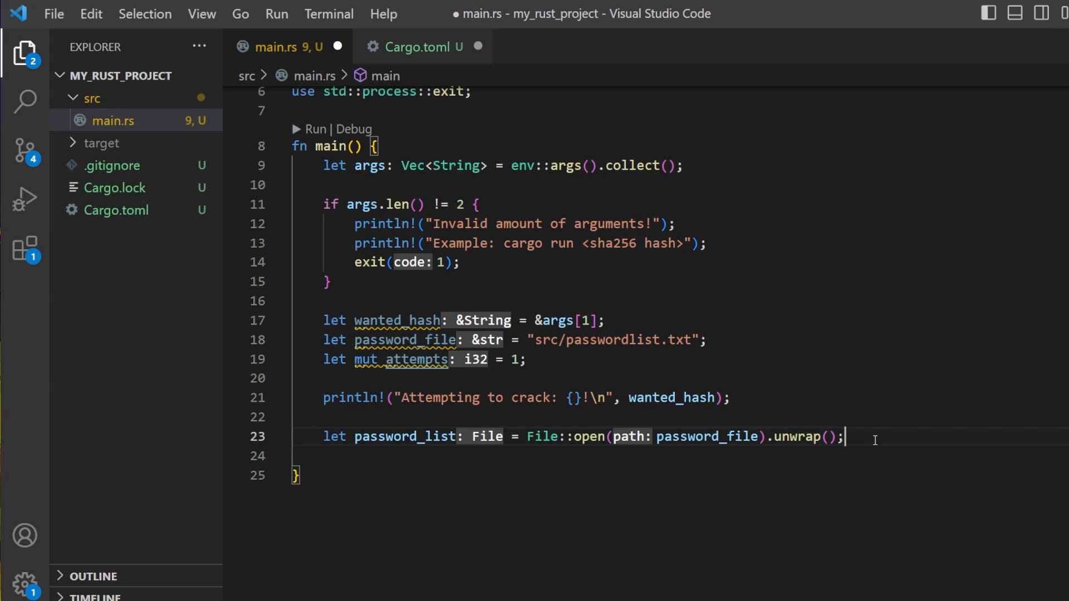
type("let reader =")
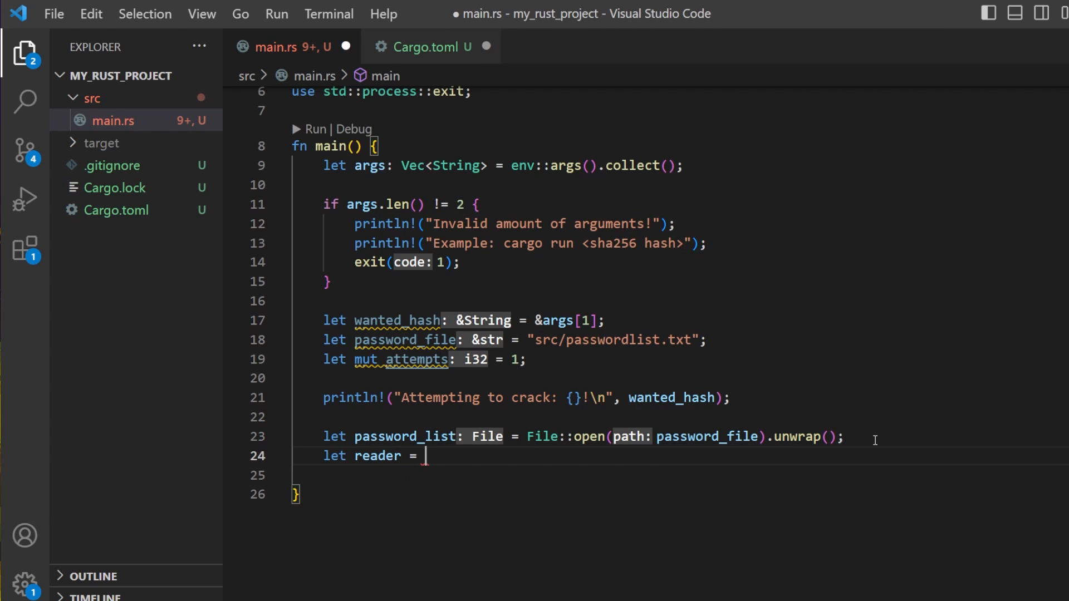
Add let reader = BufReader::new(password_list); and open blank lines below it.
type("BufReader::new(password_list);")
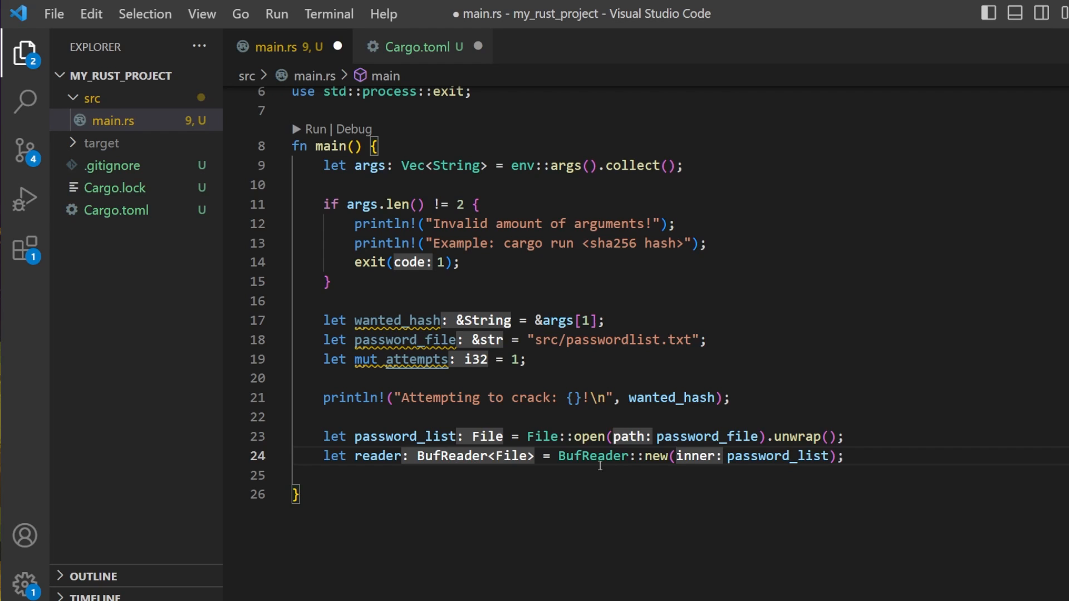
mouse_move(591, 456)
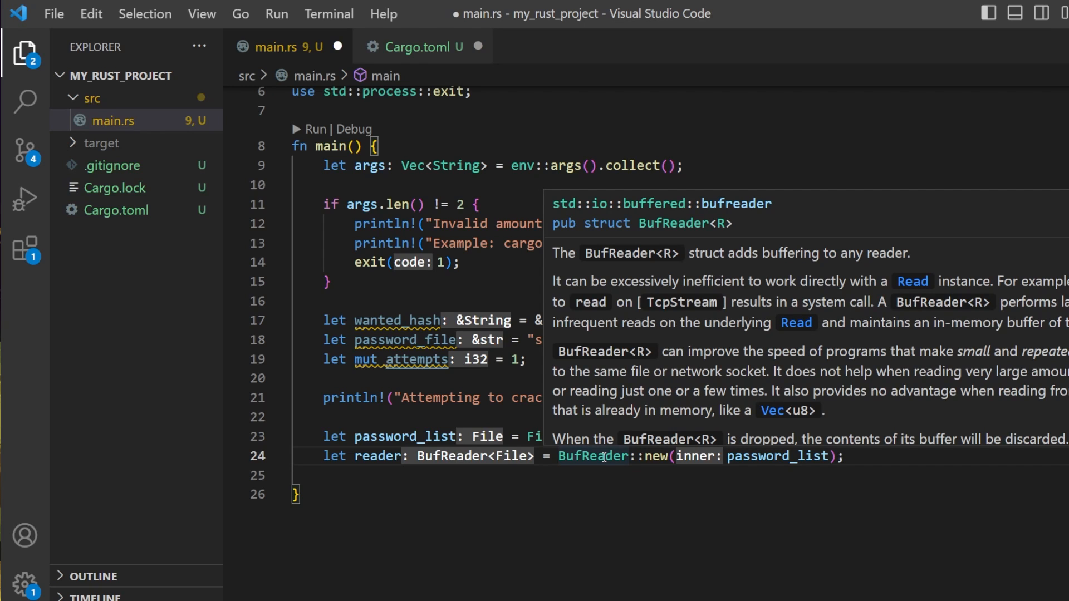
mouse_move(546, 421)
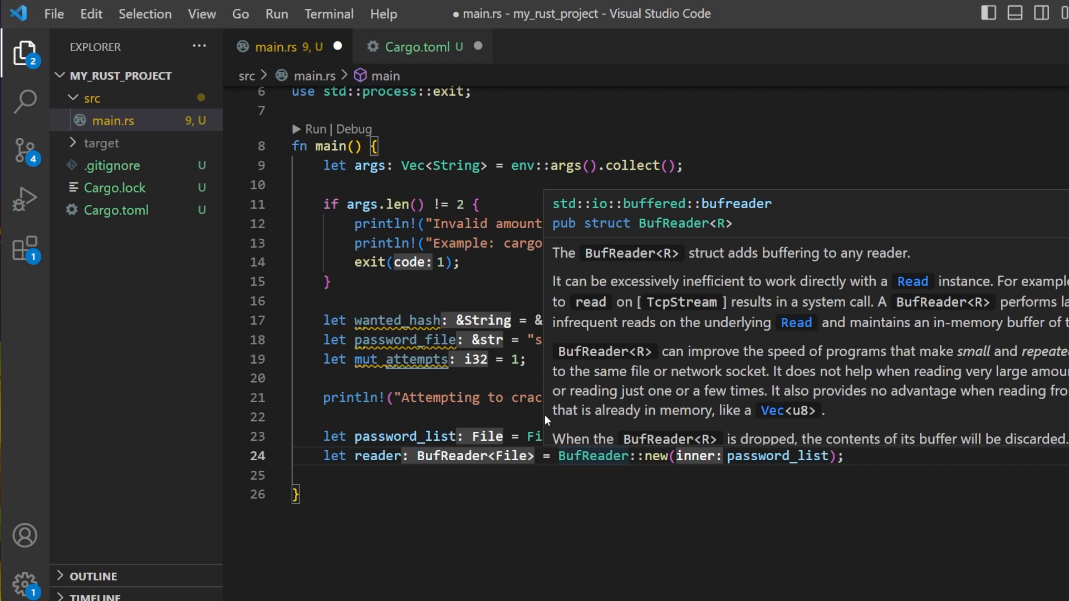
mouse_move(853, 401)
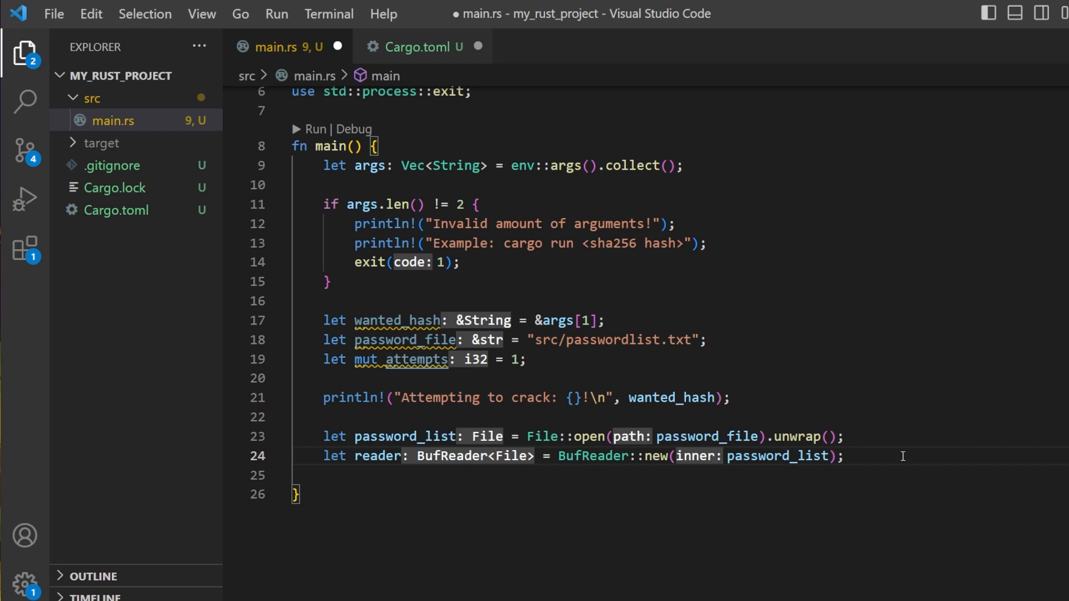
key("Enter")
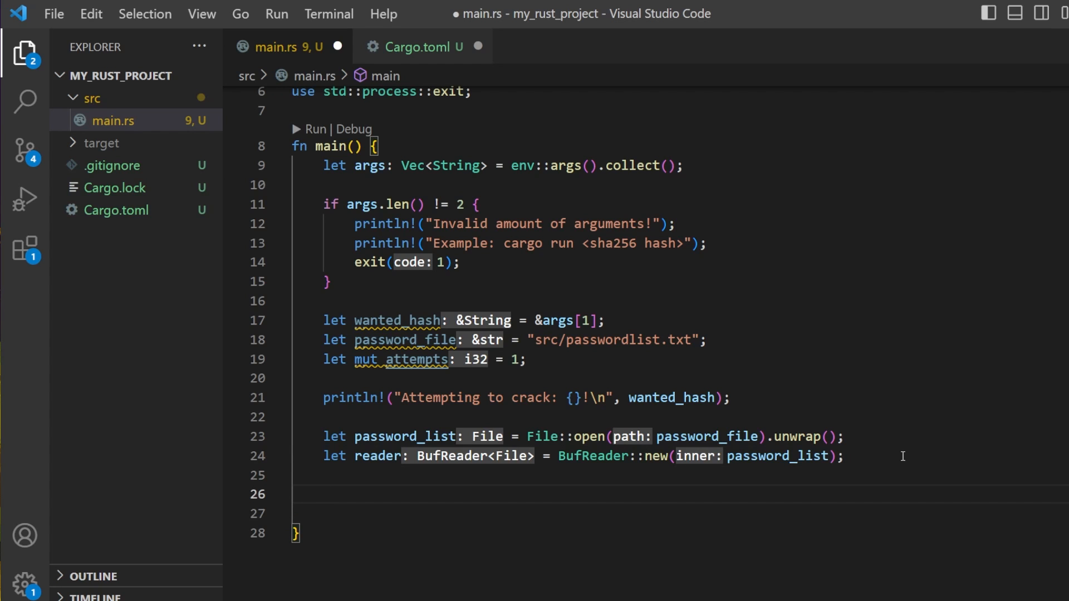
Start a for loop over the reader's lines, unwrapping each into line.
type("for line in reader.lines(")
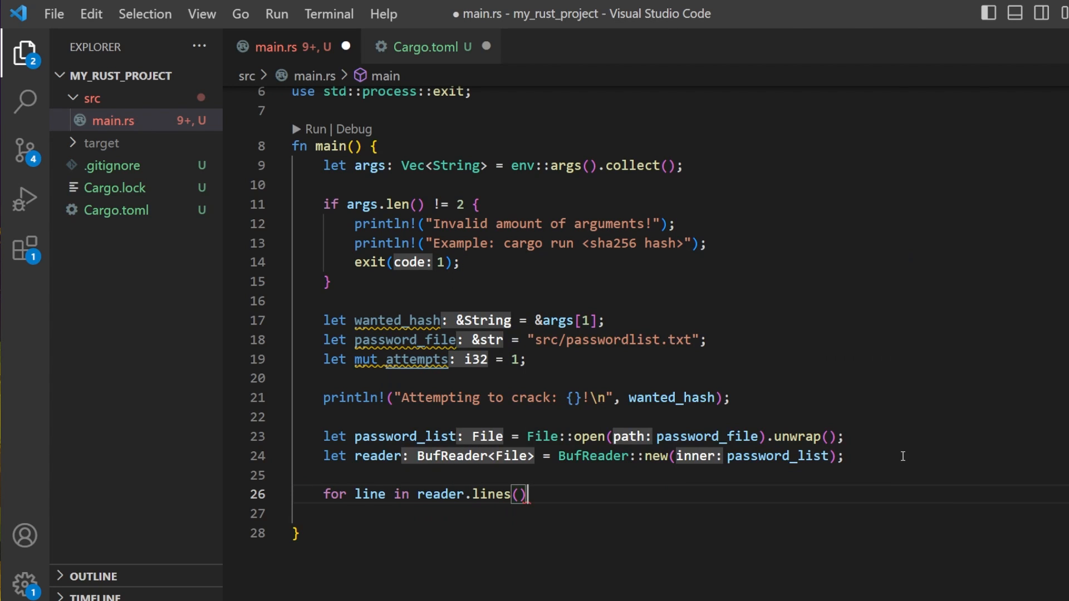
type("{")
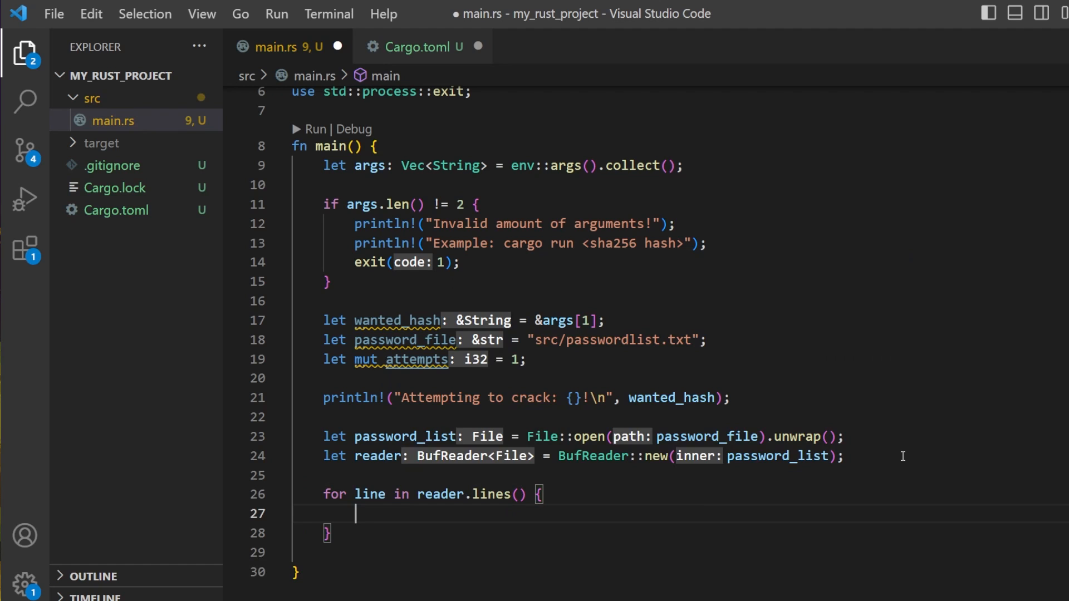
type("let line = line.un")
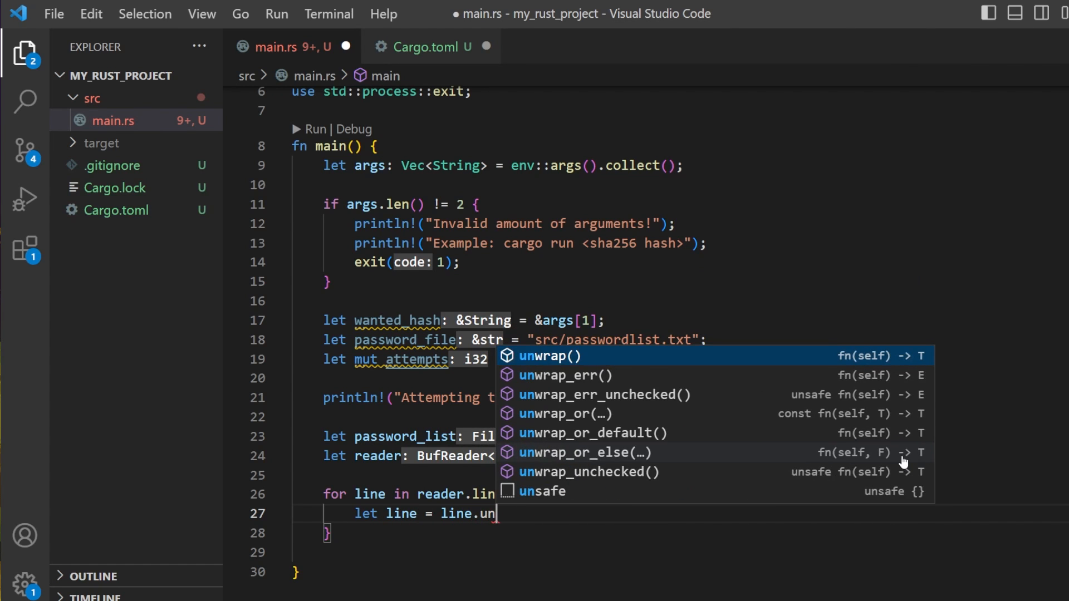
key("Enter")
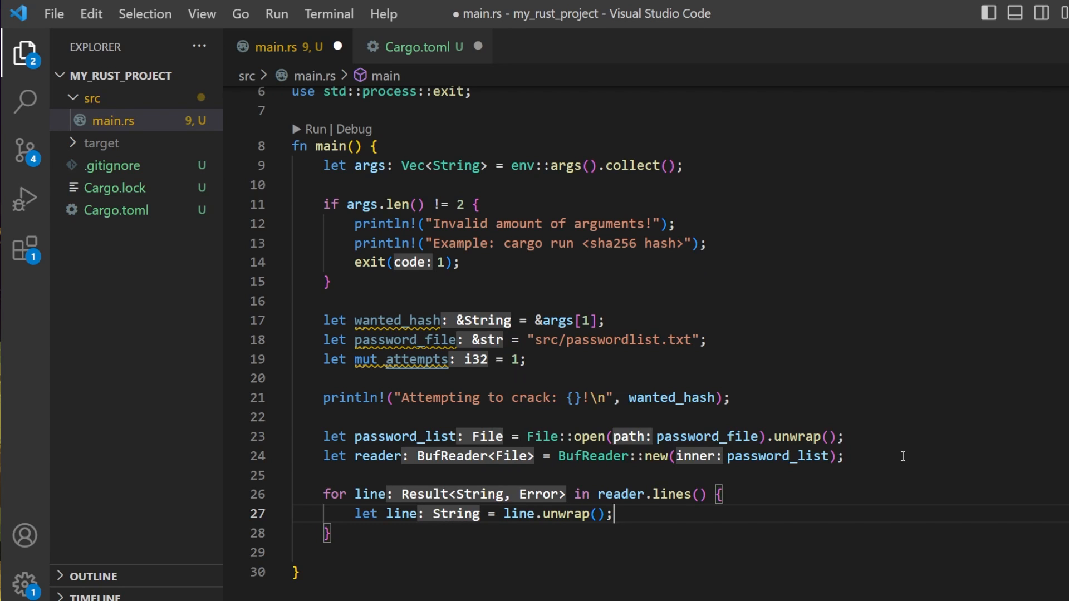
Set password to line.trim().to_owned().into_bytes().
type("let")
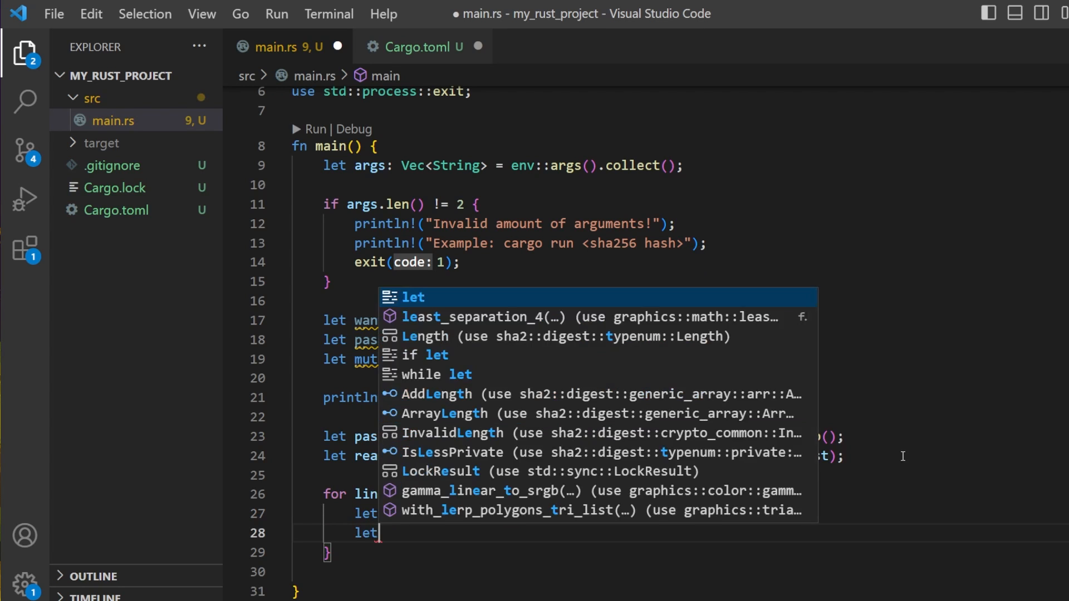
type("password =")
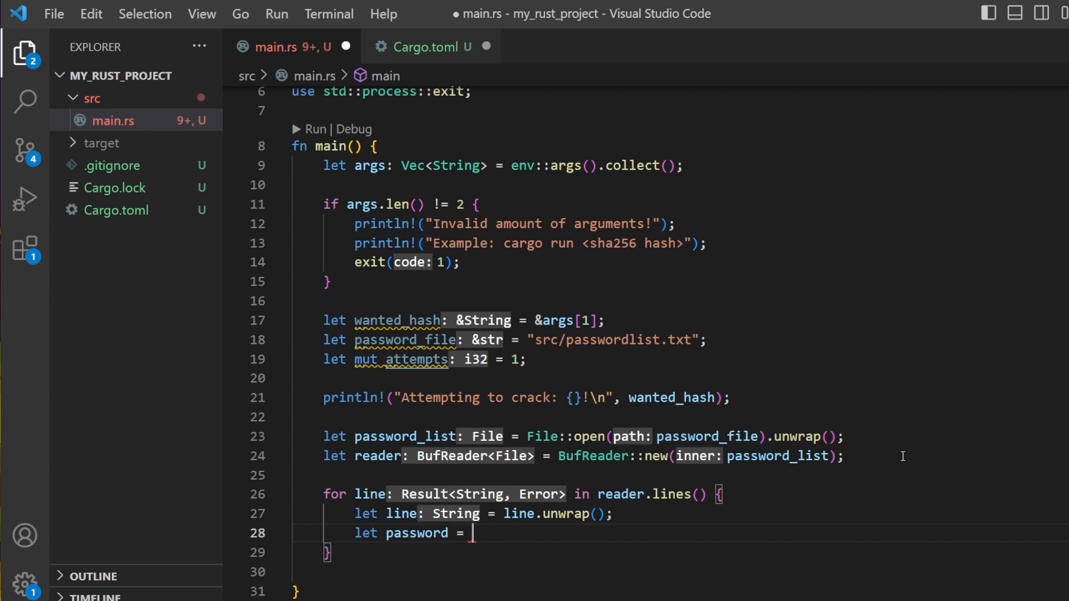
type("line.trim")
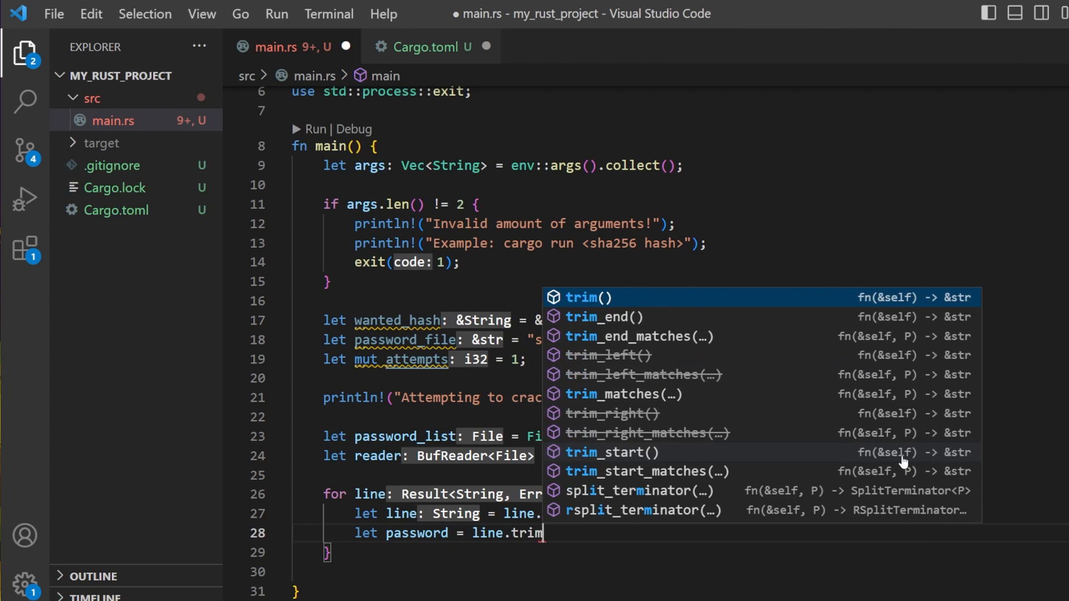
left_click(588, 298)
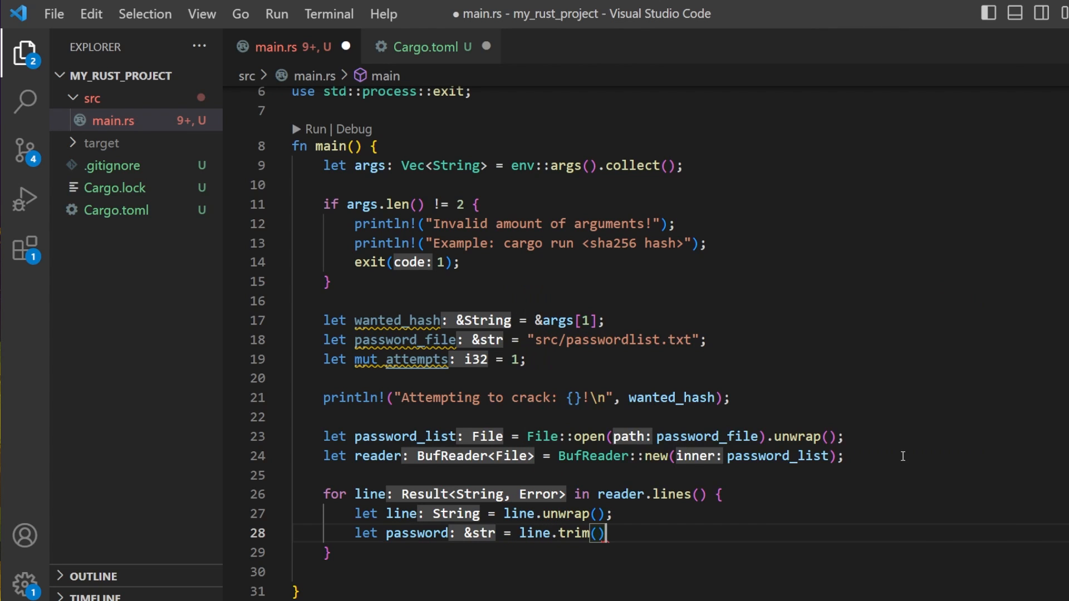
type(".to_owned(")
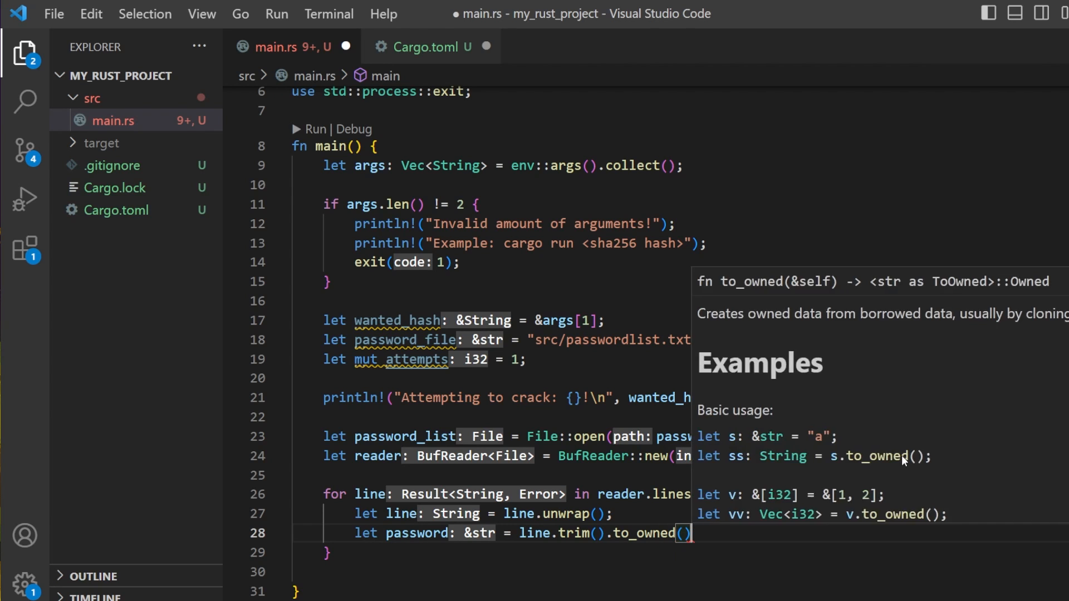
type(".into")
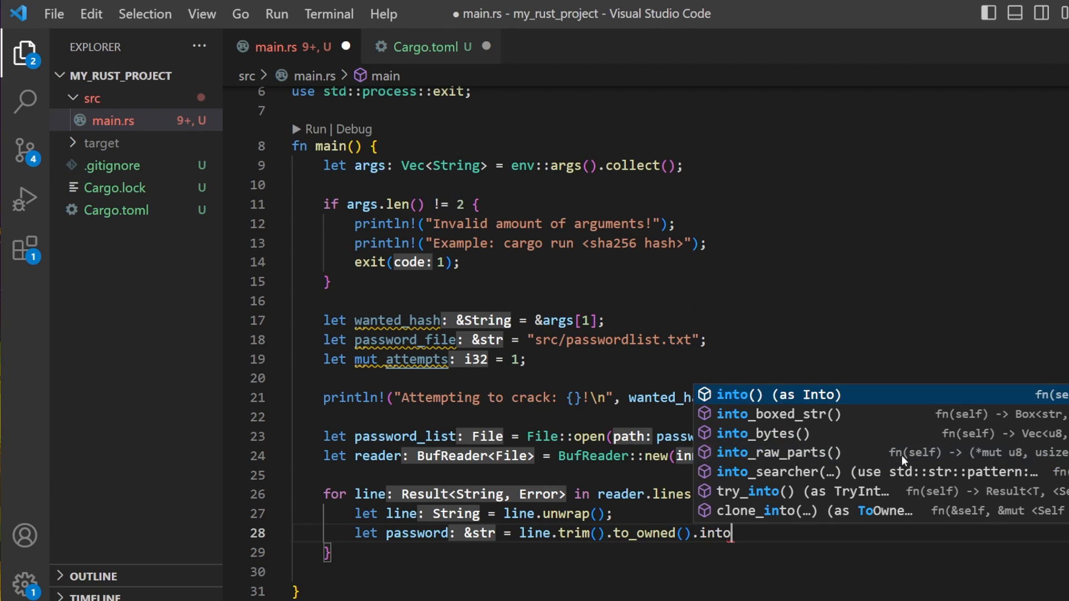
type("_bytes();")
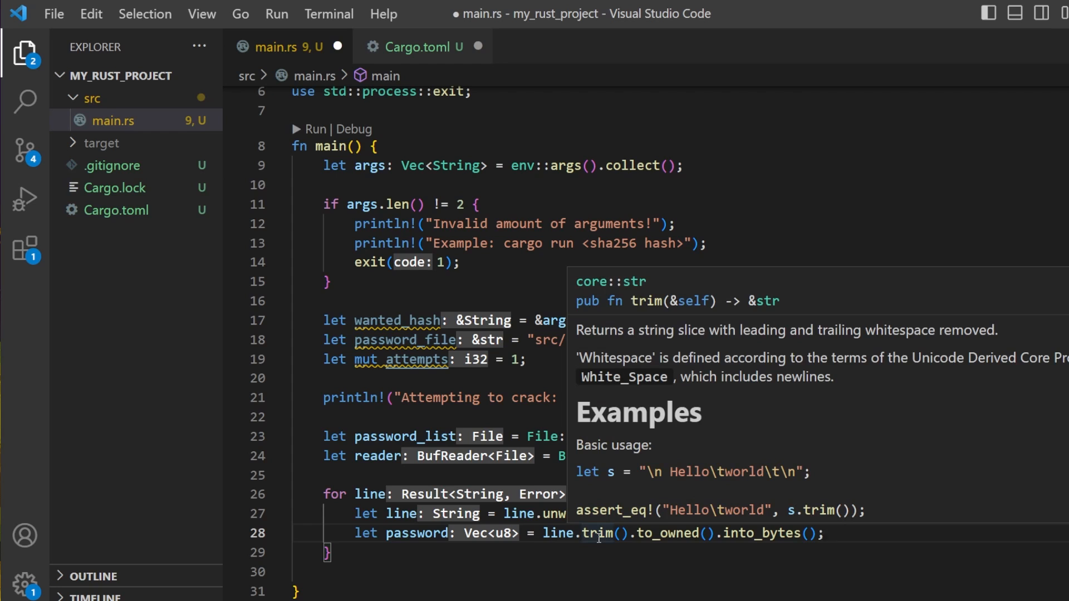
mouse_move(668, 547)
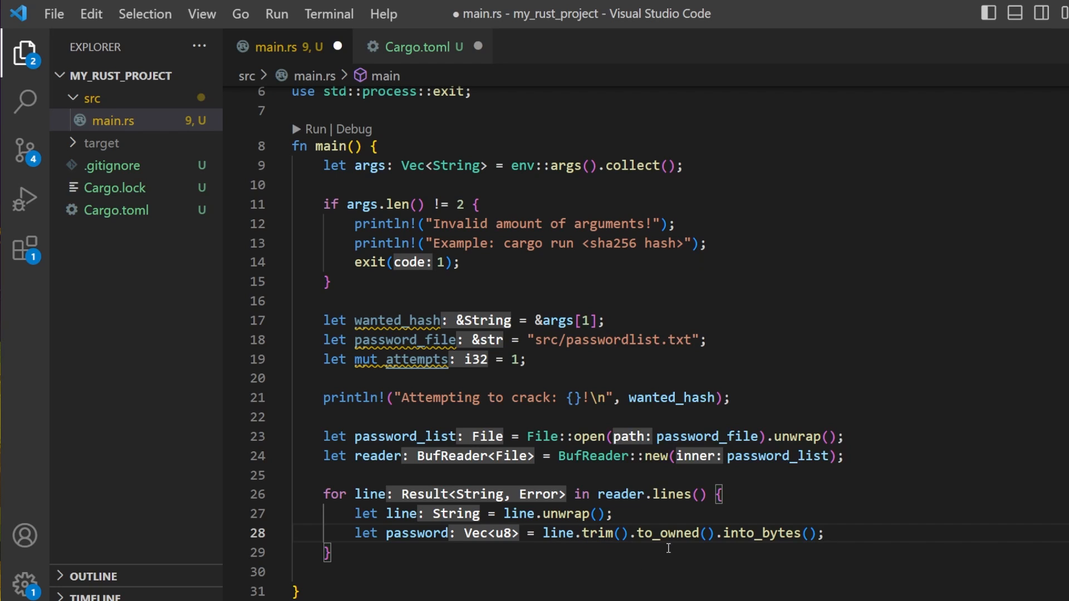
mouse_move(670, 533)
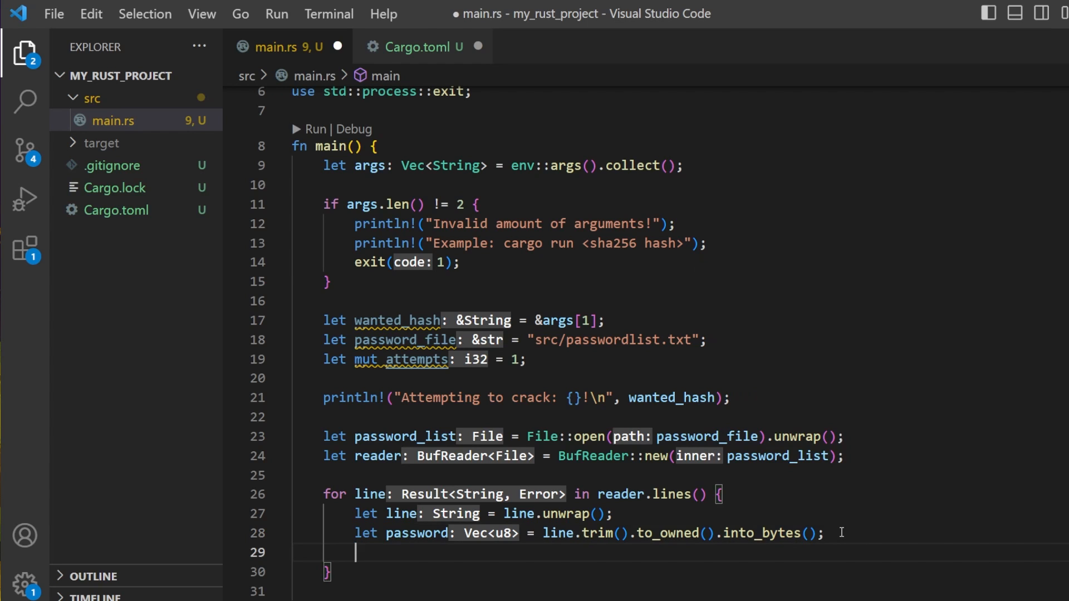
Add let password_hash = format!("{:x}", Sha256::digest(&password));.
type("let pa")
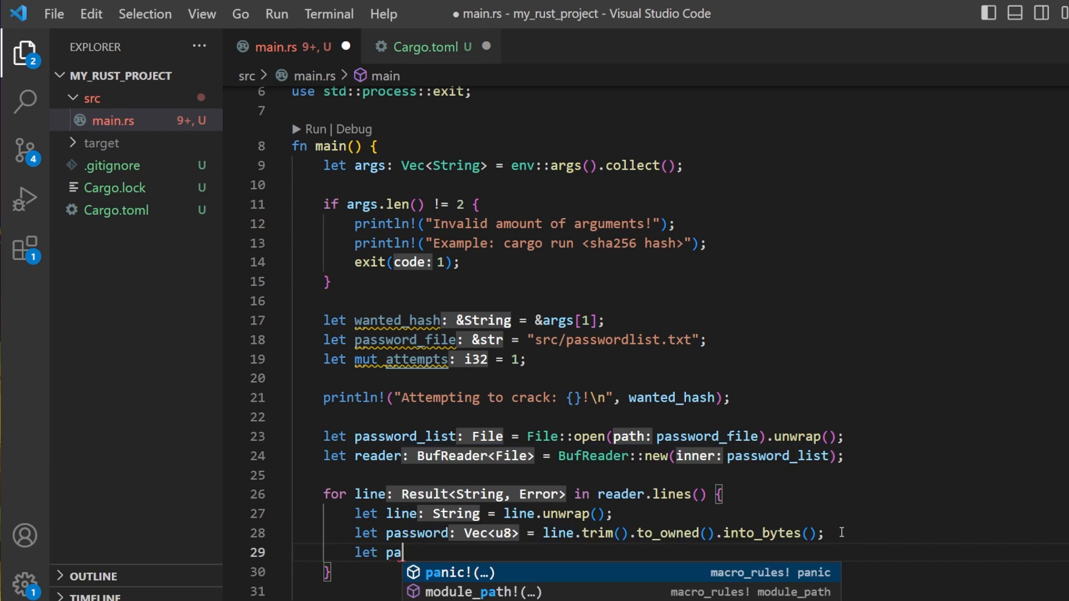
type("ssword_hash = format")
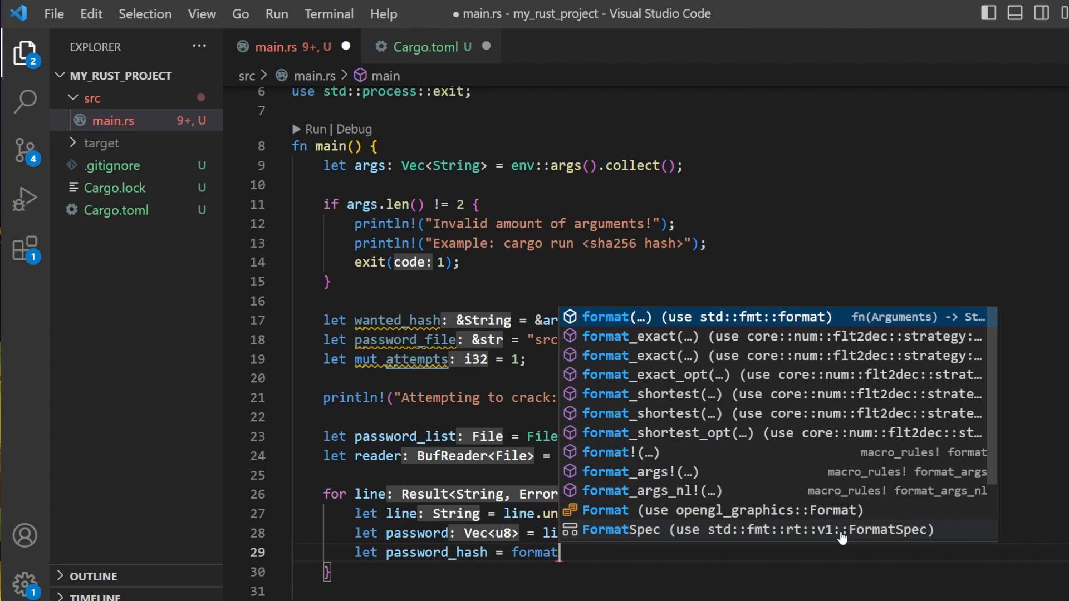
type("!")
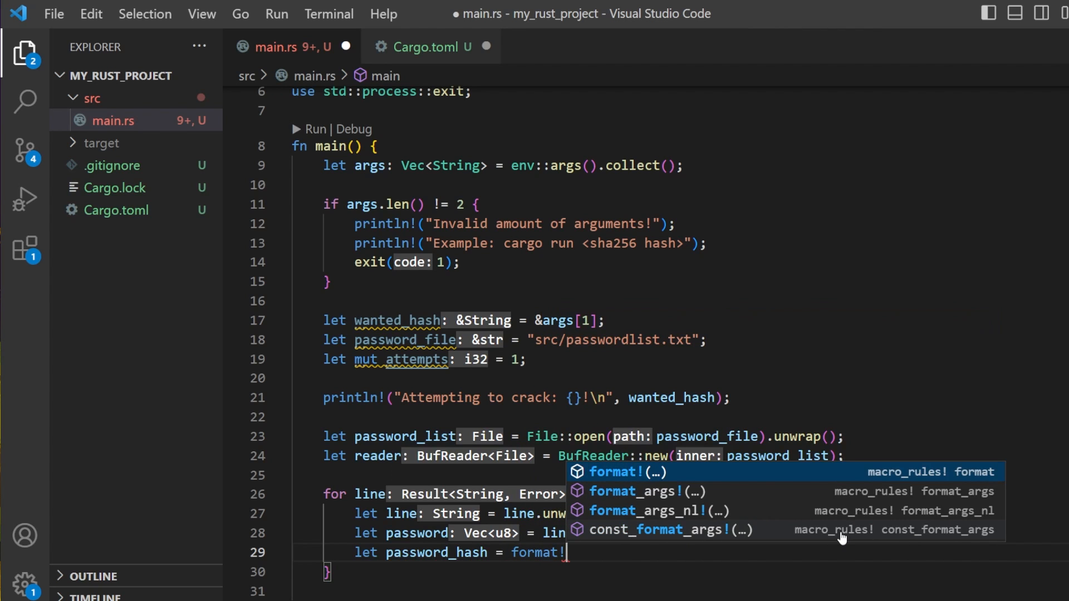
left_click(627, 471)
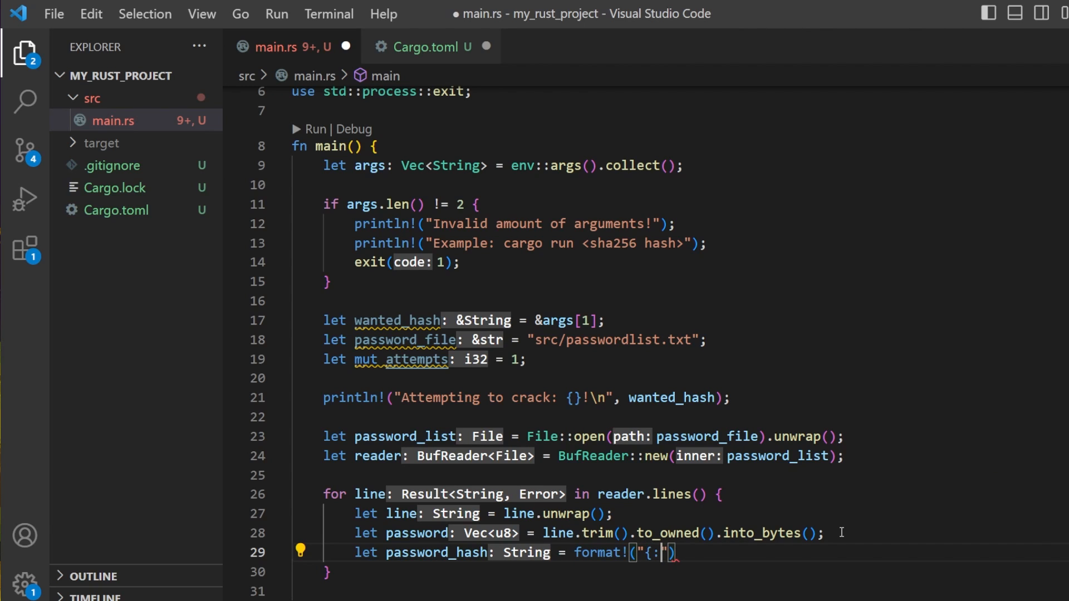
type("x}")
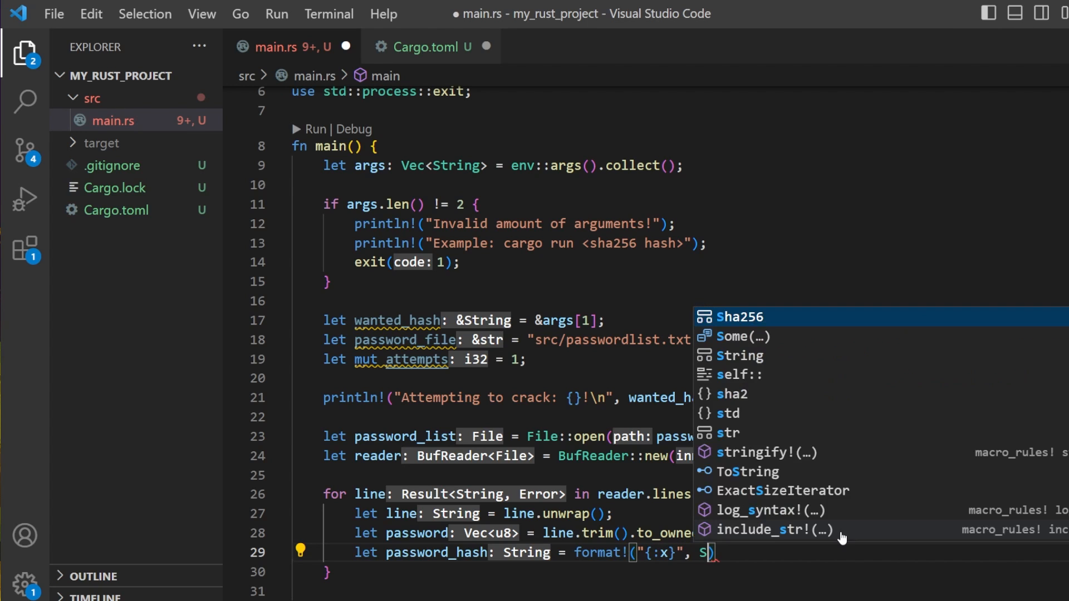
type("ha256::digest(")
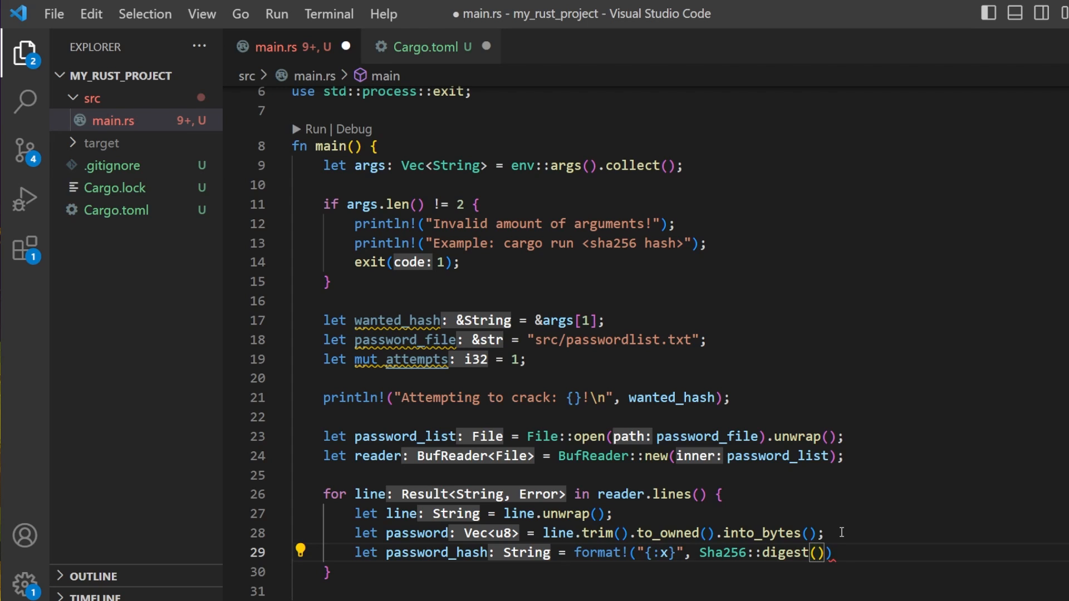
type("&password")
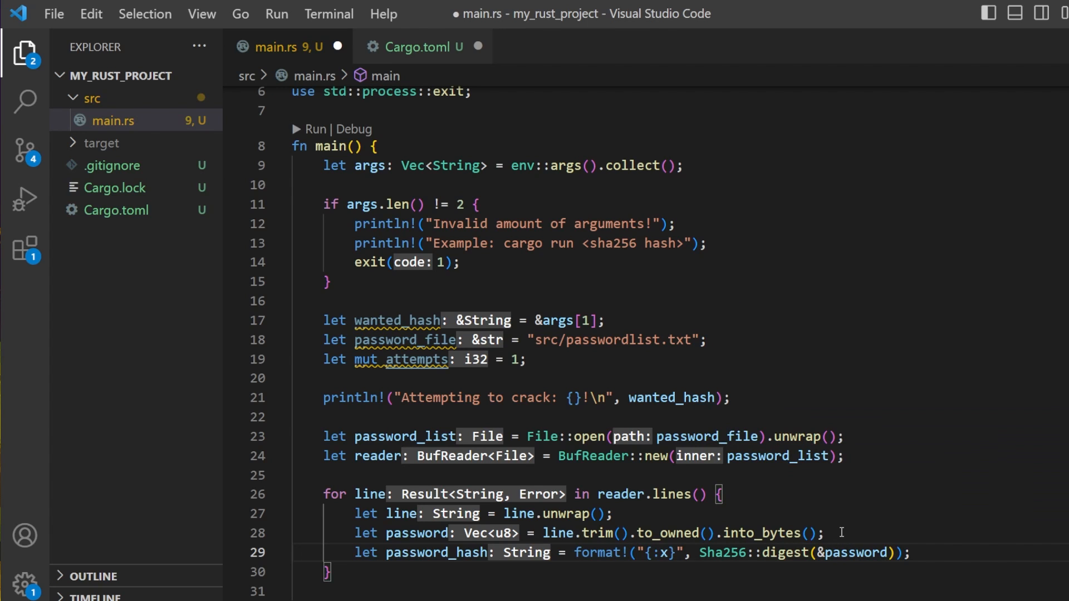
scroll("down", 3)
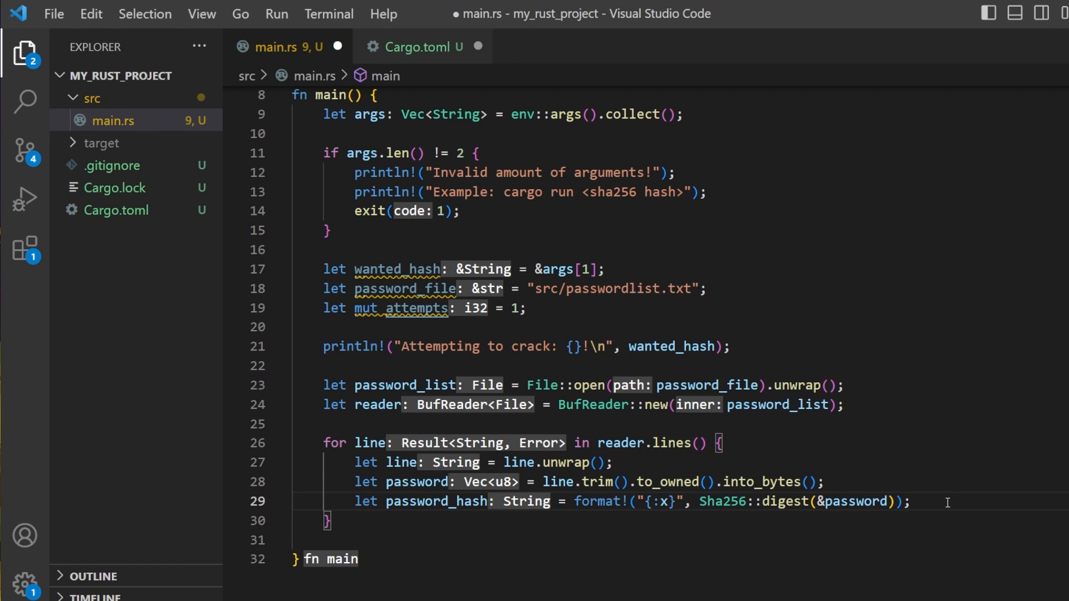
mouse_move(871, 491)
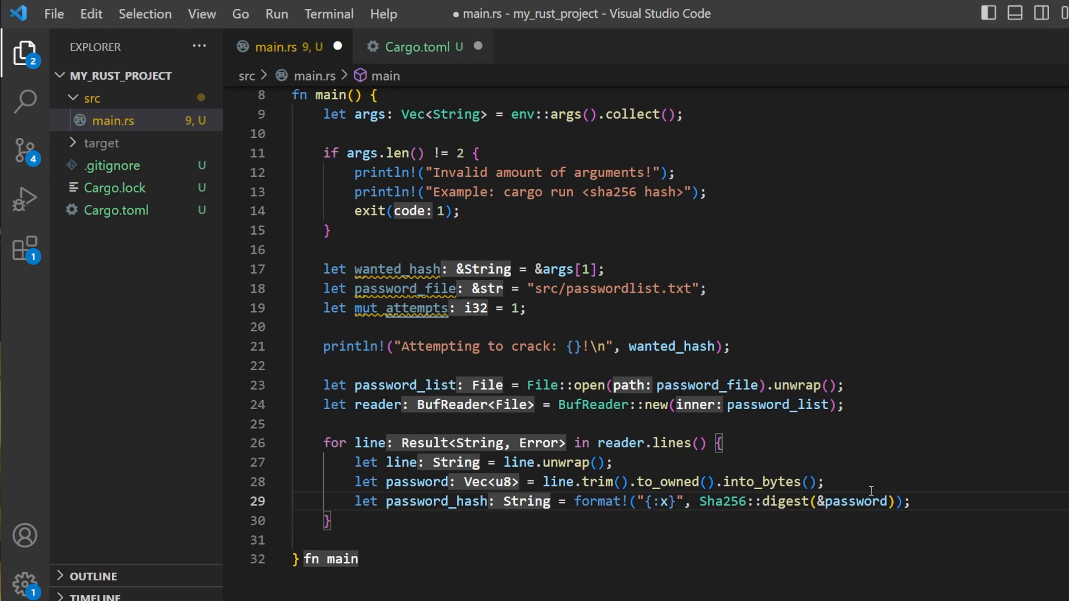
mouse_move(931, 504)
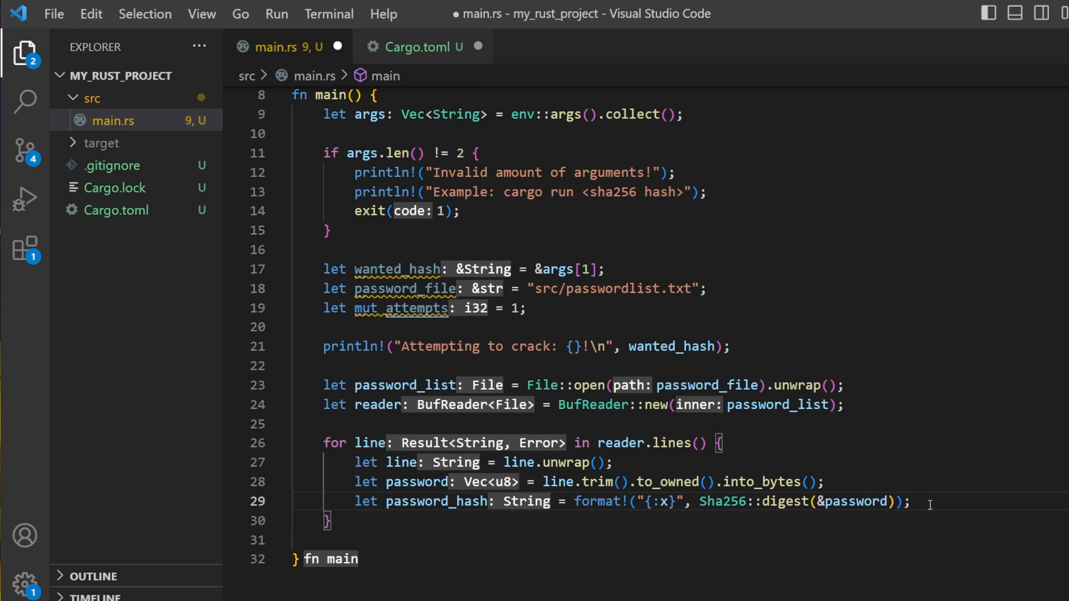
mouse_move(791, 374)
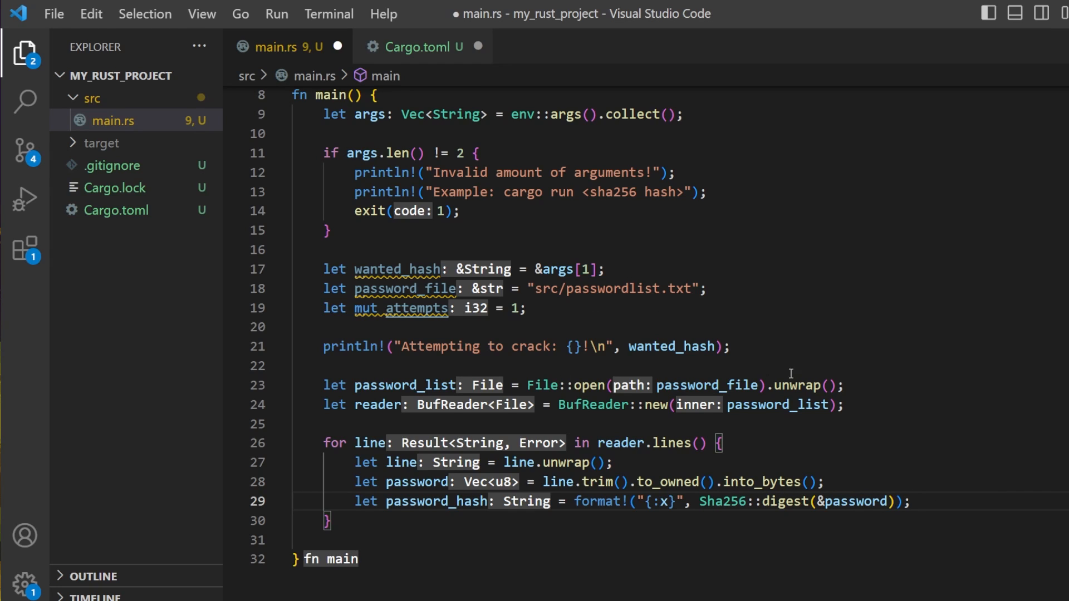
mouse_move(941, 505)
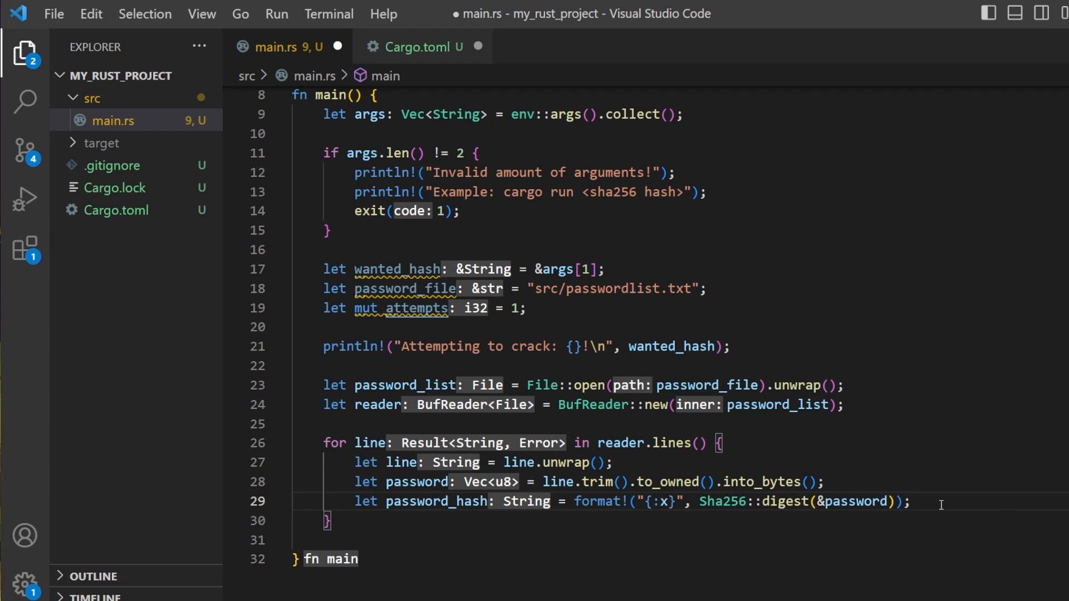
key("enter")
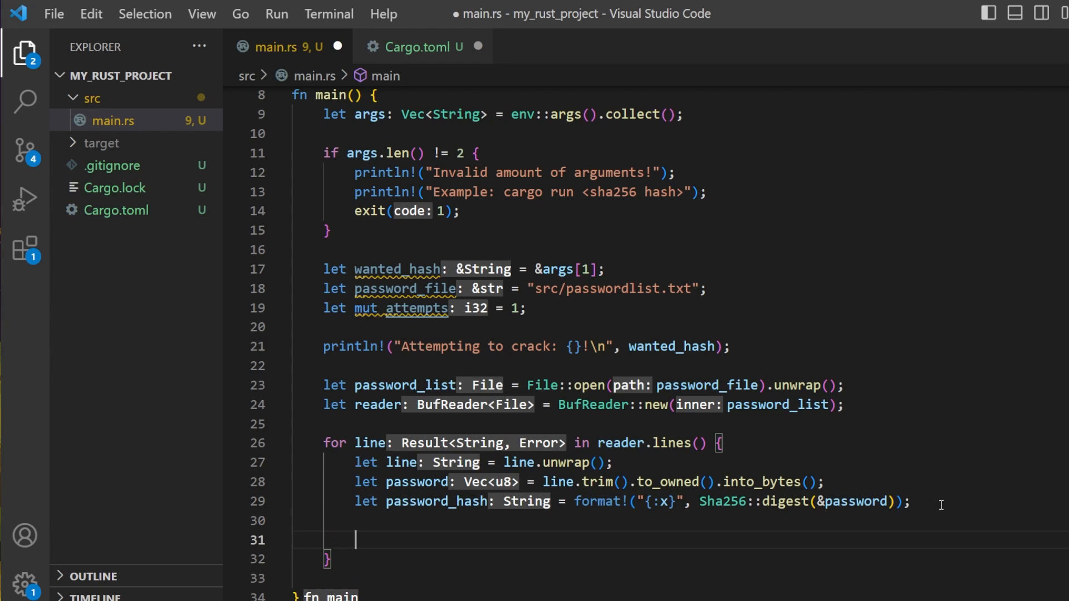
Print each attempt as "[attempts] password == hash", converting password with from_utf8.
type("pass")
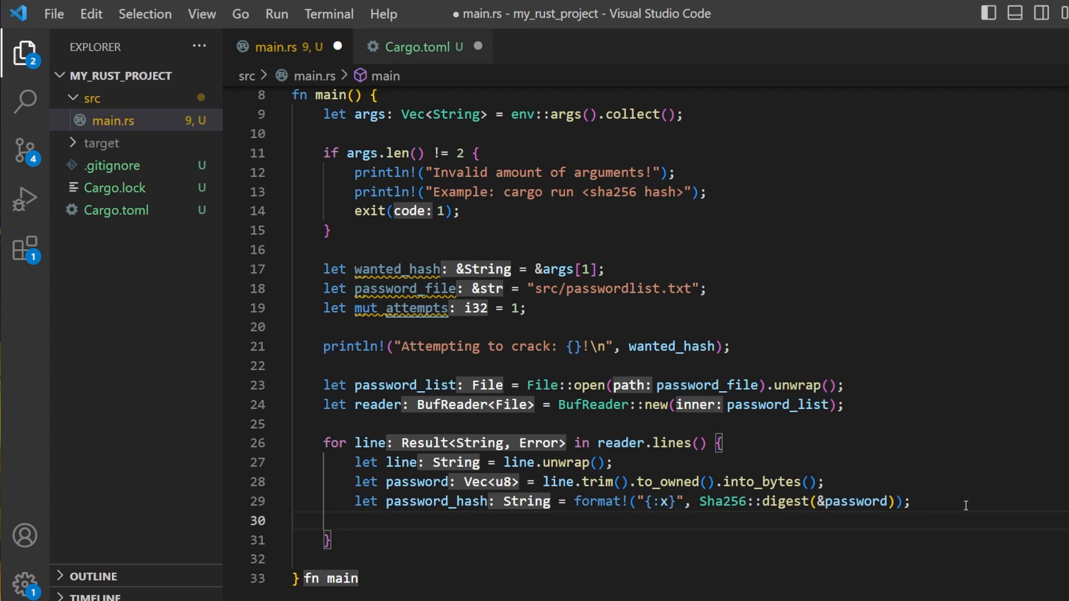
key("Enter")
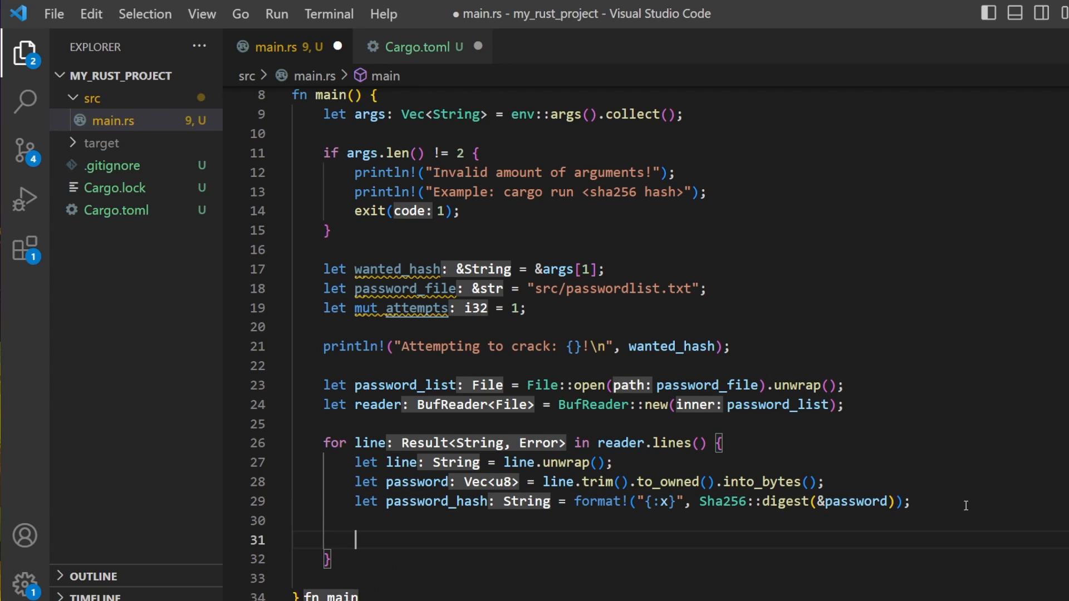
type("print")
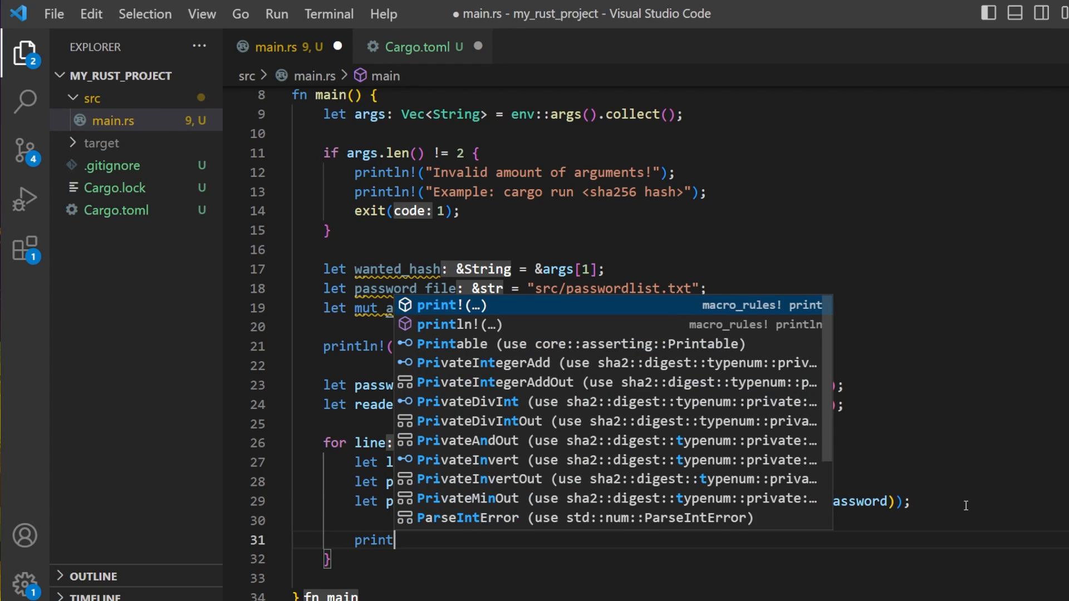
type("ln!(\"")
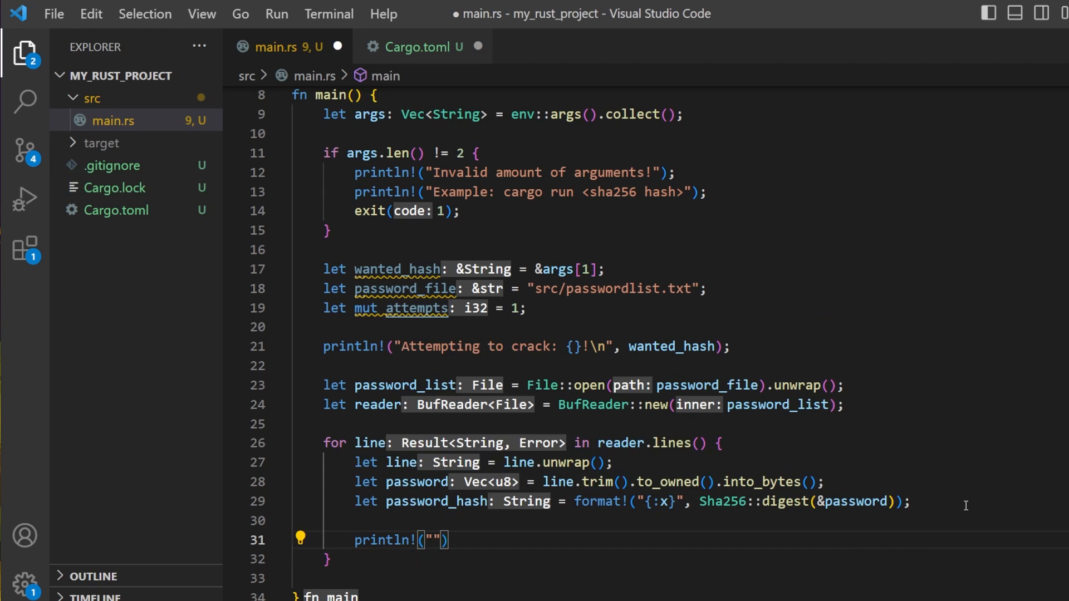
type("[{")
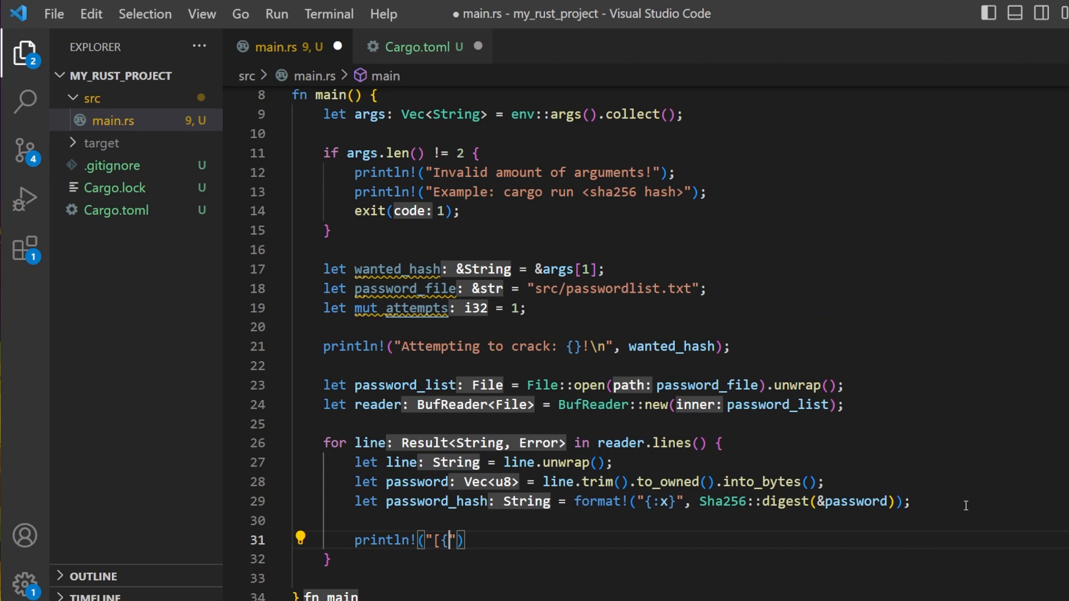
type("}]")
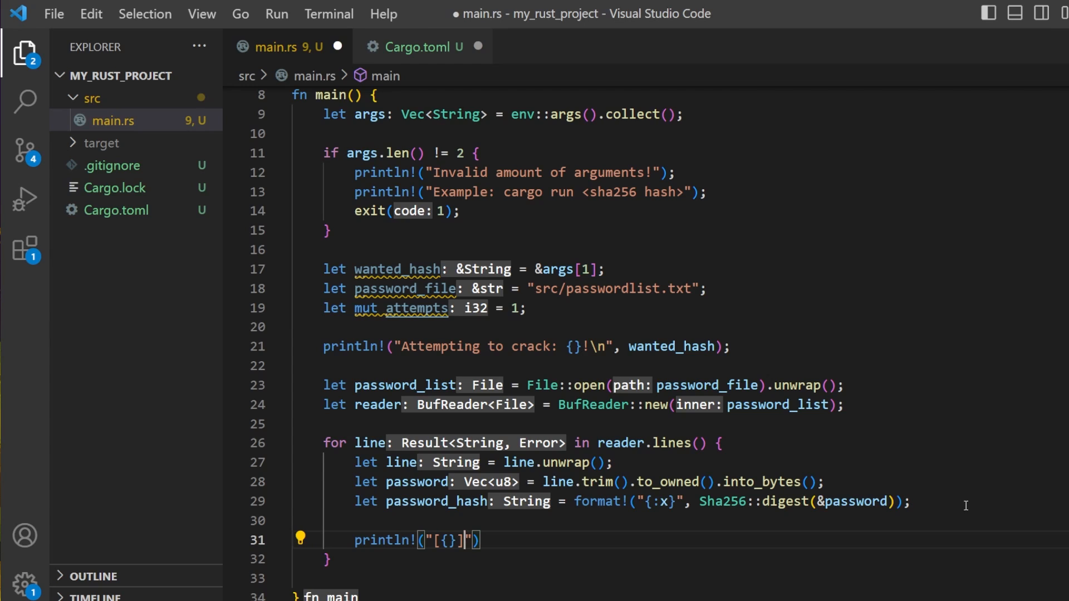
type("{}")
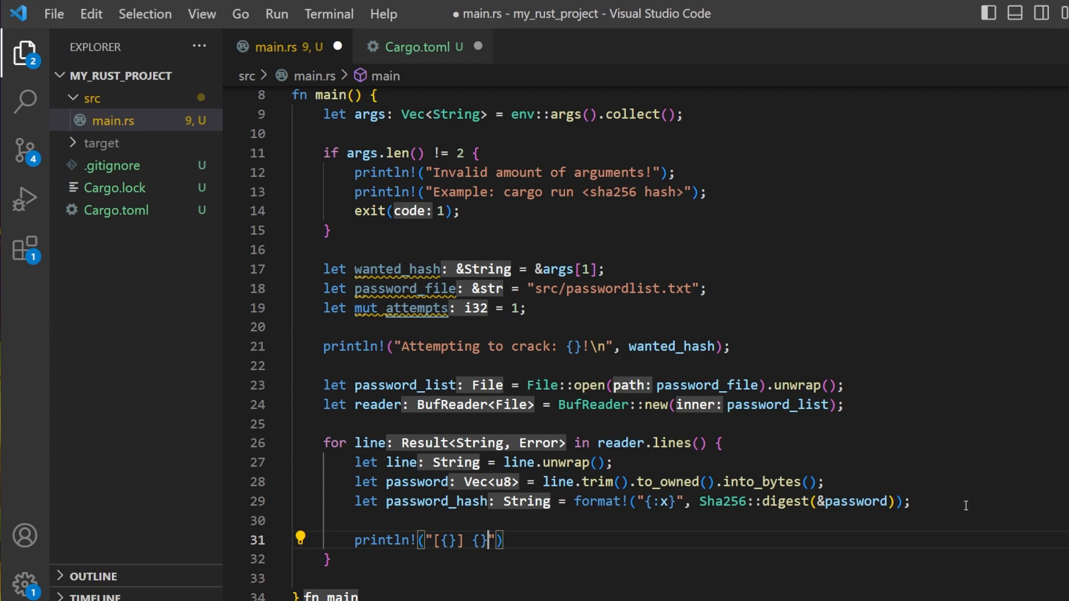
type("==")
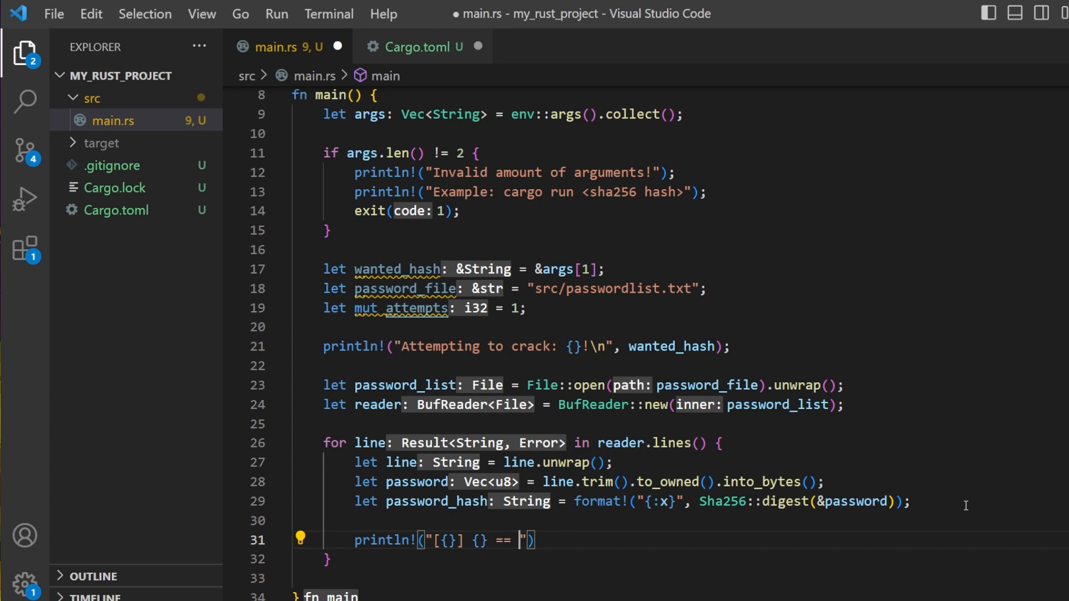
type("{}")
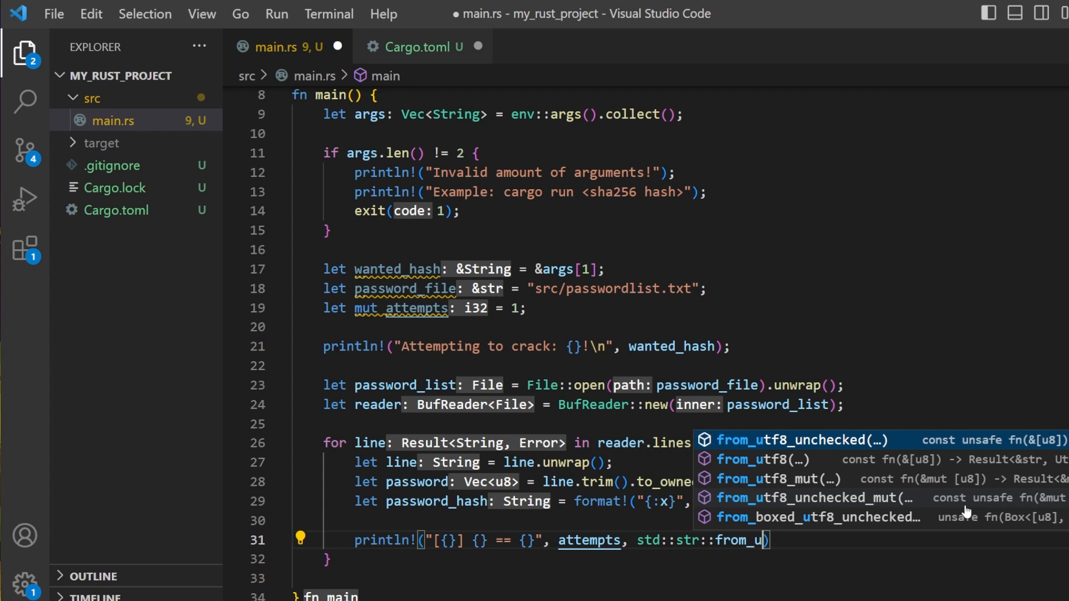
type("tf8(")
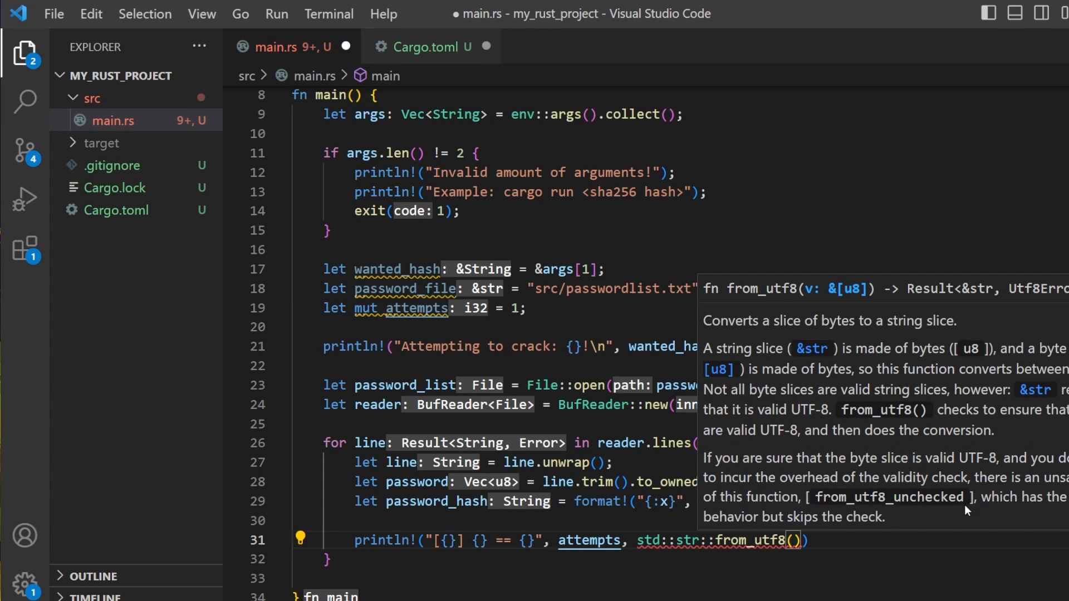
type("&password")
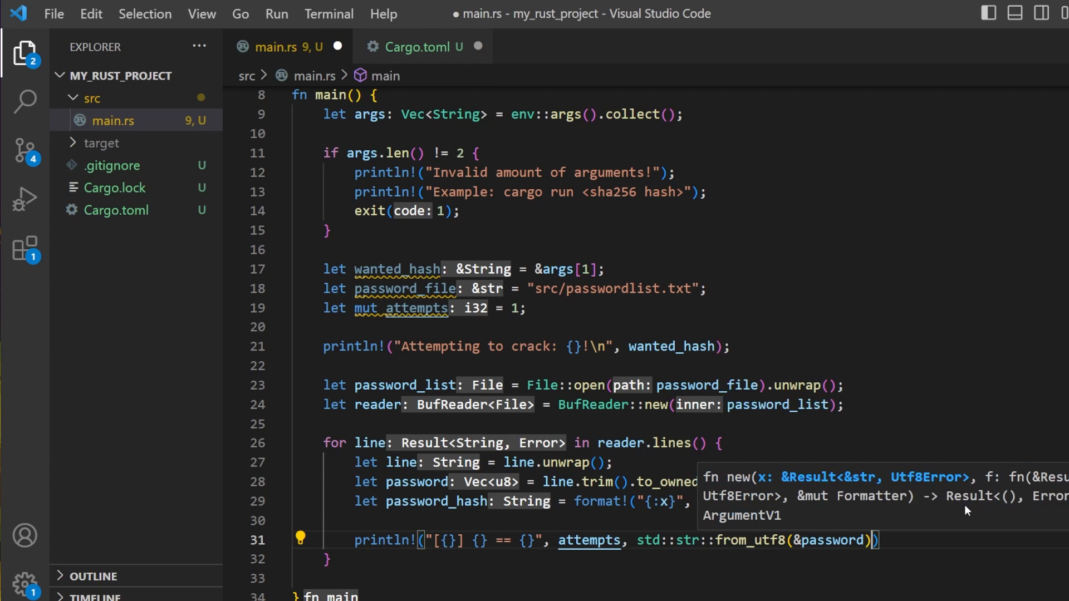
type(".unwrap(")
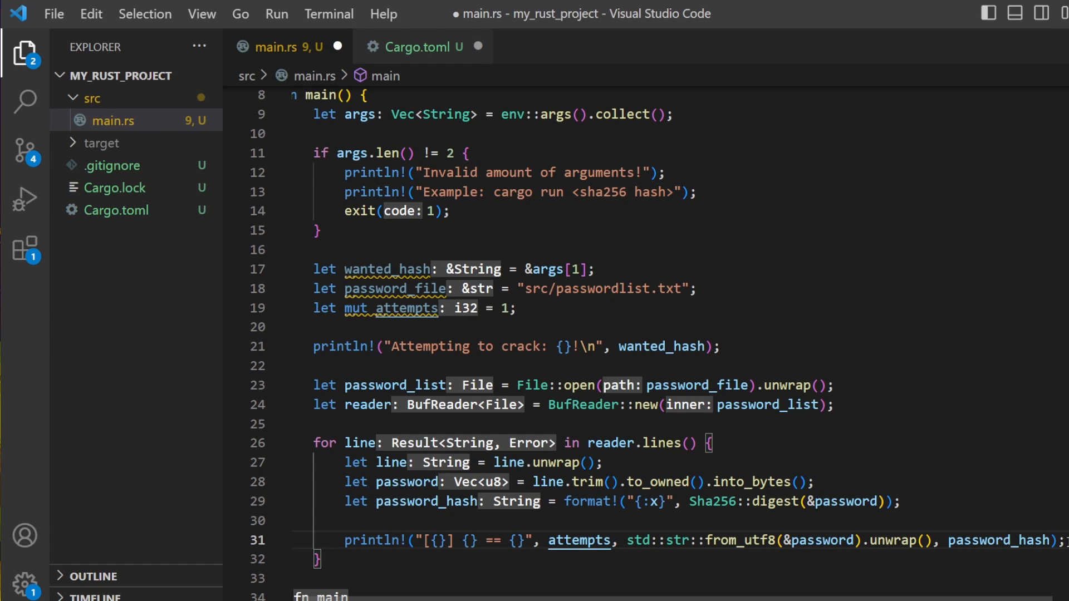
Start an if block checking password_hash == wanted_hash.
type("if")
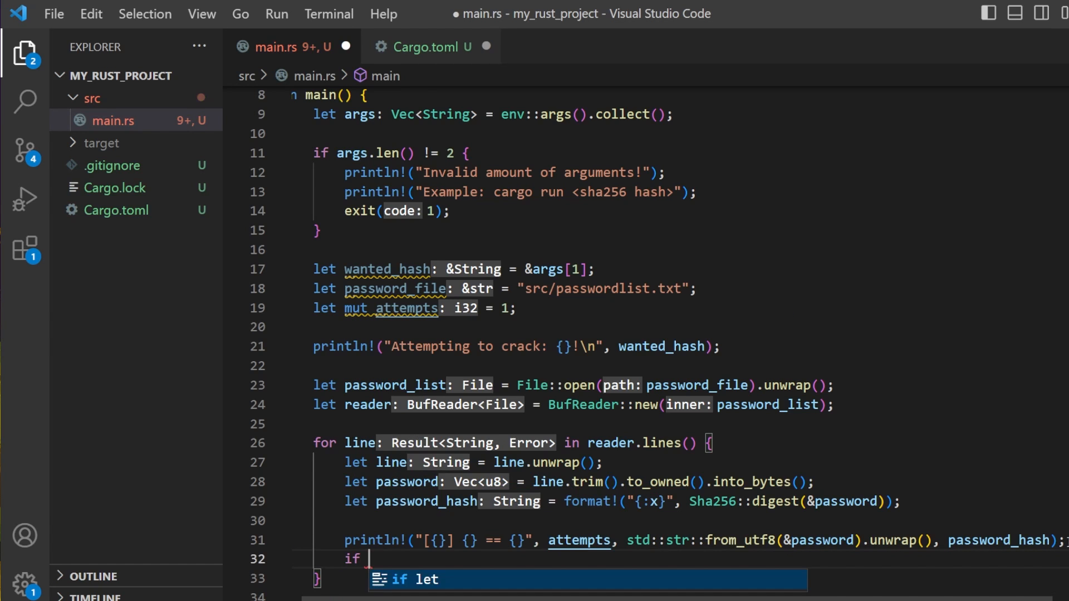
type("passwo")
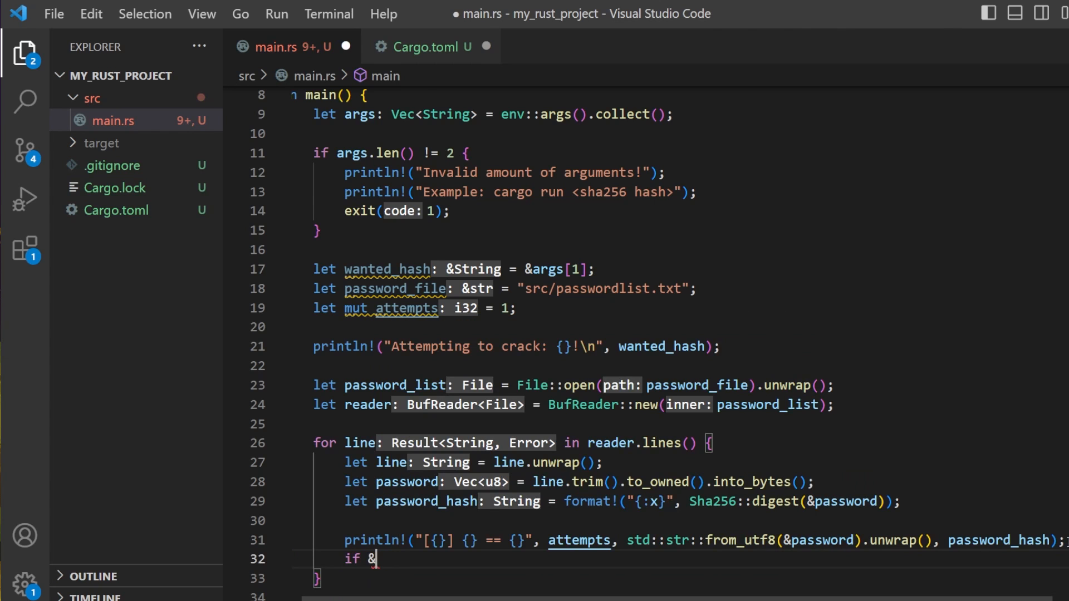
type("password_ha")
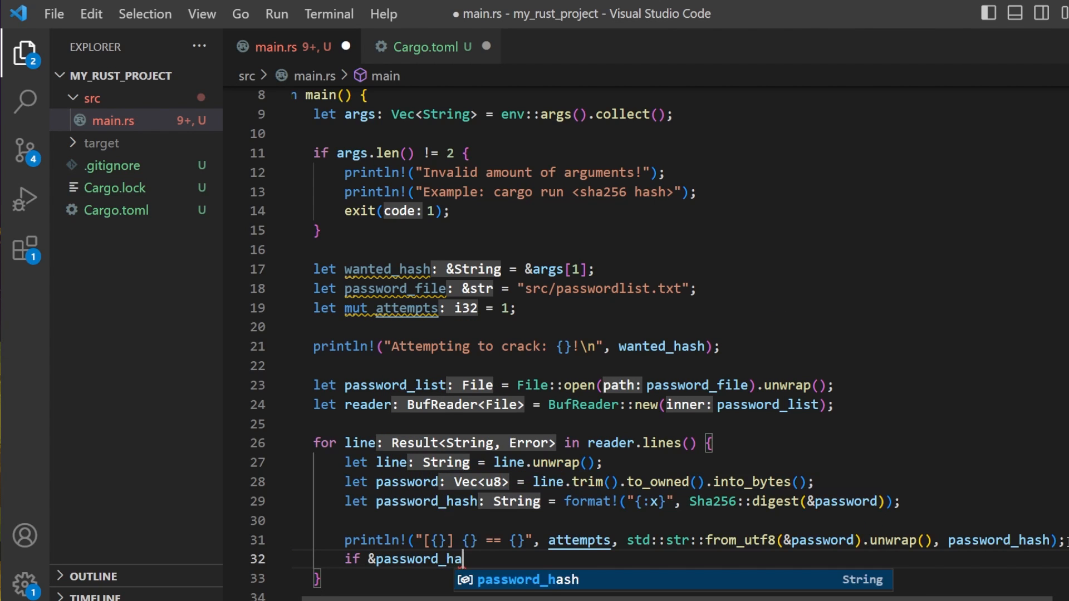
type("sh == wanted_hash")
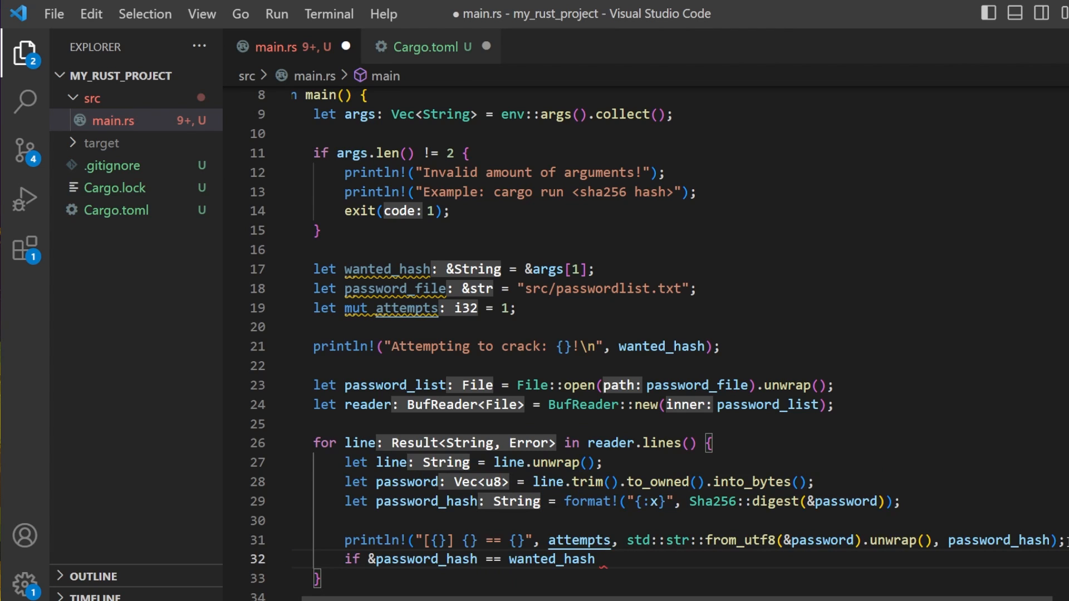
Print "Password hash found after {} attempts!" with the password and hash, then exit(0).
type("println!")
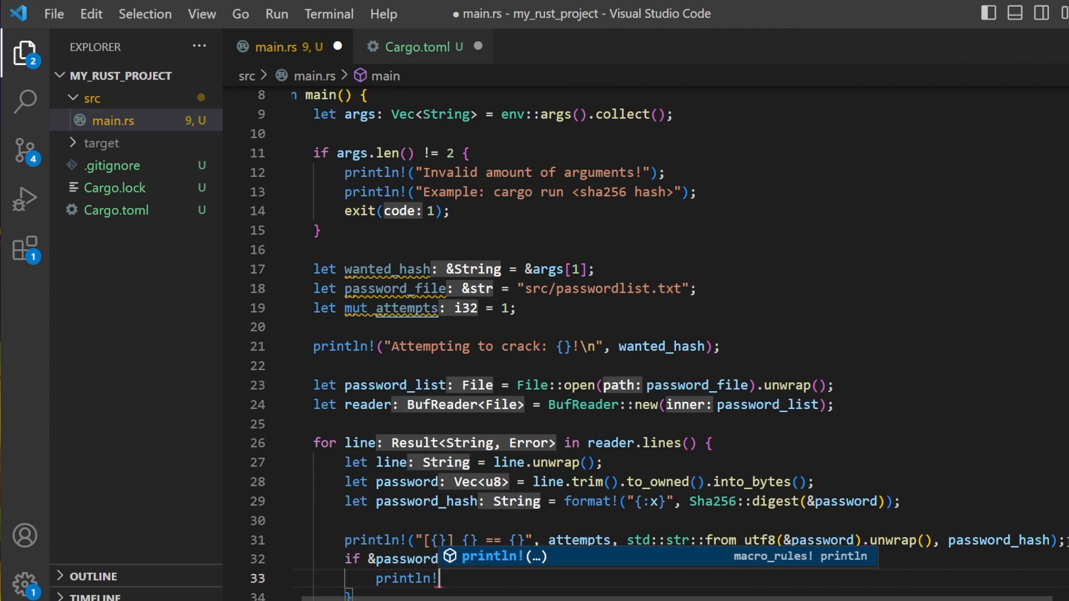
type("Password hash found a\")")
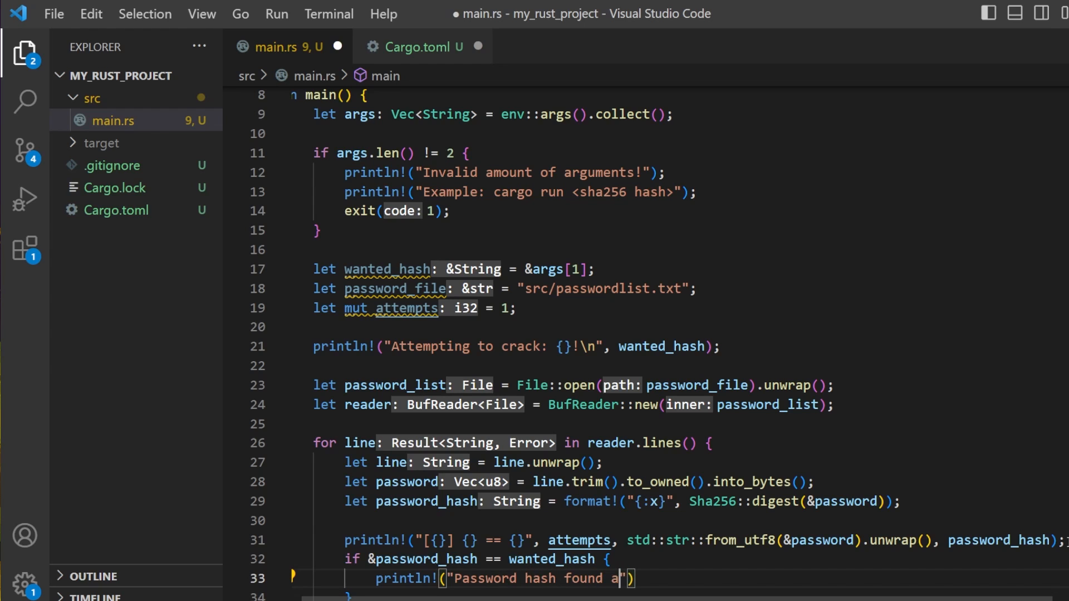
type("fter {}")
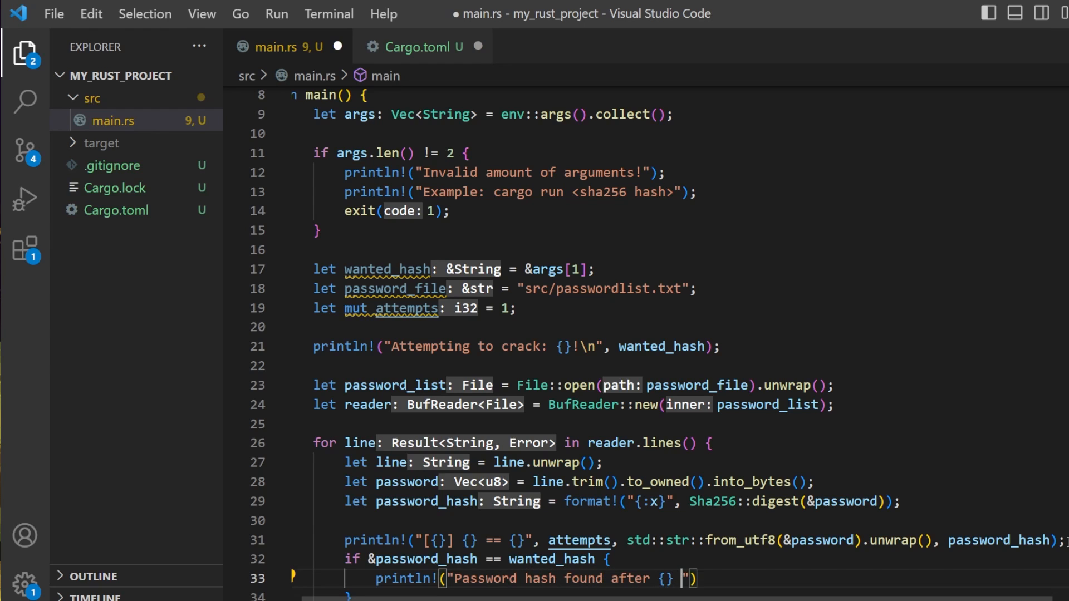
type("attempts!")
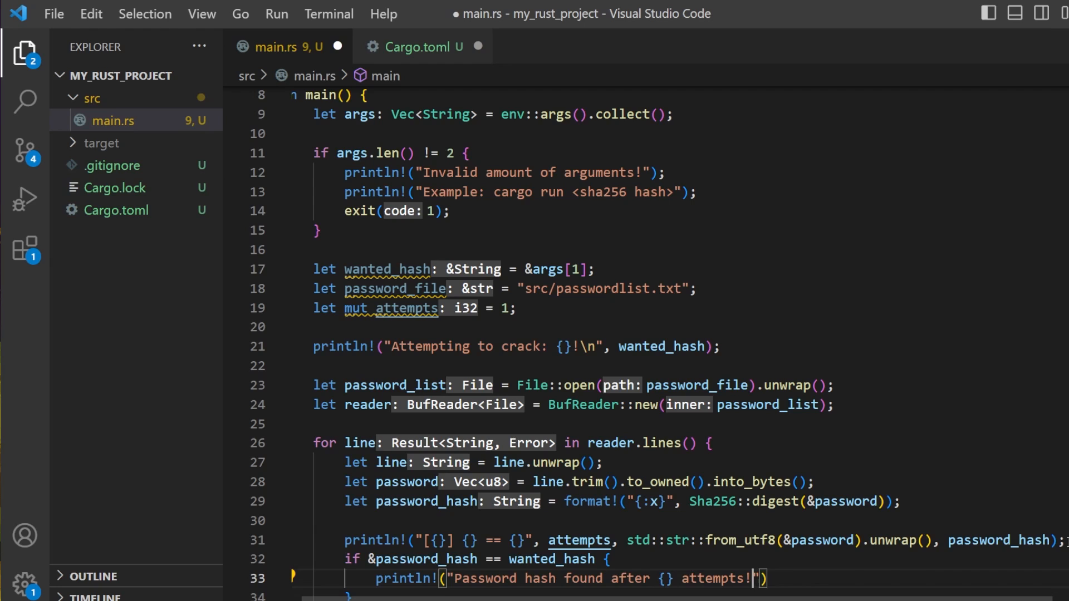
type("{} hashes to")
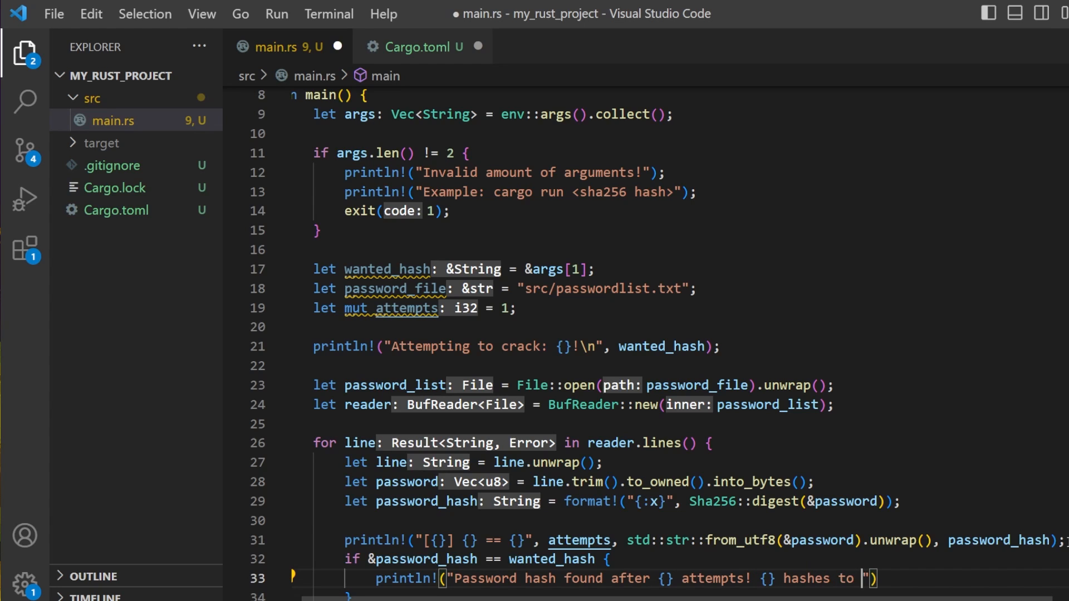
type("{}!")
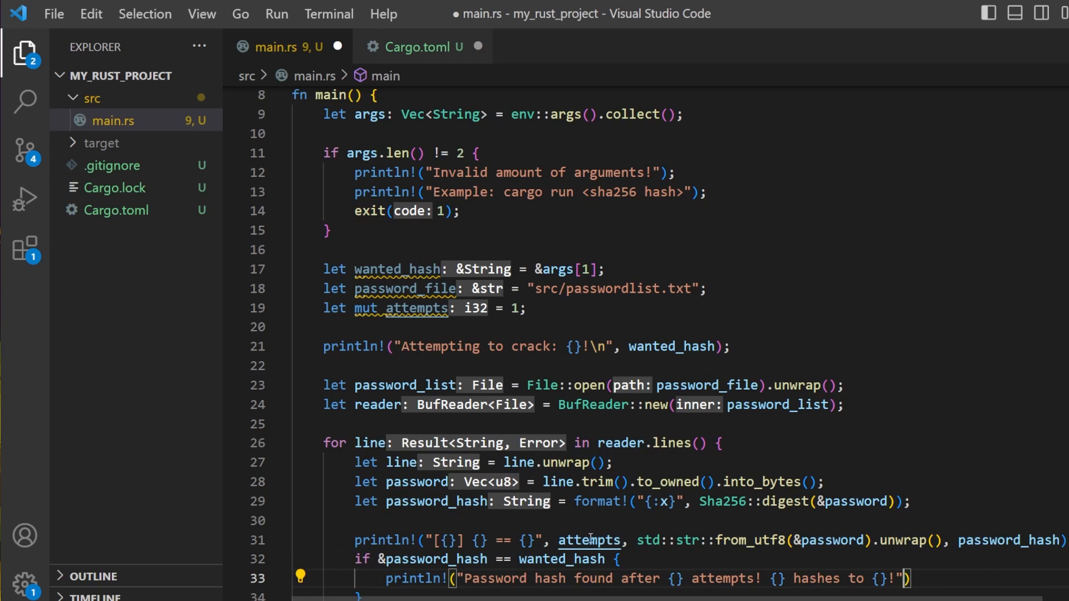
mouse_move(799, 538)
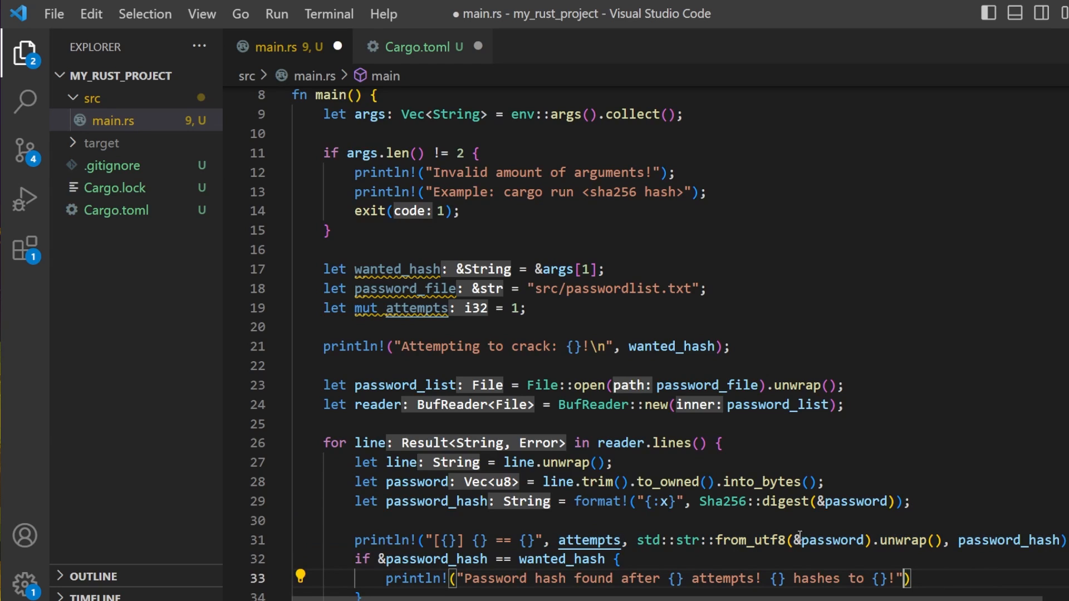
mouse_move(969, 585)
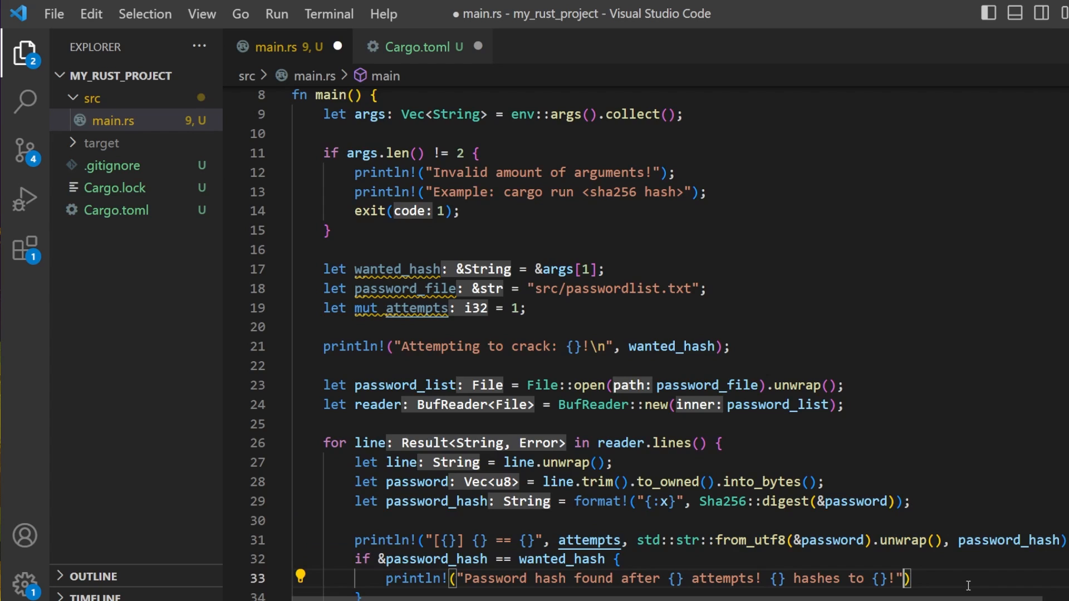
scroll("right", 3)
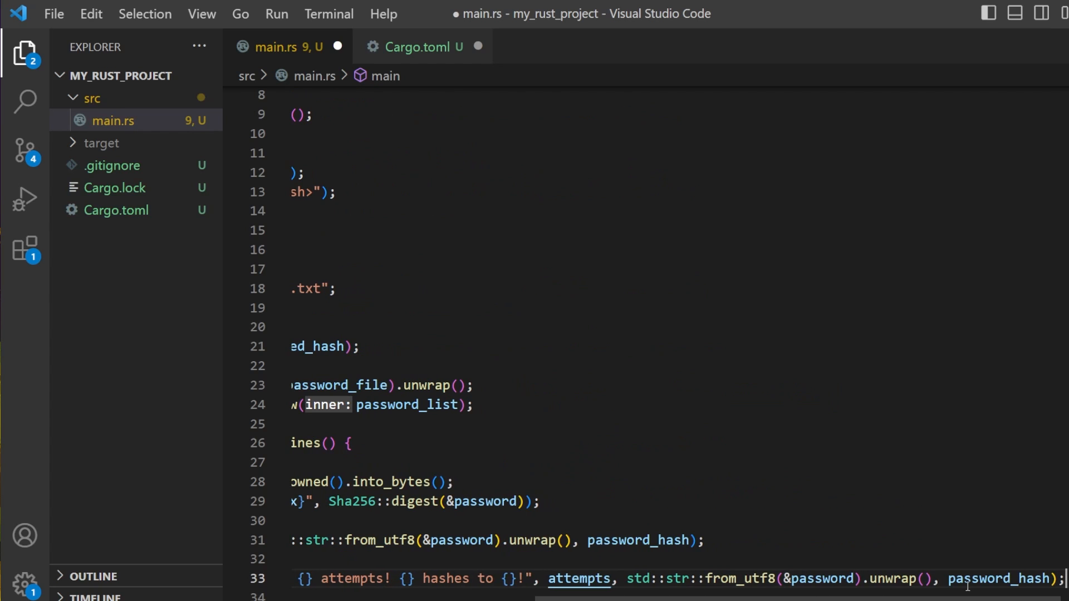
type("exit")
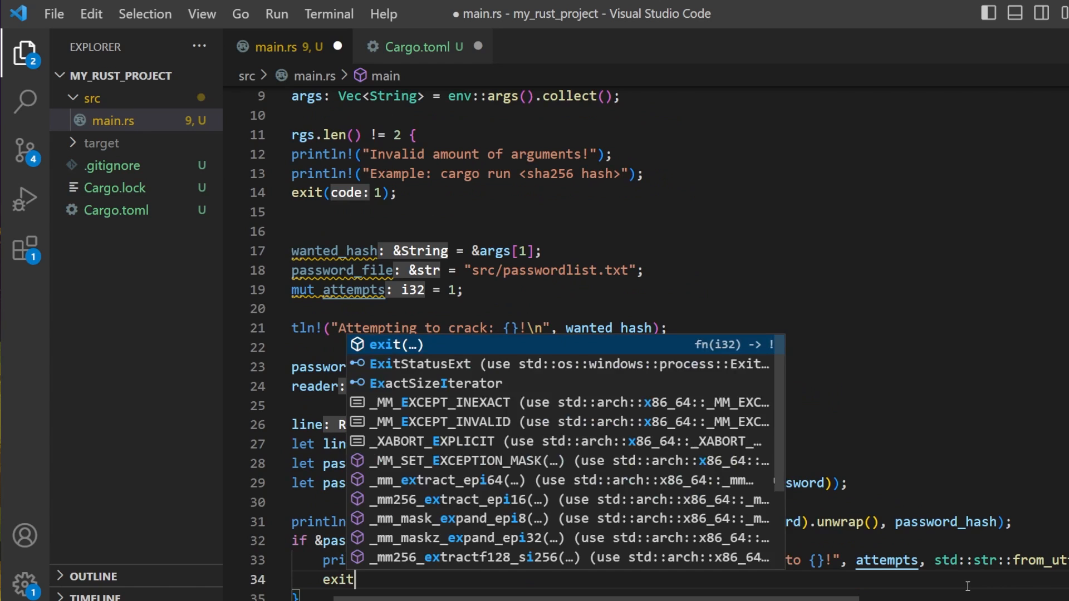
type("(0);")
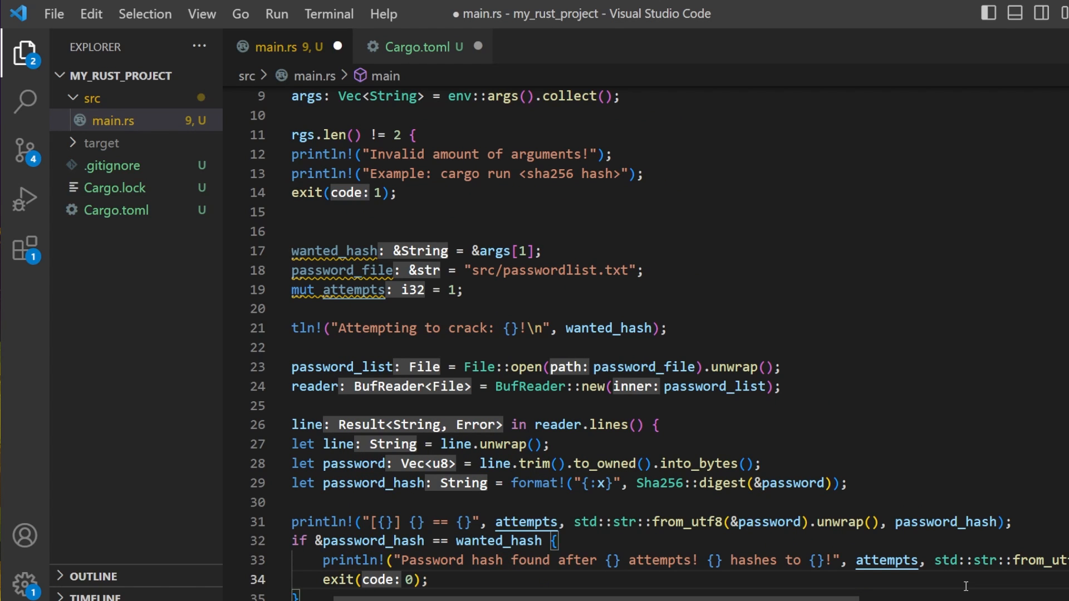
scroll("down", 3)
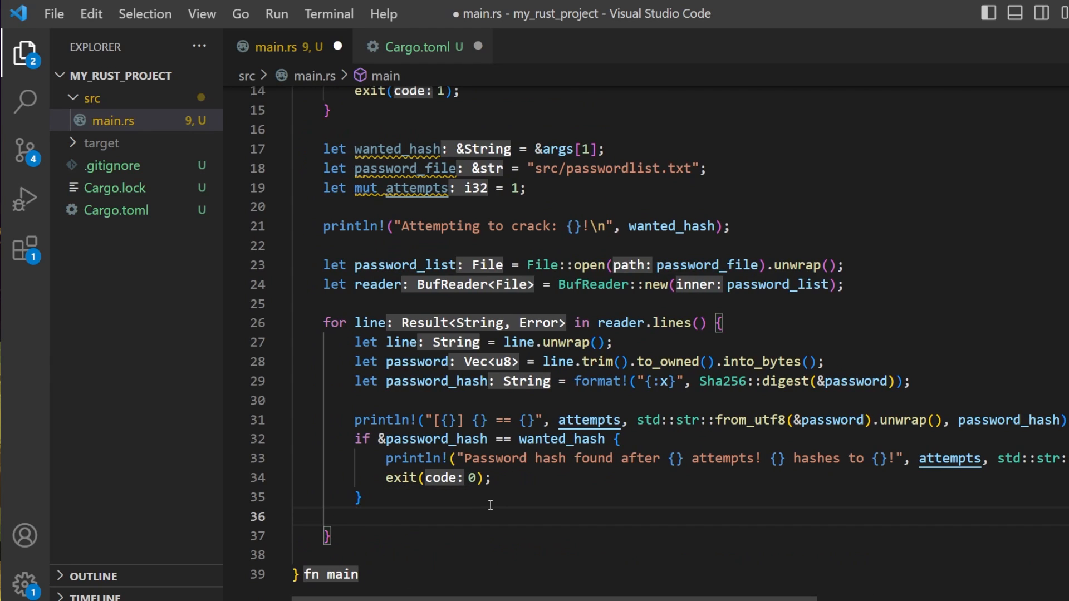
Add attempts += 1; below the if block inside the loop.
type("attempts += 1")
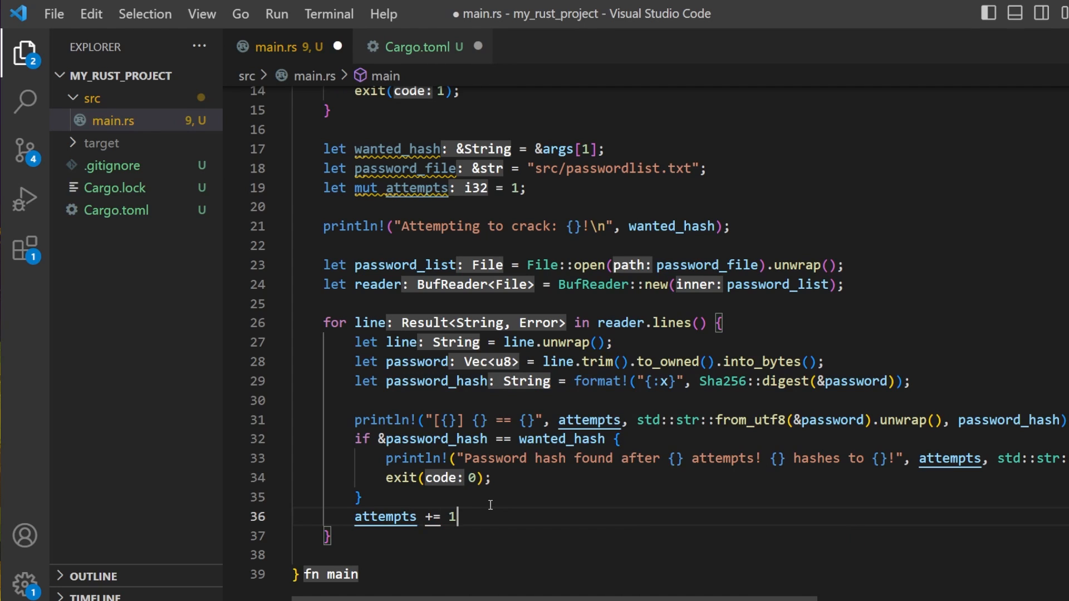
type(";")
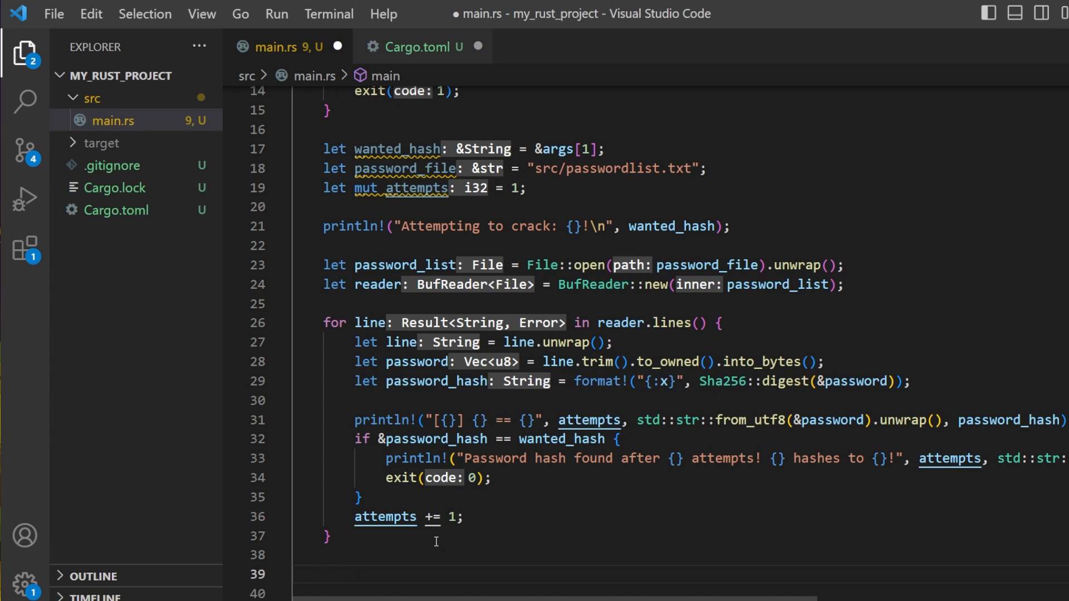
Add println!("Password hash not found!"); after the loop's closing brace.
type("println!(\"Password")
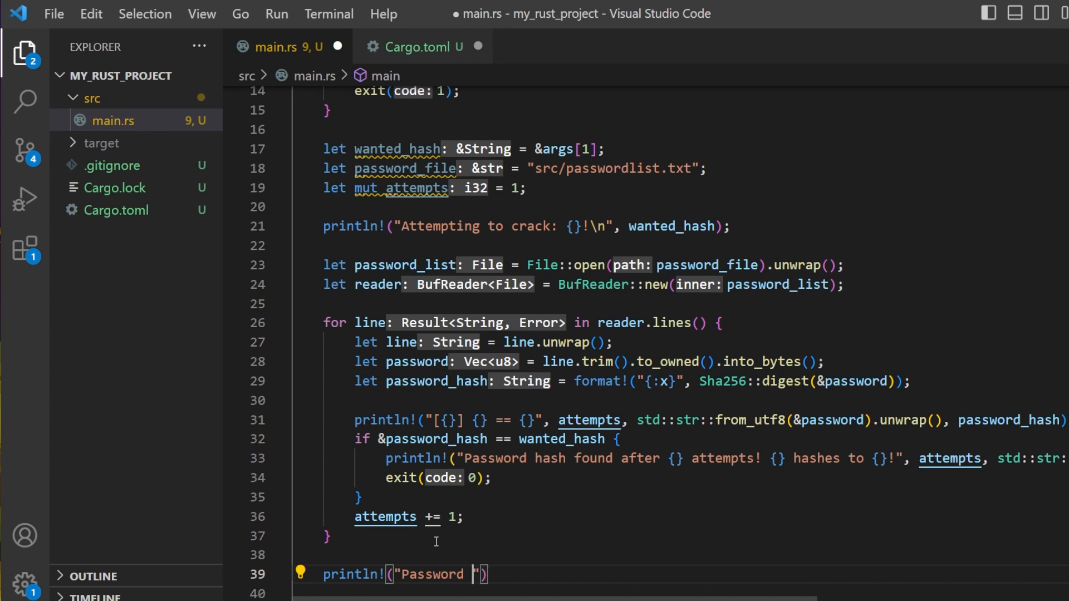
type("hash not foun")
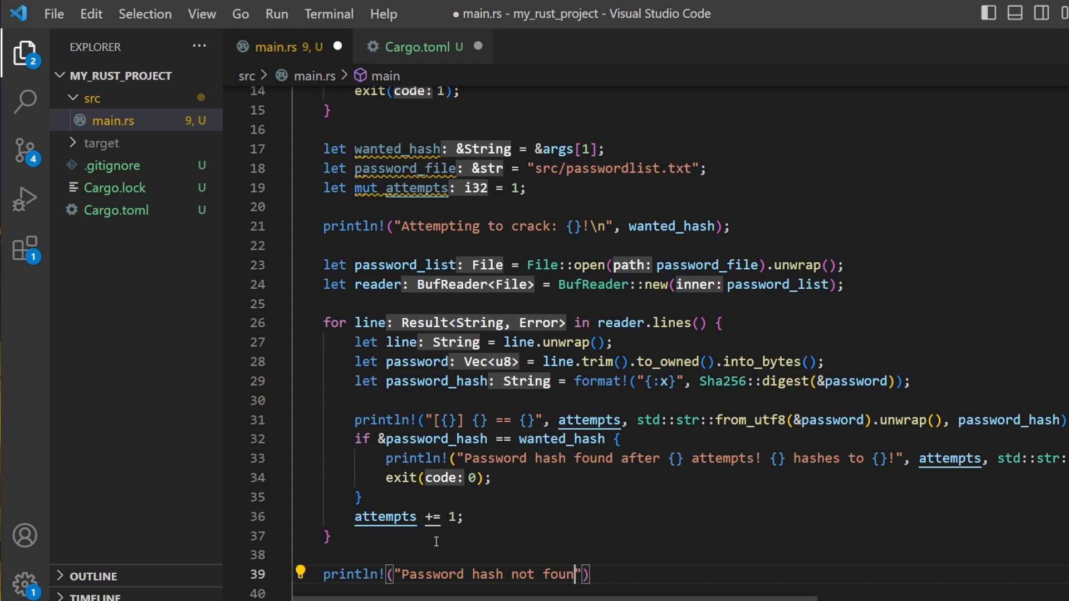
type("d!")
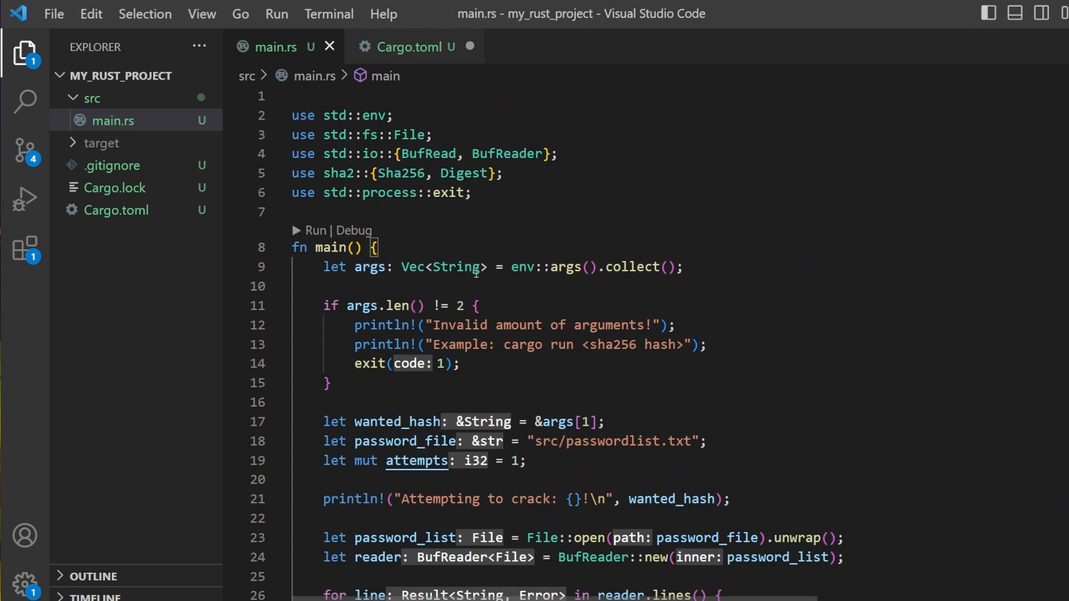
mouse_move(634, 266)
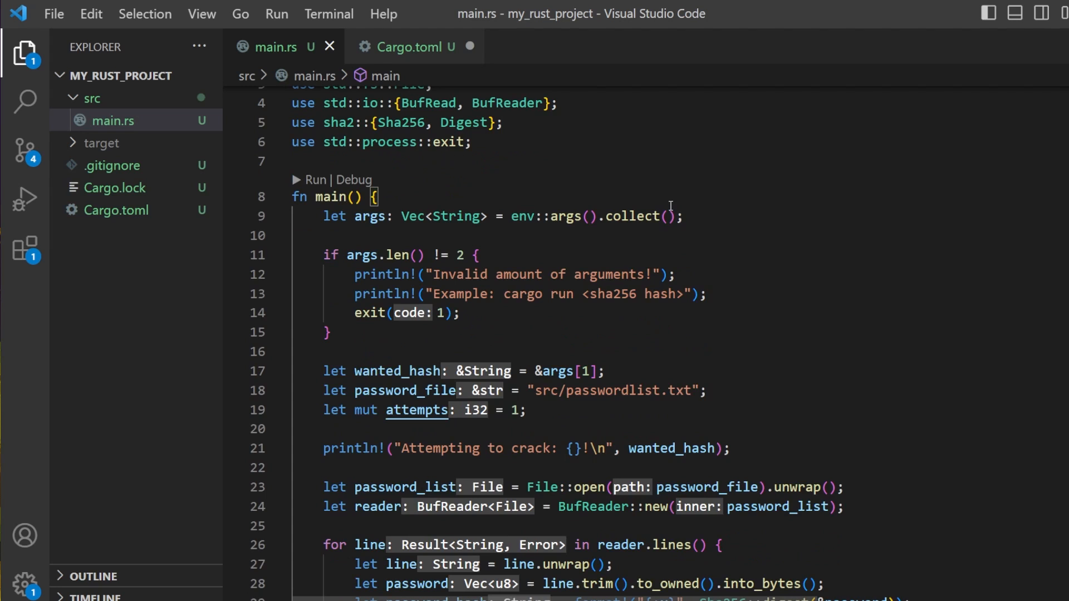
mouse_move(459, 260)
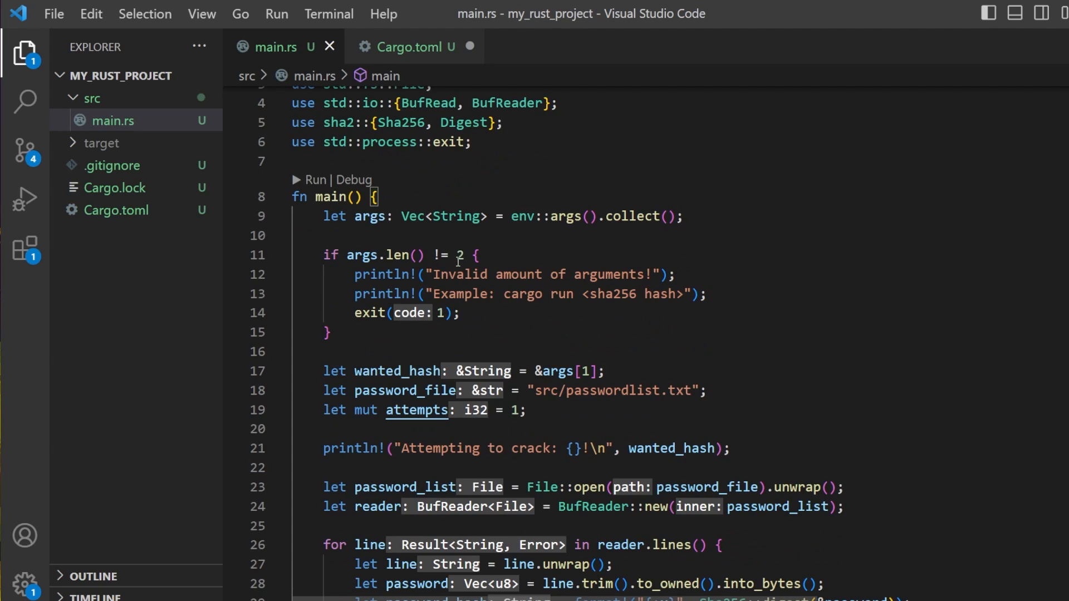
mouse_move(689, 310)
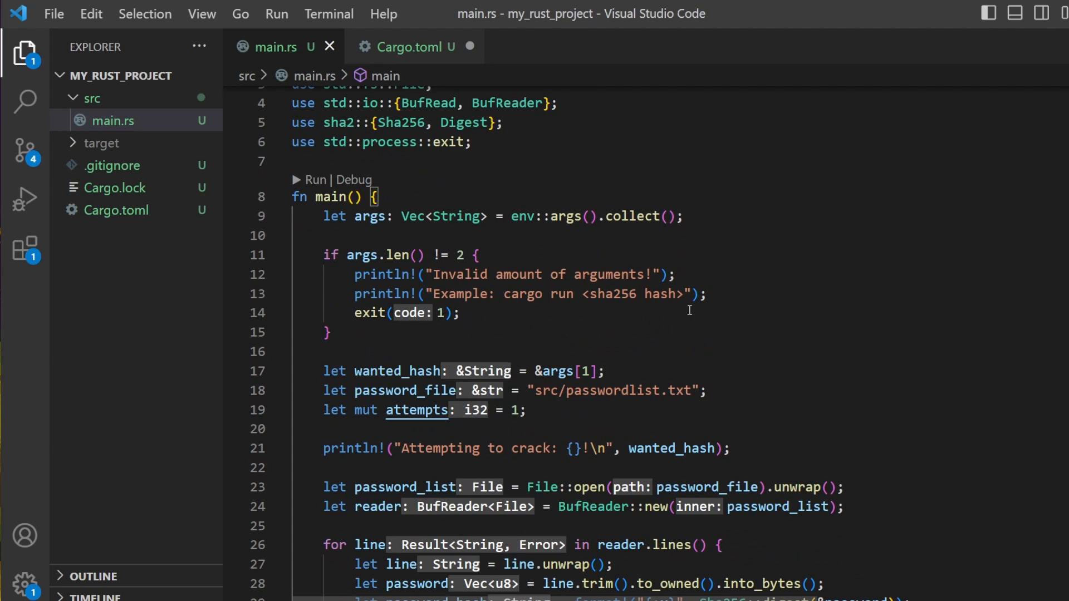
mouse_move(540, 304)
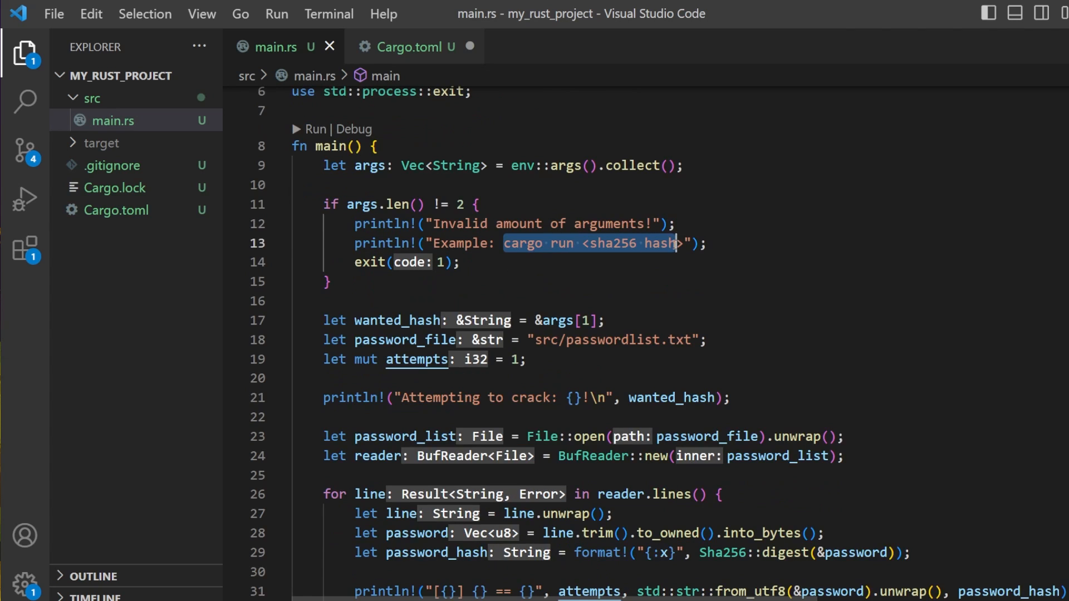
Scroll down through main.rs to review the complete cracker code.
scroll("down", 3)
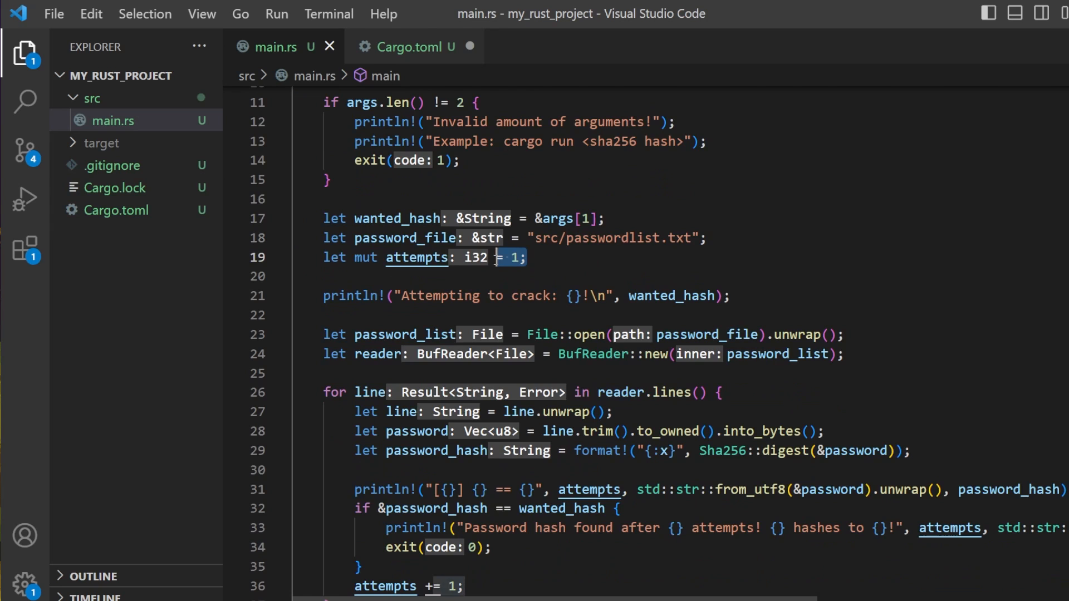
scroll("down", 3)
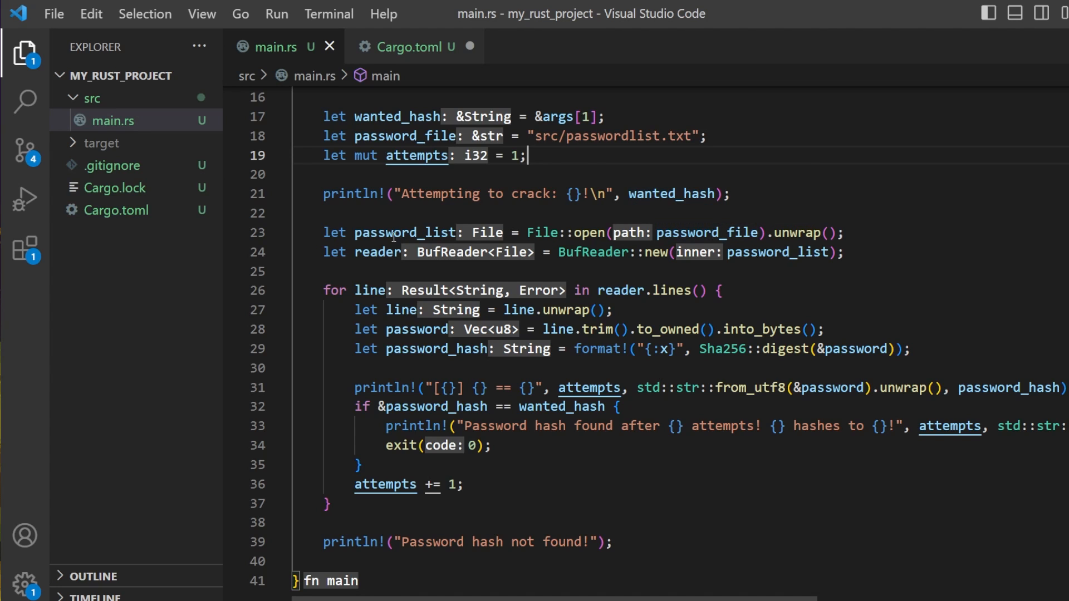
mouse_move(777, 252)
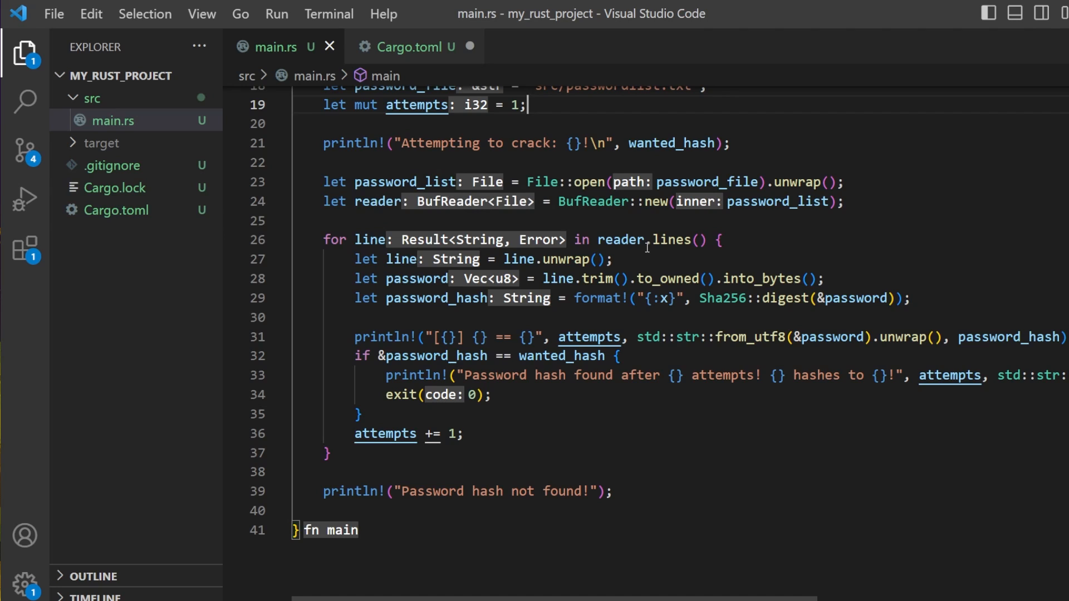
mouse_move(571, 278)
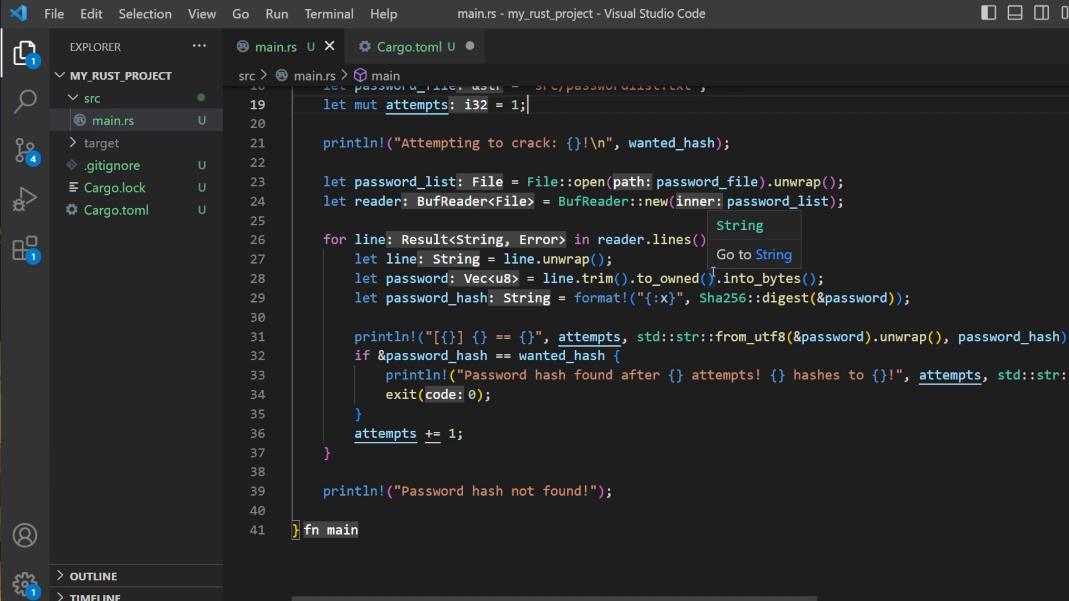
mouse_move(735, 303)
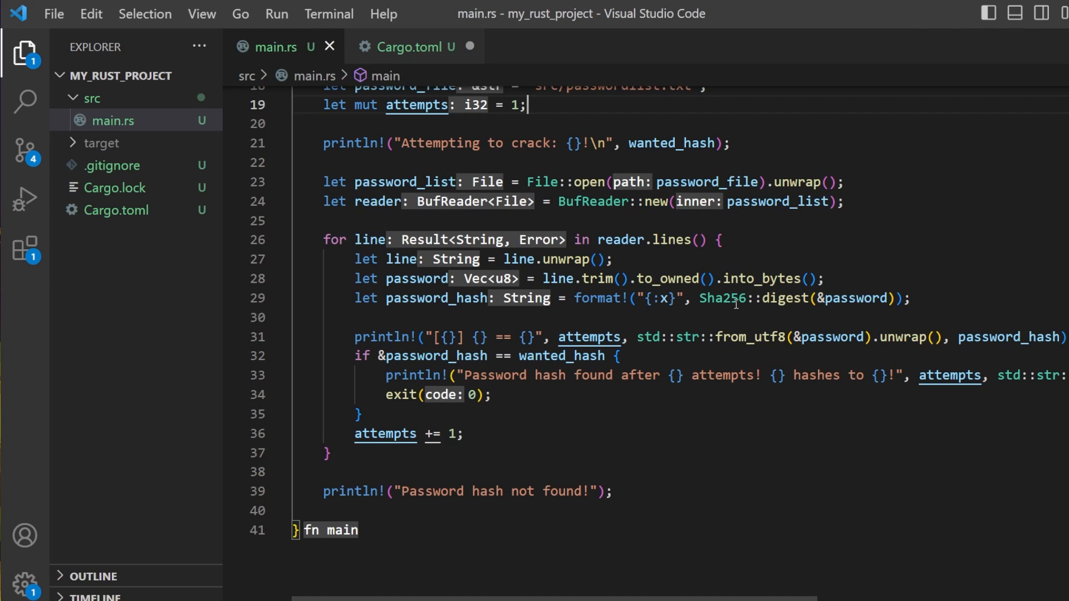
mouse_move(719, 298)
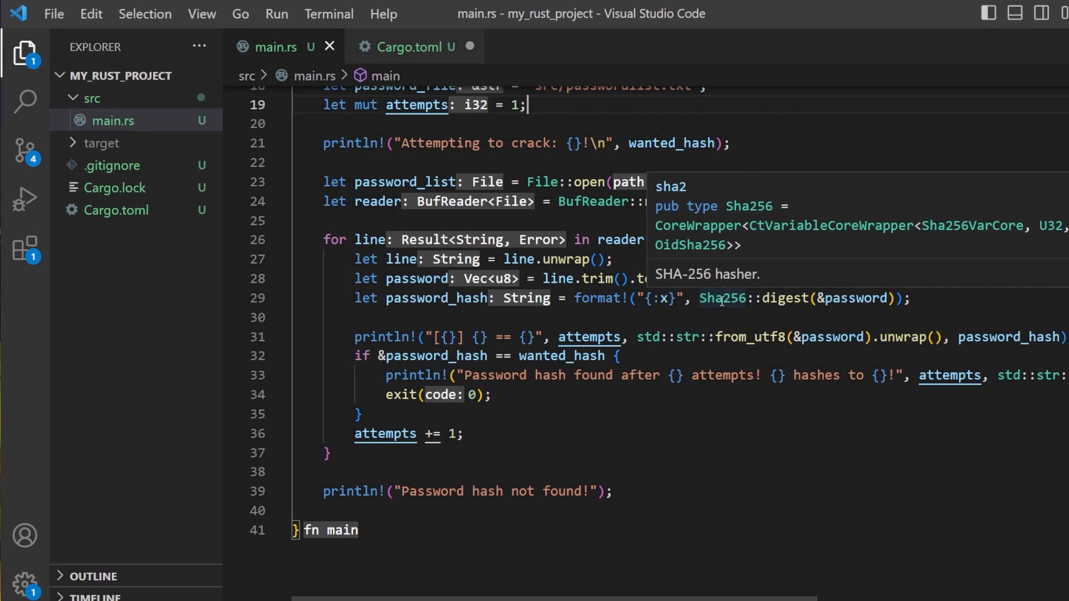
mouse_move(501, 369)
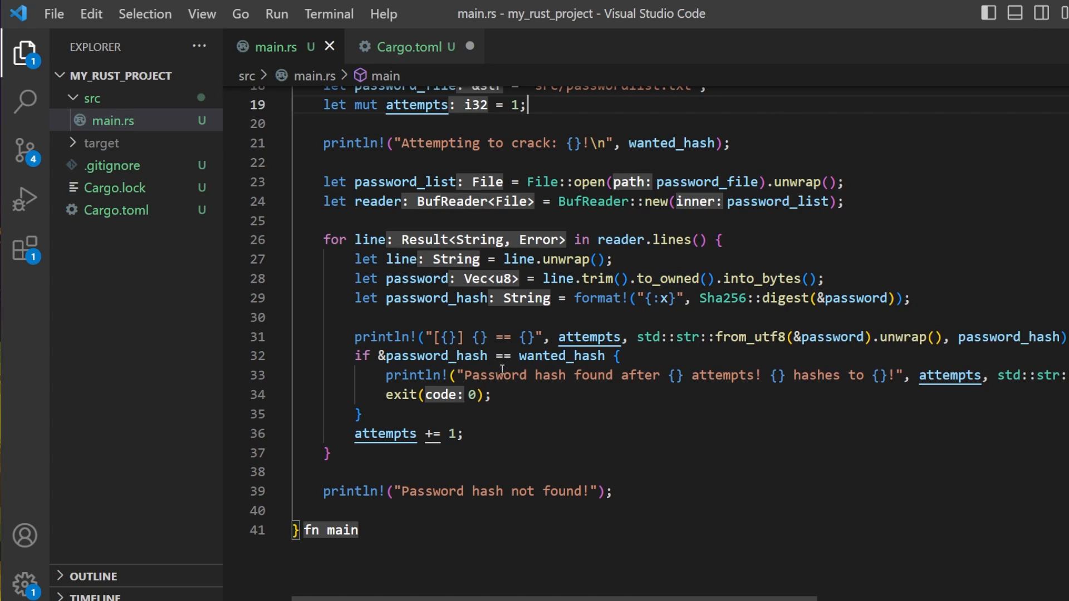
mouse_move(836, 365)
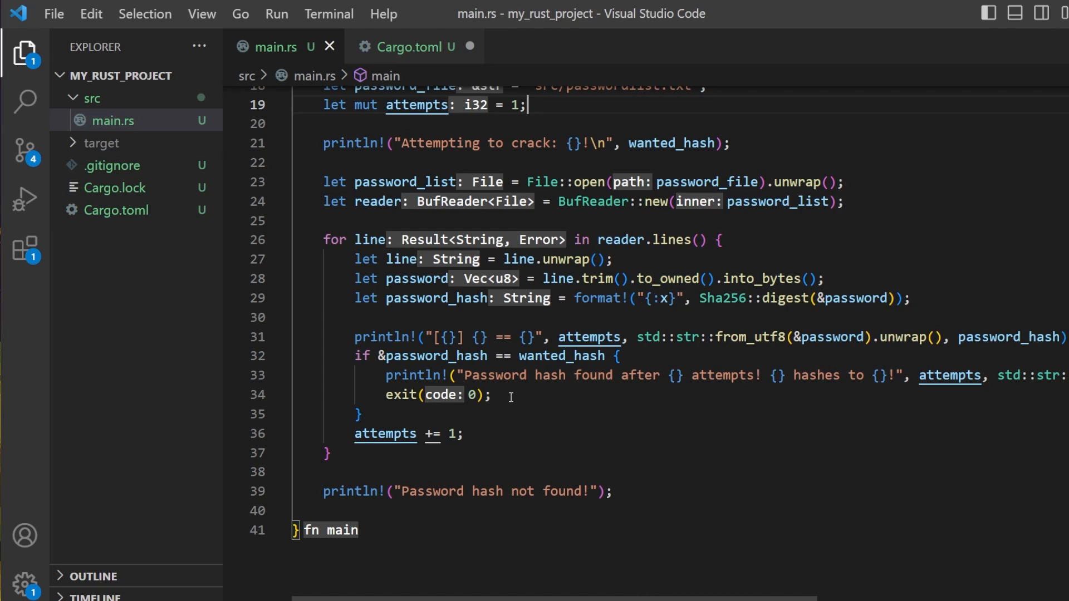
mouse_move(455, 337)
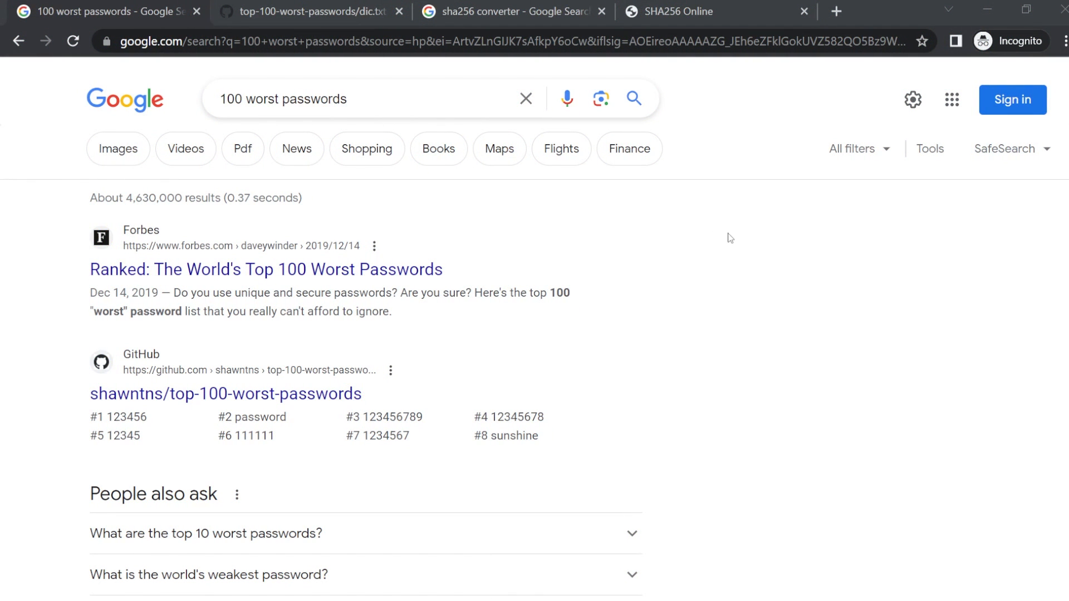
Open the shawntns/top-100-worst-passwords repo on GitHub and view dic.txt as Raw.
left_click(242, 99)
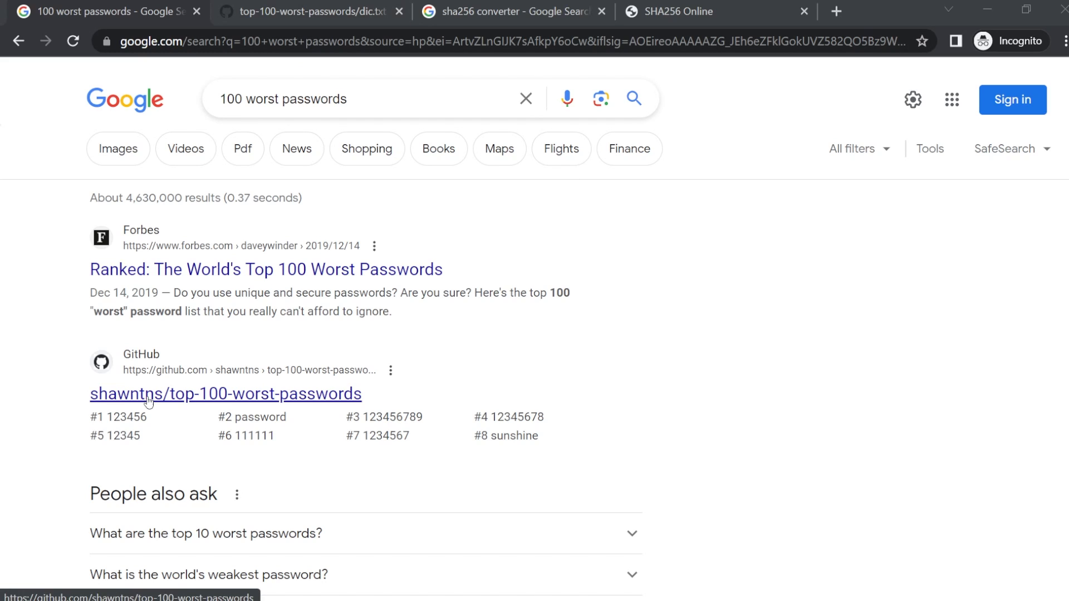
left_click(225, 394)
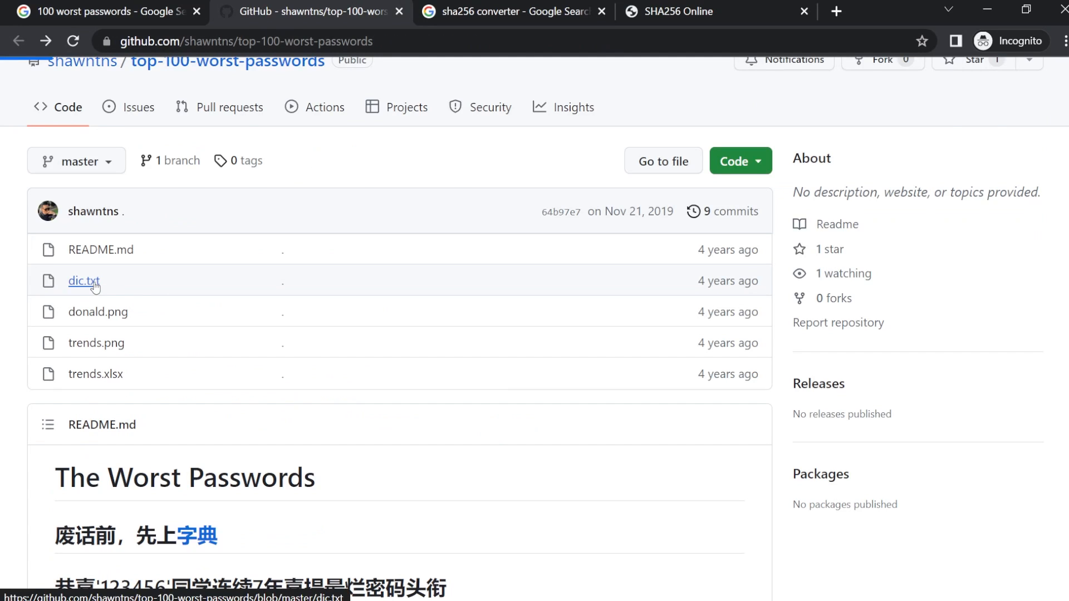
left_click(83, 281)
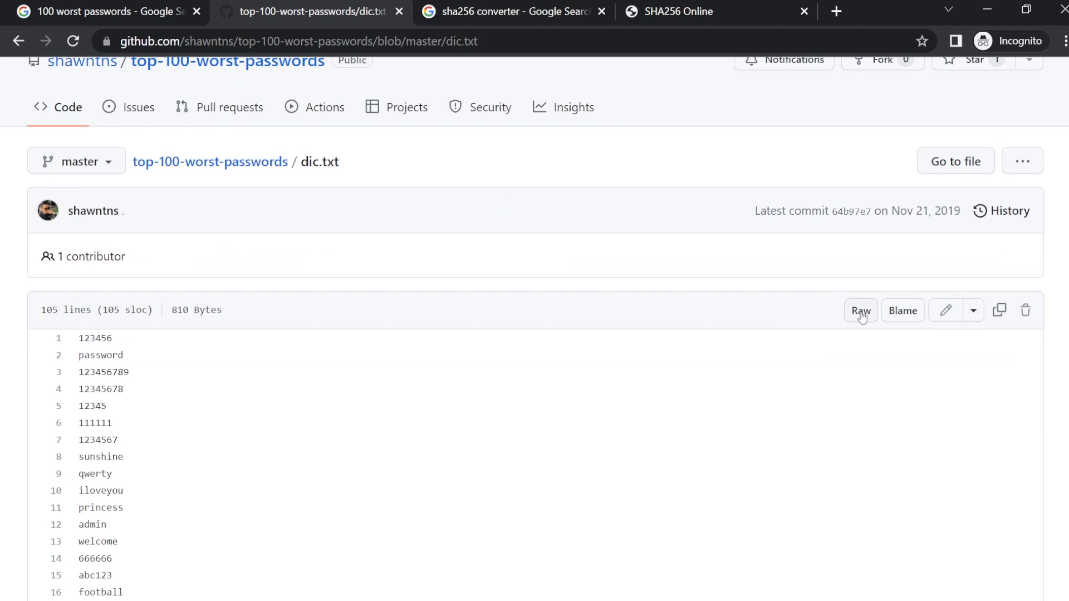
left_click(860, 310)
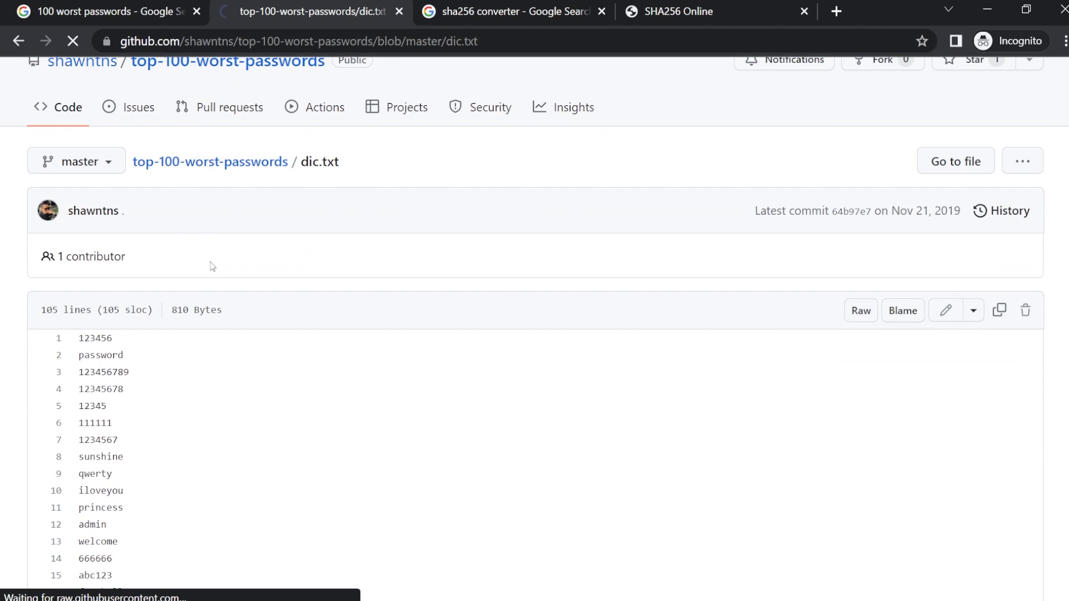
left_click(861, 310)
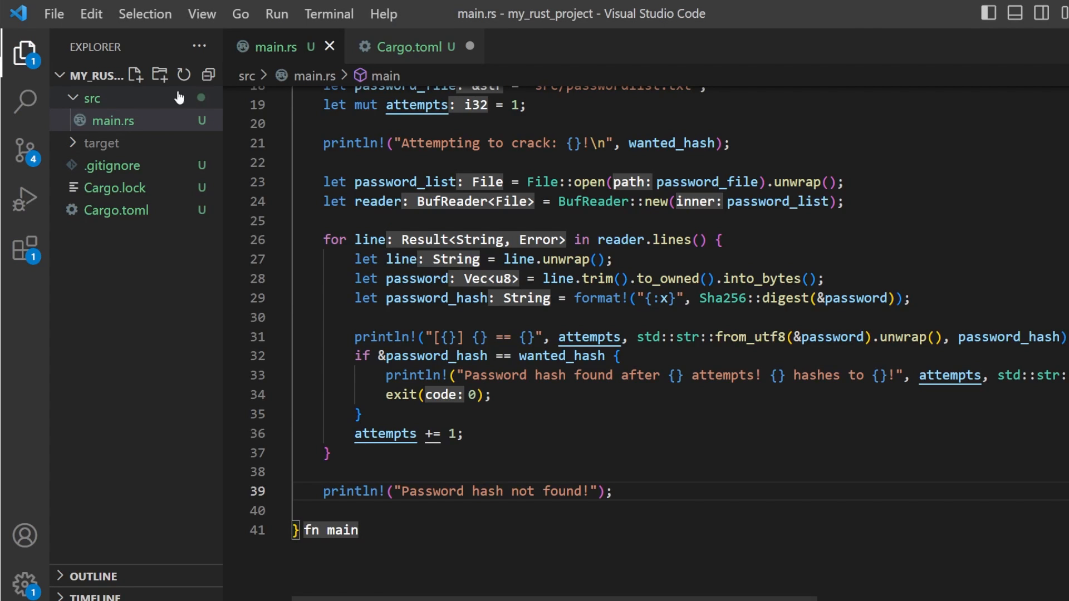
mouse_move(133, 76)
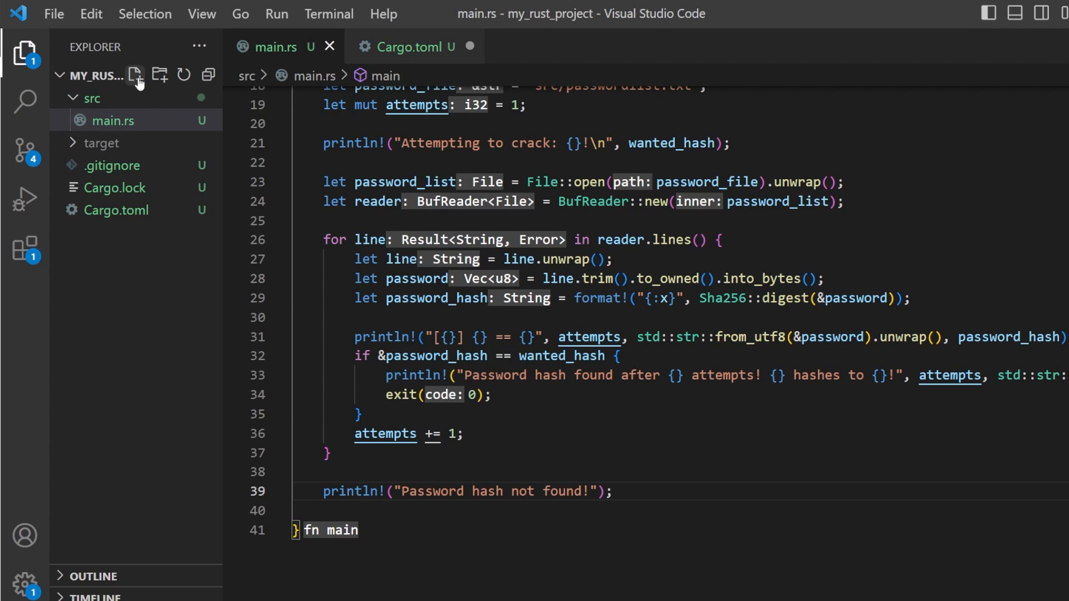
Create passwordlist.txt in src and switch between it and main.rs.
left_click(134, 76)
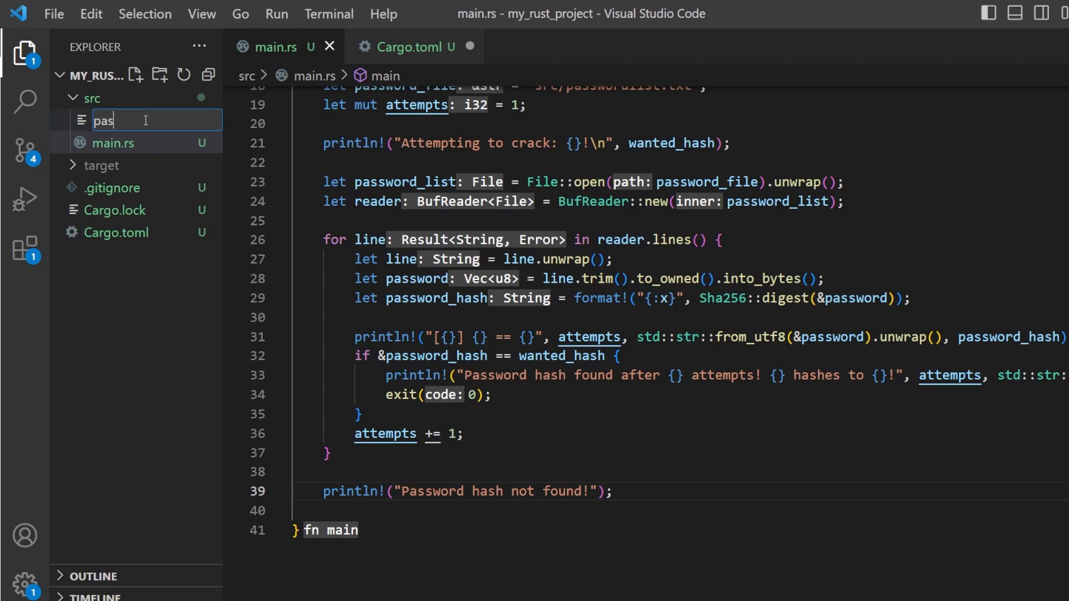
type("sword")
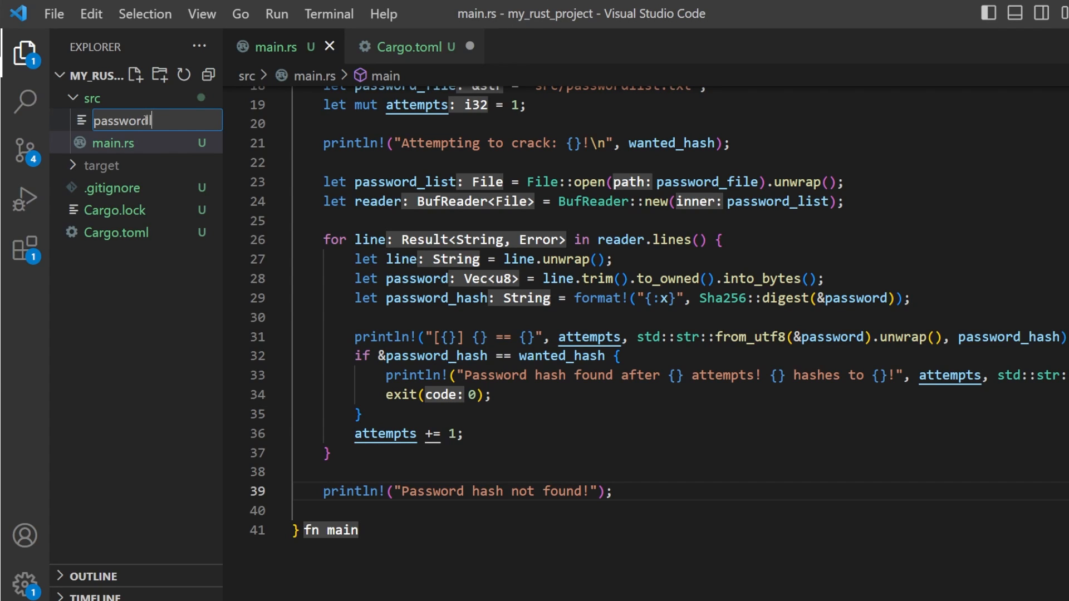
type("list.txt")
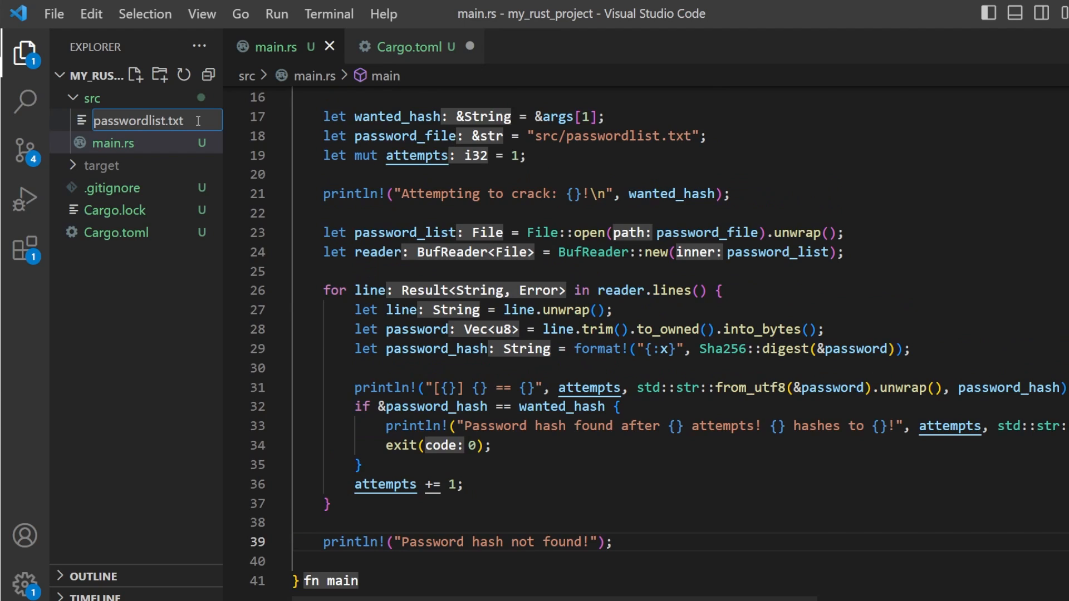
key("Enter")
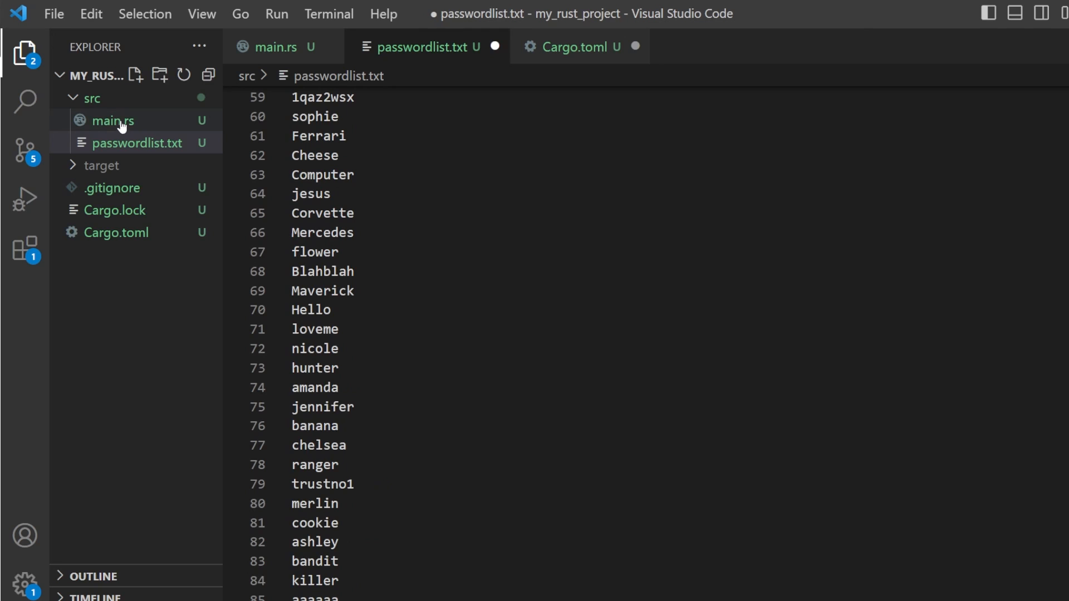
left_click(113, 121)
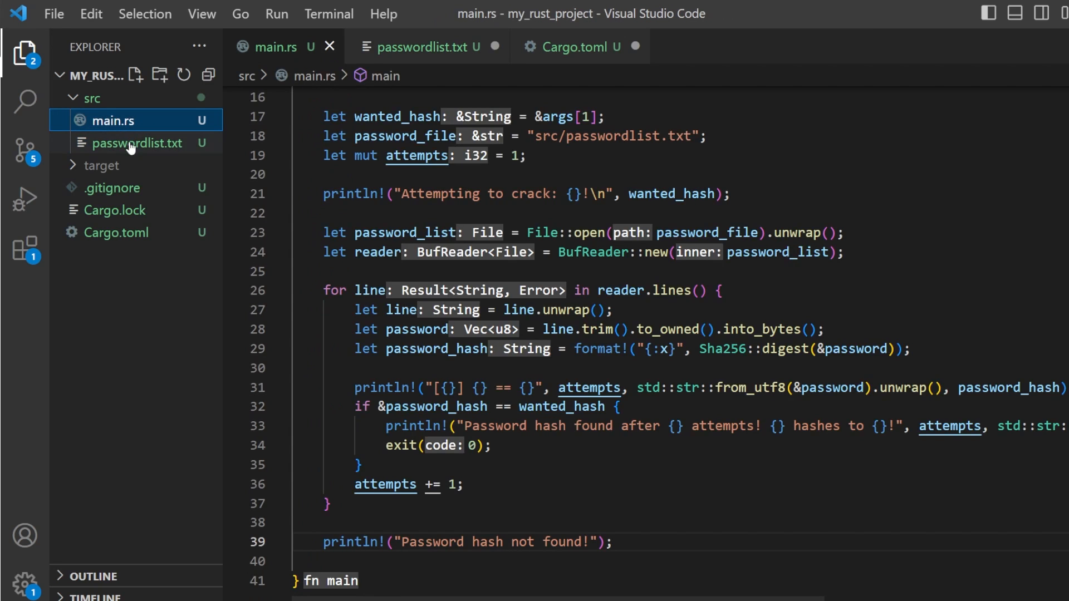
left_click(423, 47)
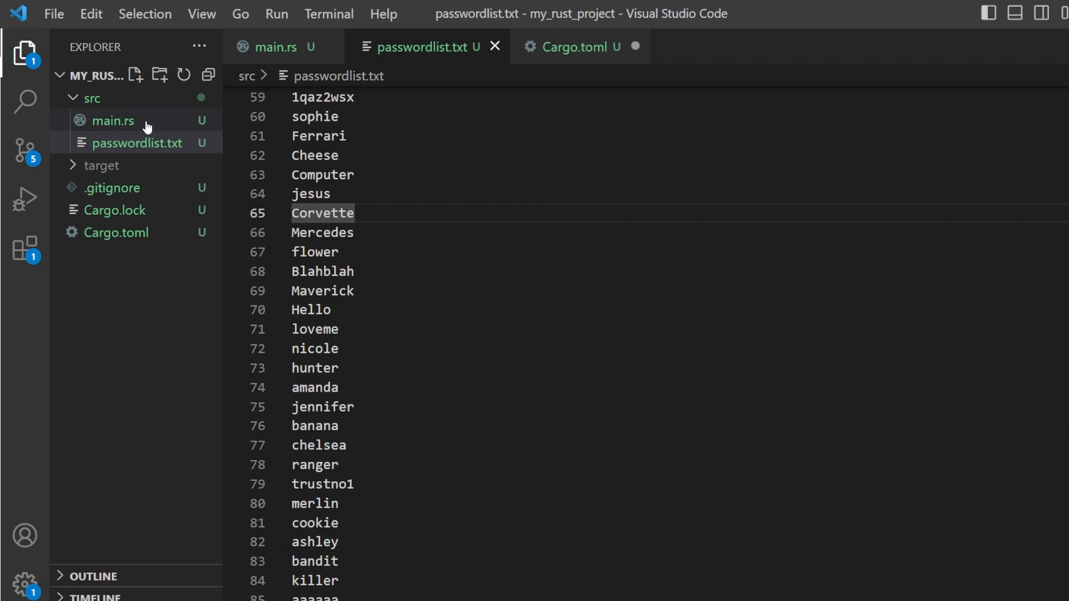
left_click(111, 121)
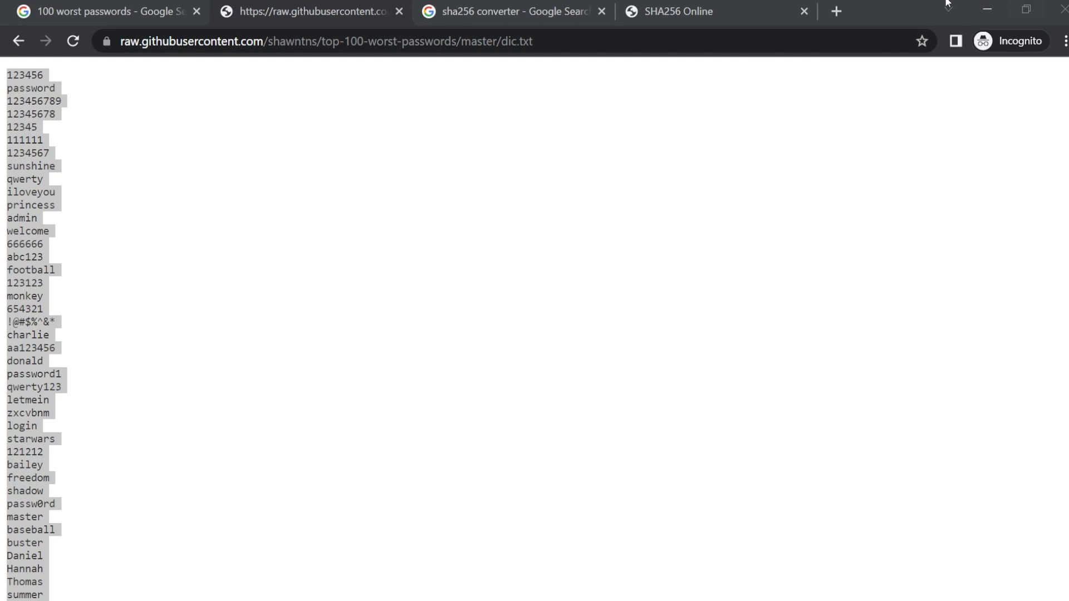
Switch to the SHA256 Online tool and generate the hash of 'iloveyou'.
left_click(508, 11)
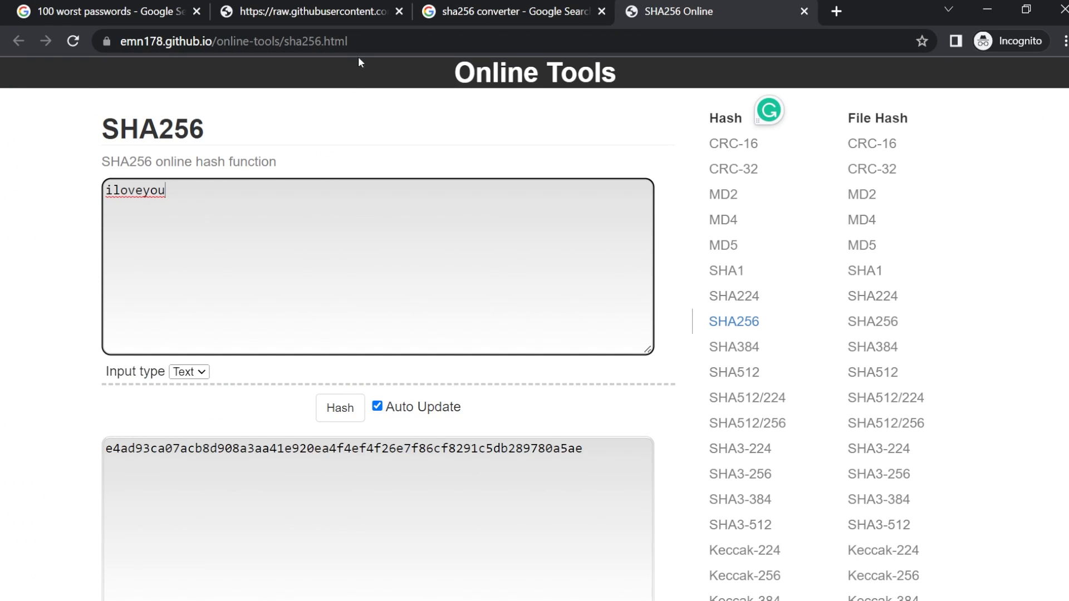
left_click(508, 12)
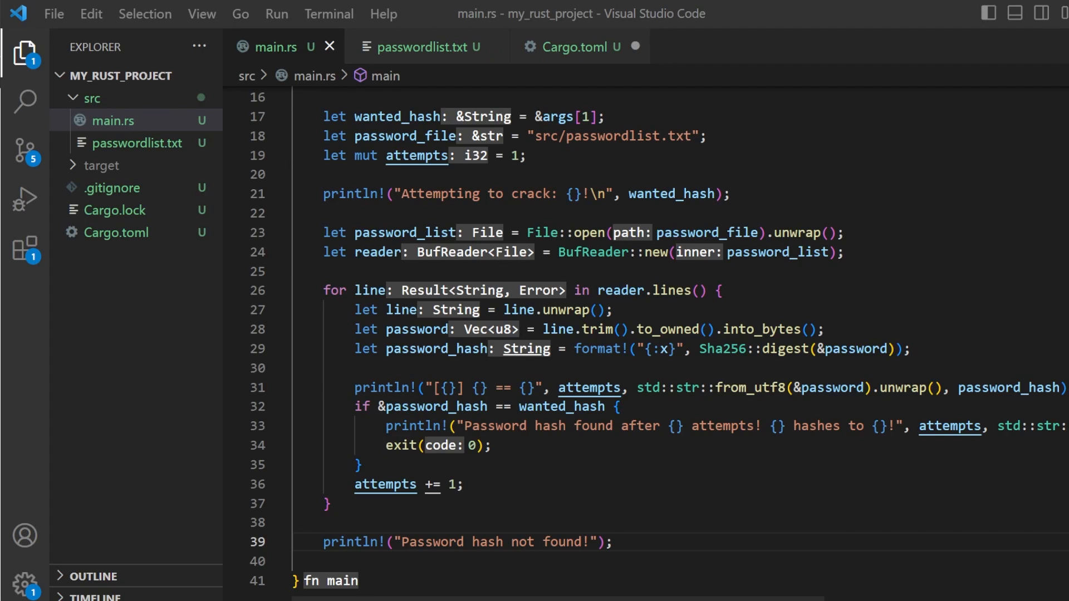
Run cargo run in a new terminal and select the cracked password 'iloveyou' in the output.
left_click(328, 12)
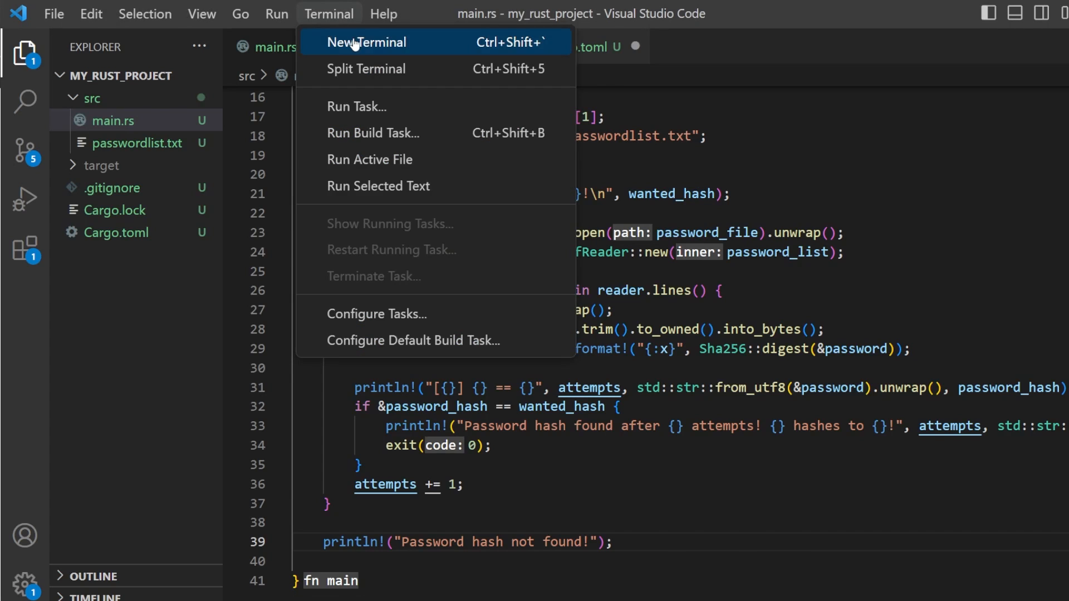
left_click(367, 42)
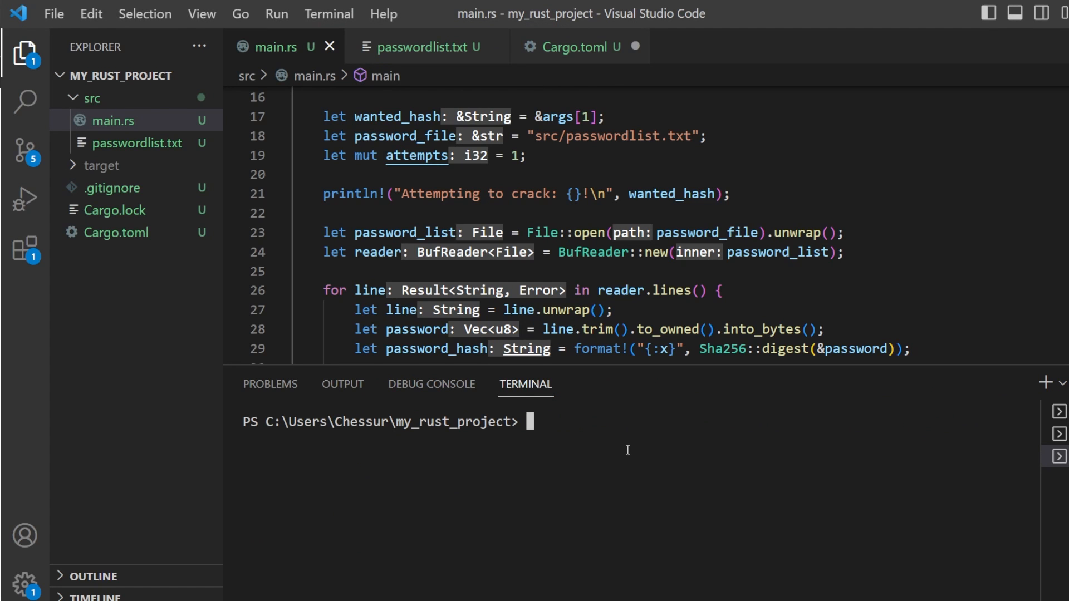
type("cargo run")
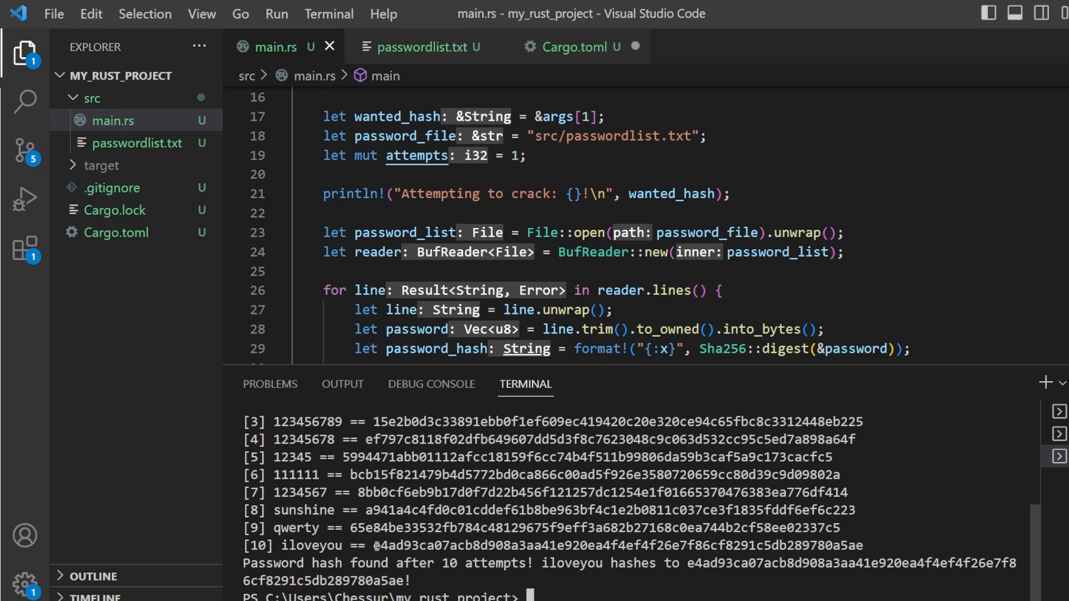
mouse_move(546, 573)
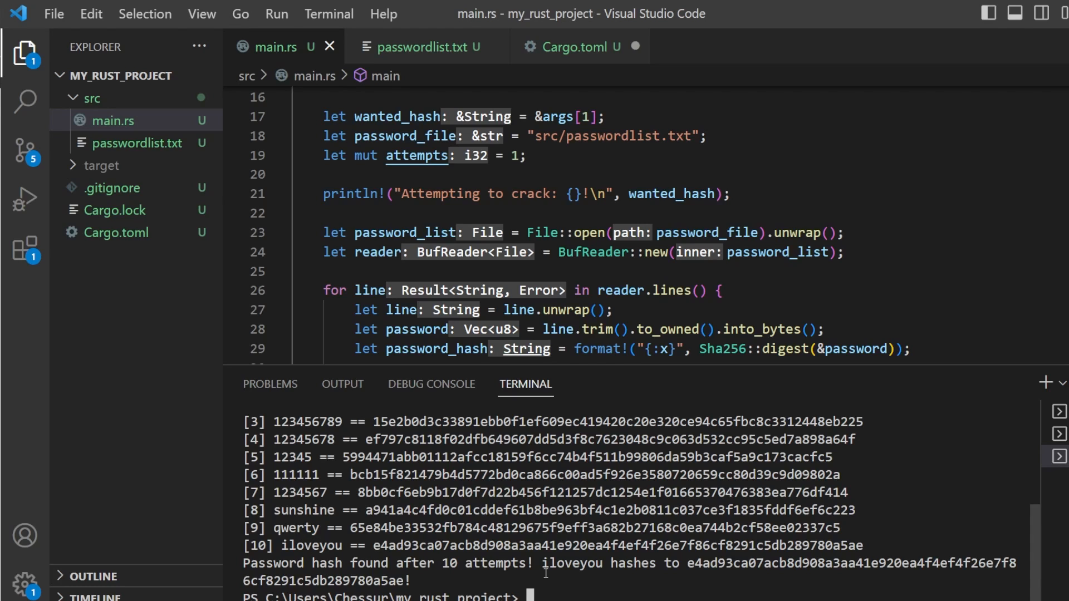
double_click(569, 563)
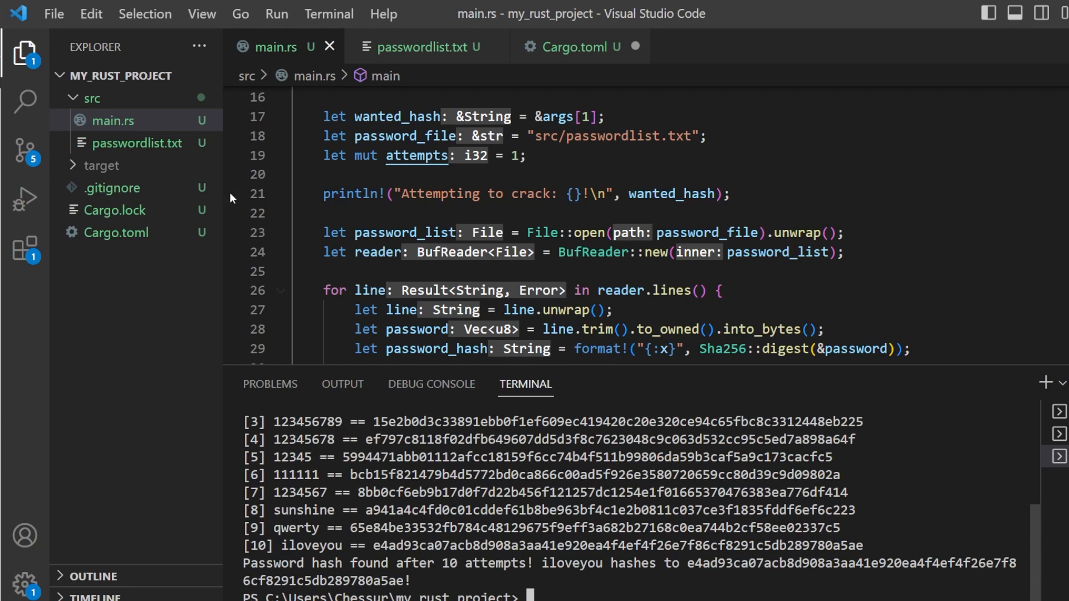
left_click(421, 46)
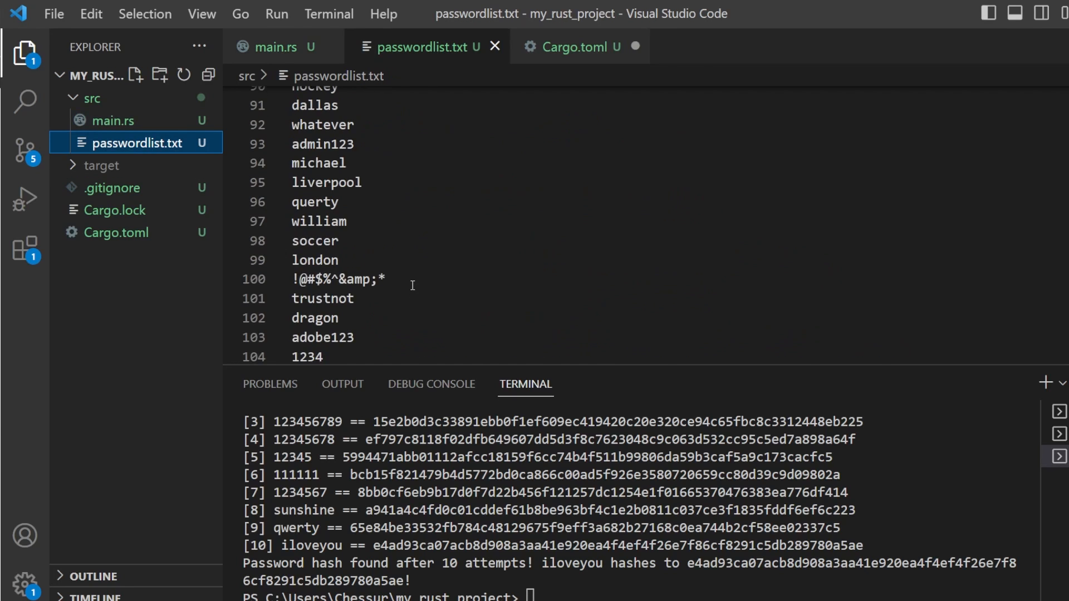
type("1234567890")
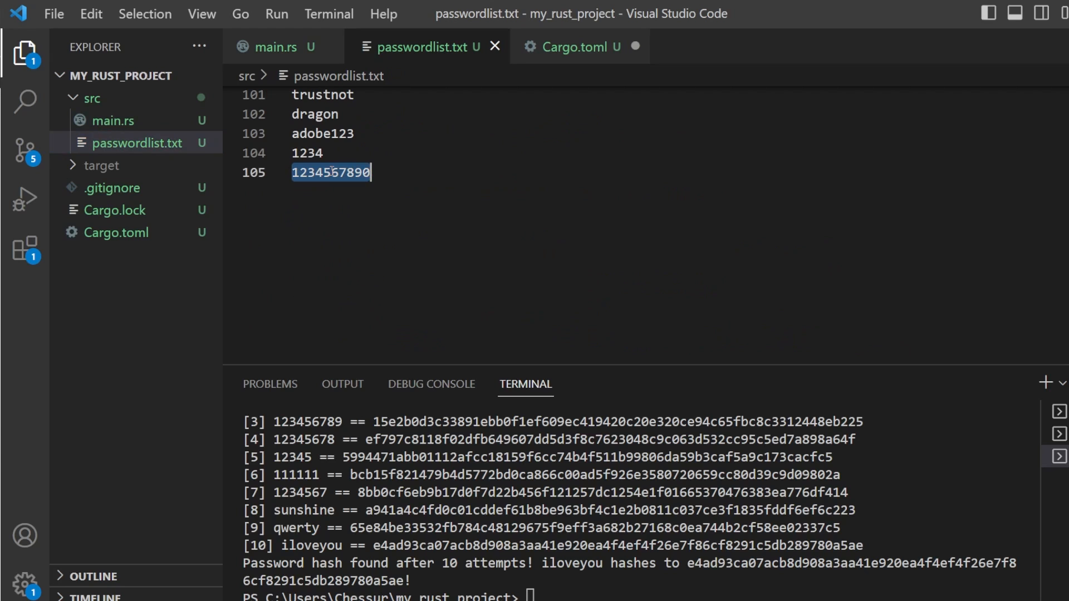
left_click(276, 47)
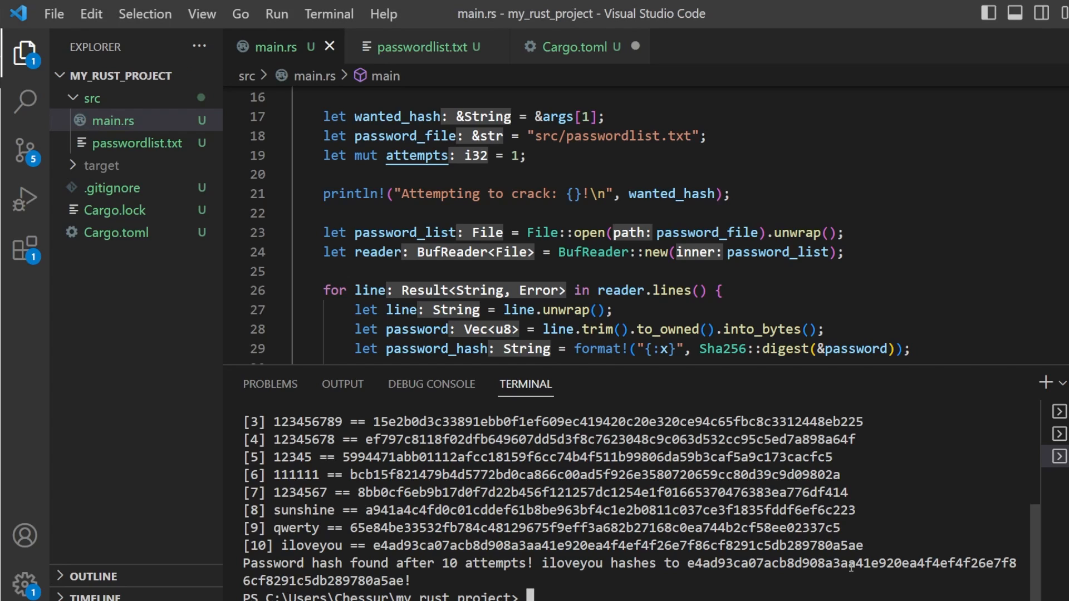
type("cargo run")
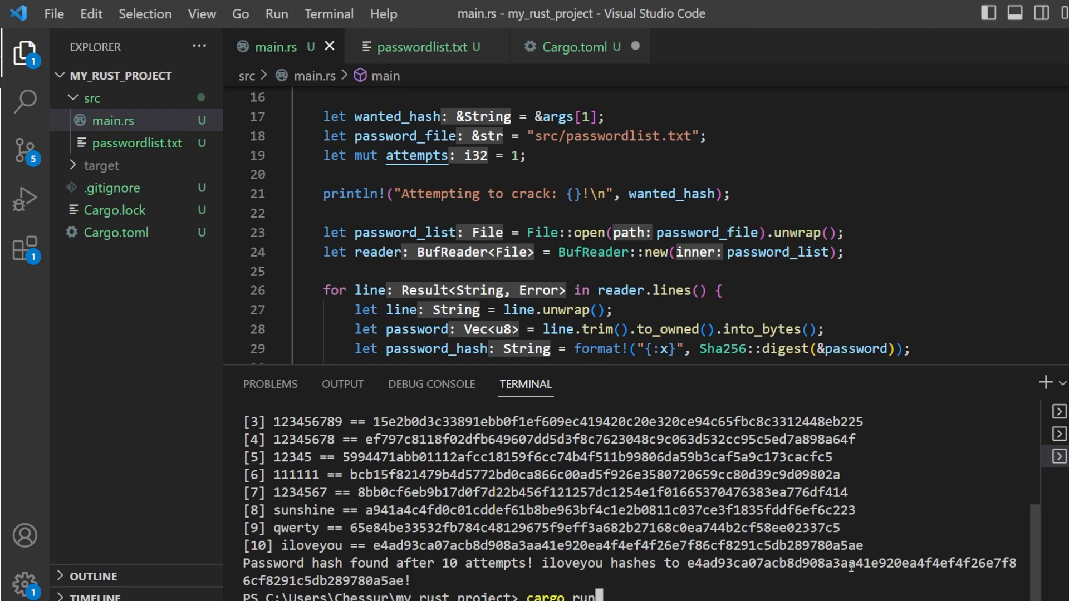